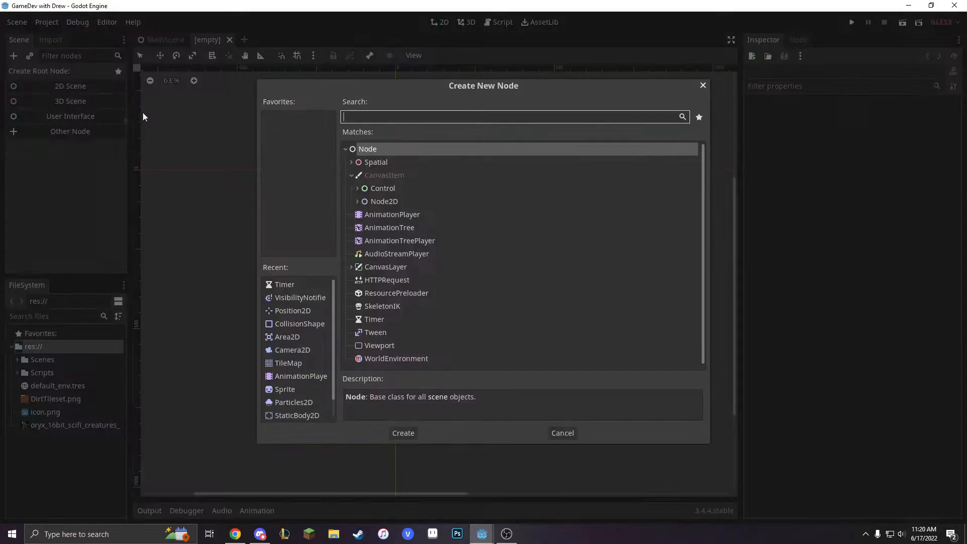
Step: Search 'Area' and create an Area2D as the new scene's root node
type("Area")
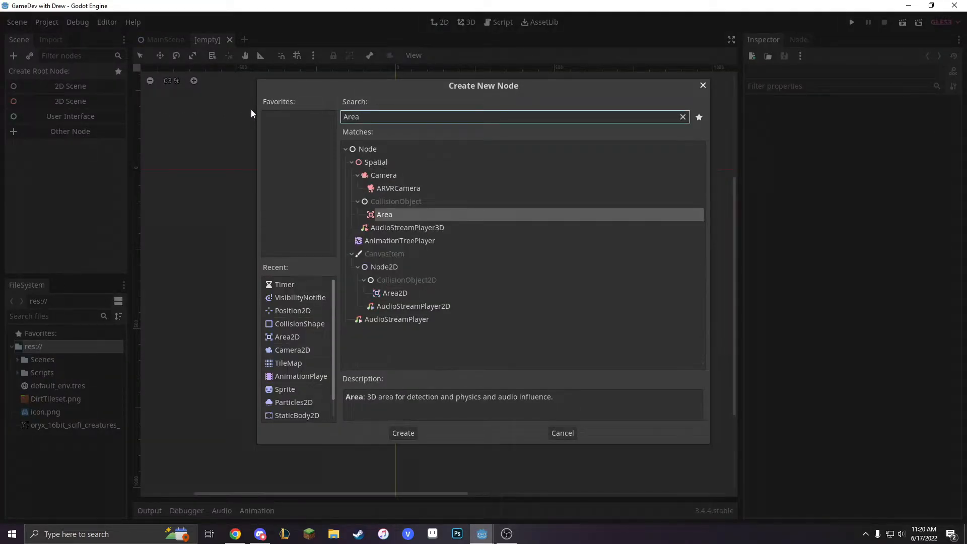
left_click(395, 293)
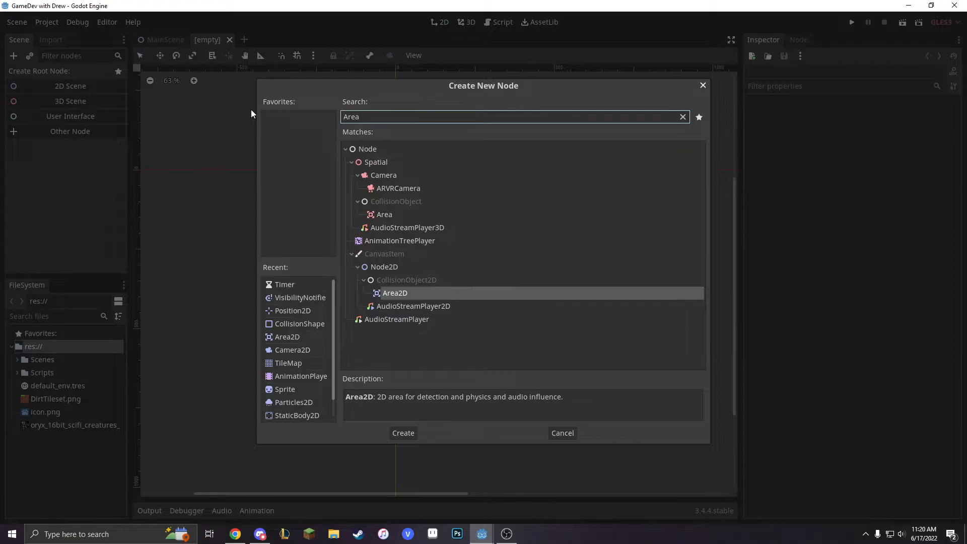
left_click(403, 432)
type("sprit")
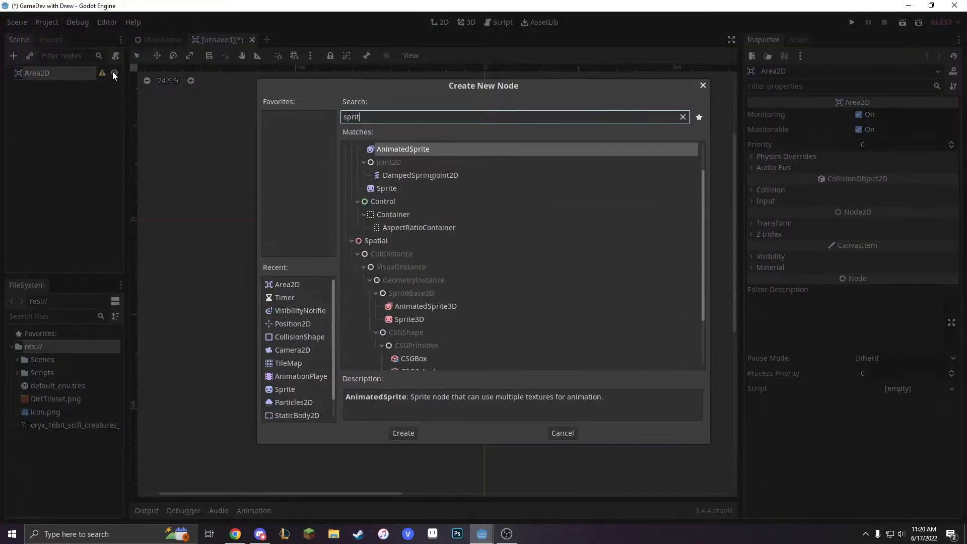
Step: Add a Sprite child and load the oryx creature sprite sheet as its texture
left_click(403, 432)
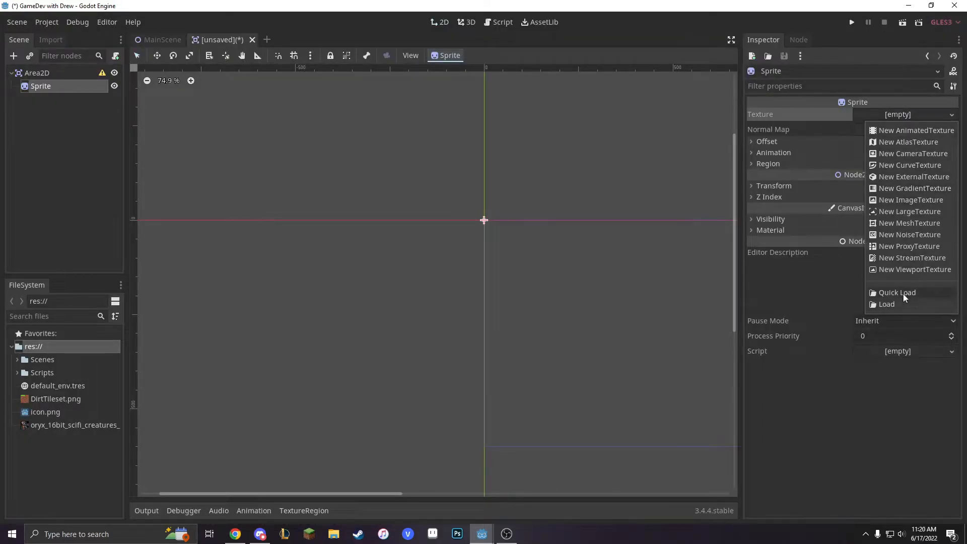
left_click(896, 292)
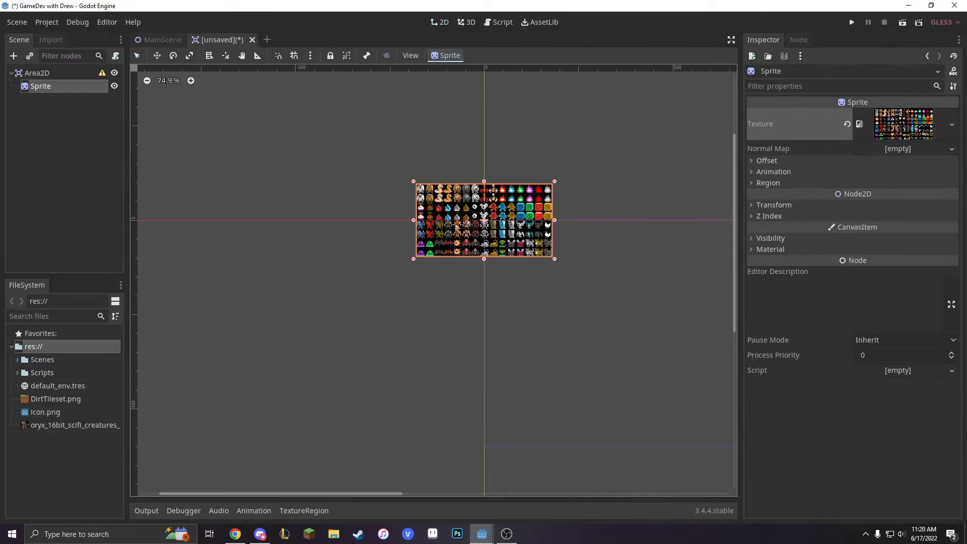
left_click(190, 80)
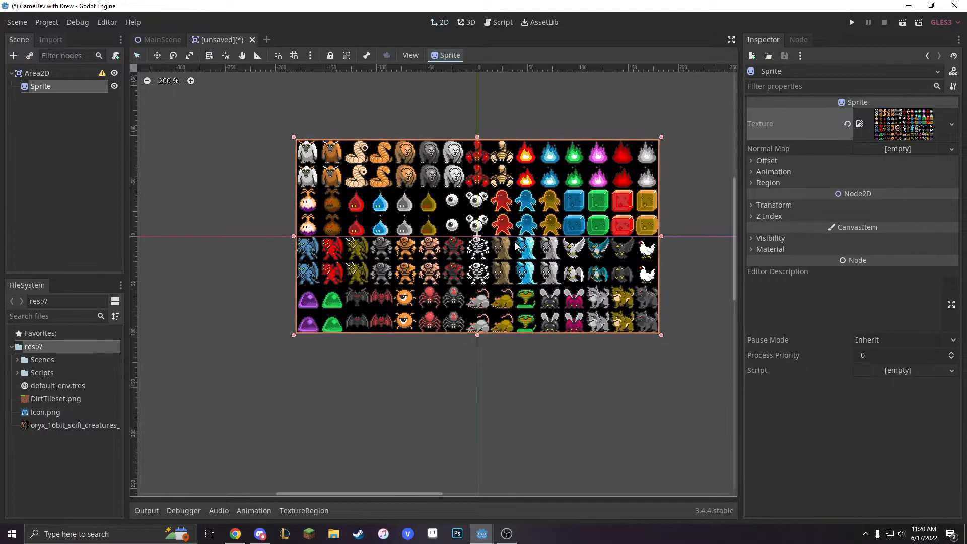
scroll("up", 3)
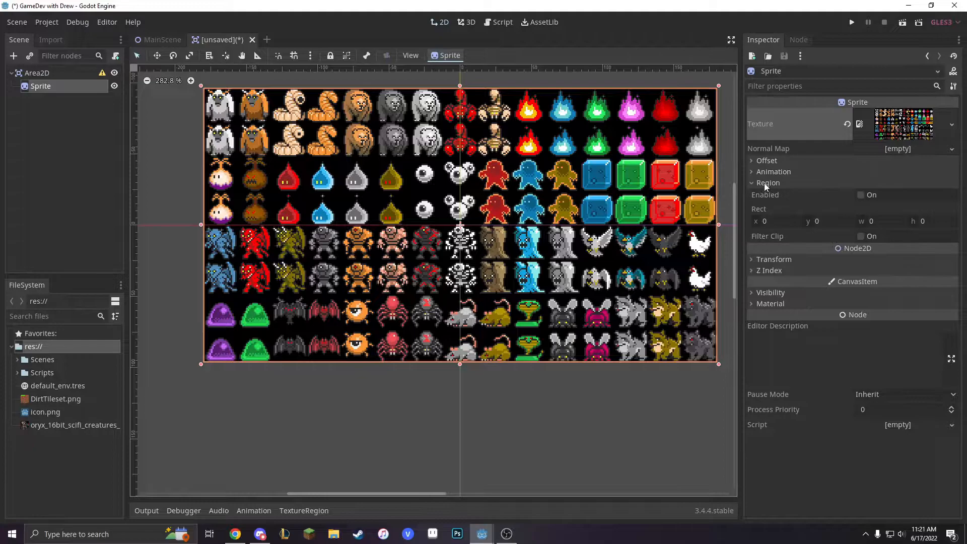
Step: Enable Region and crop the sprite texture to the green snake creature
left_click(861, 195)
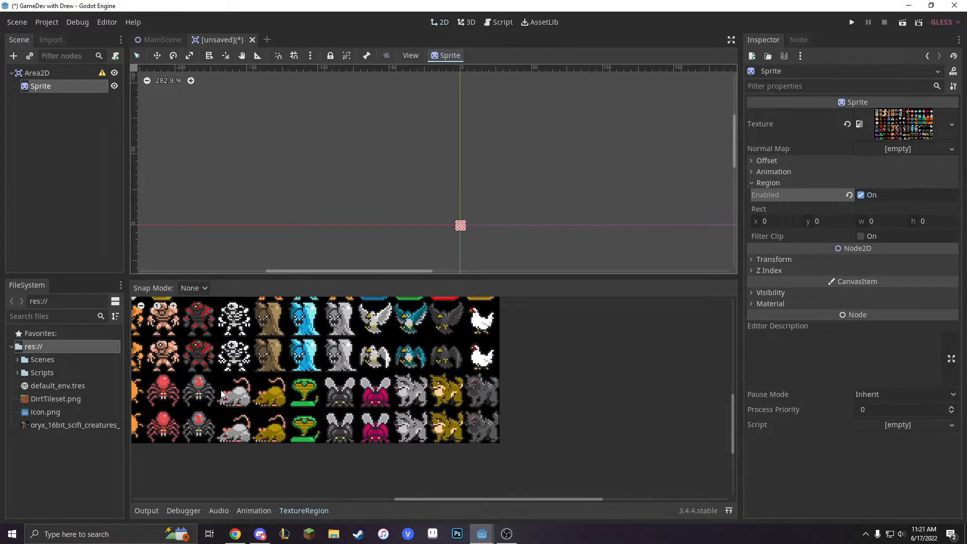
left_click(333, 387)
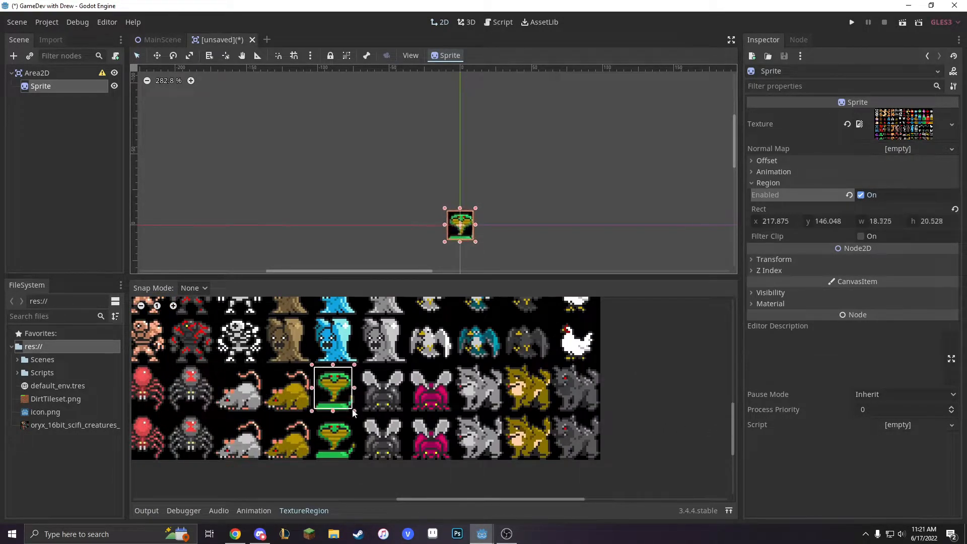
left_click_drag(355, 413, 359, 420)
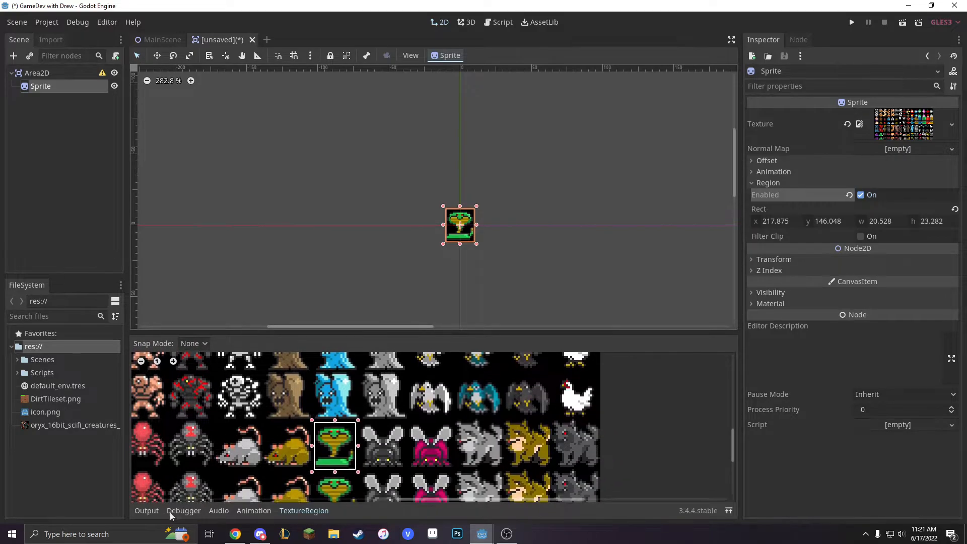
left_click(146, 510)
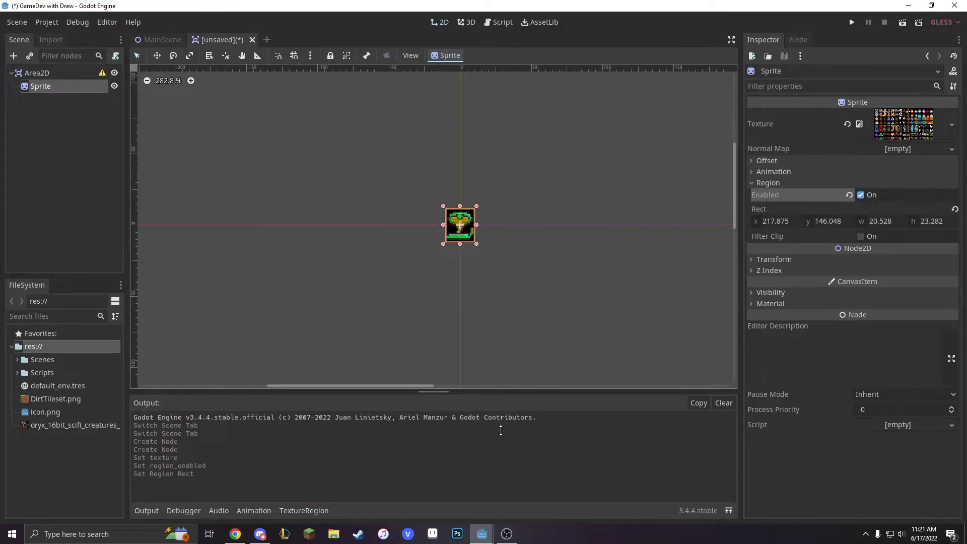
Step: Set the sprite's Visibility Modulate colour to a strong red
left_click(770, 291)
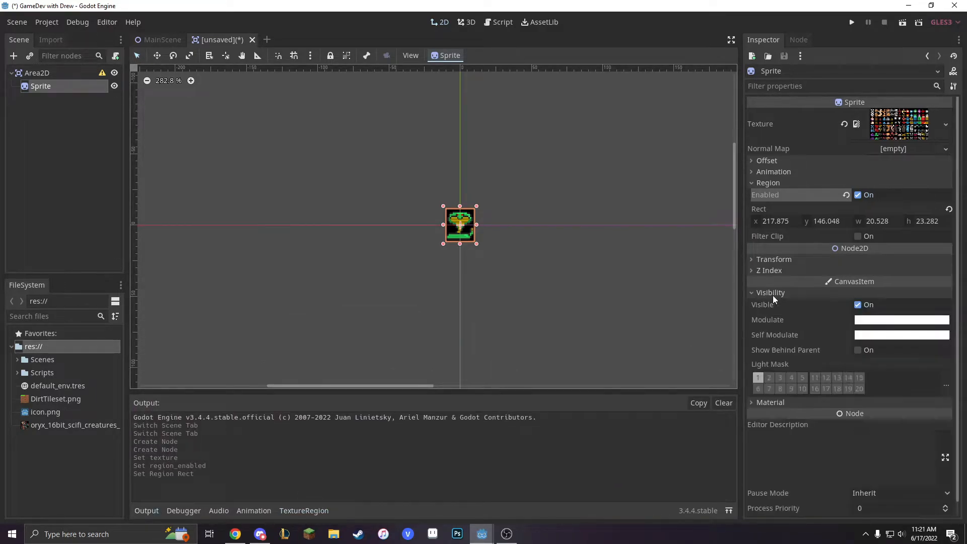
left_click(901, 318)
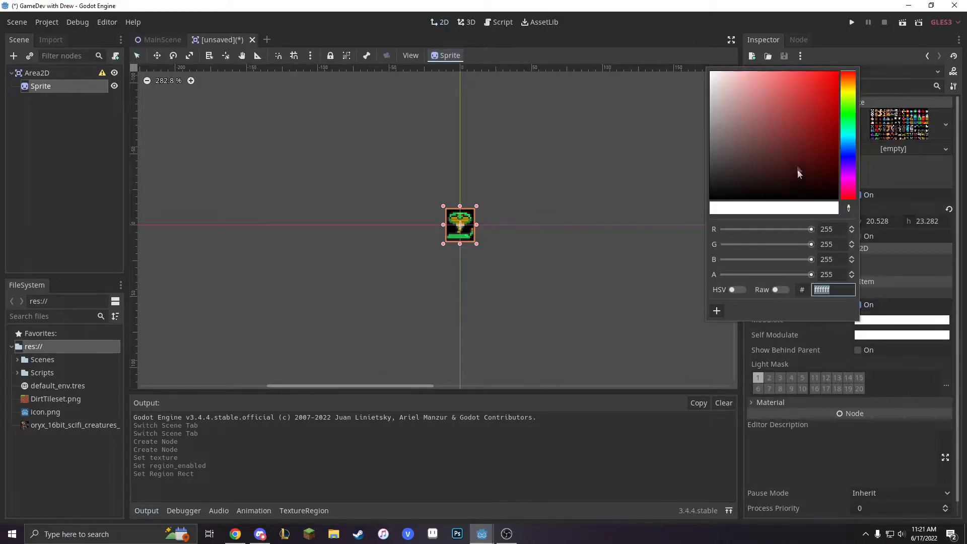
left_click(787, 90)
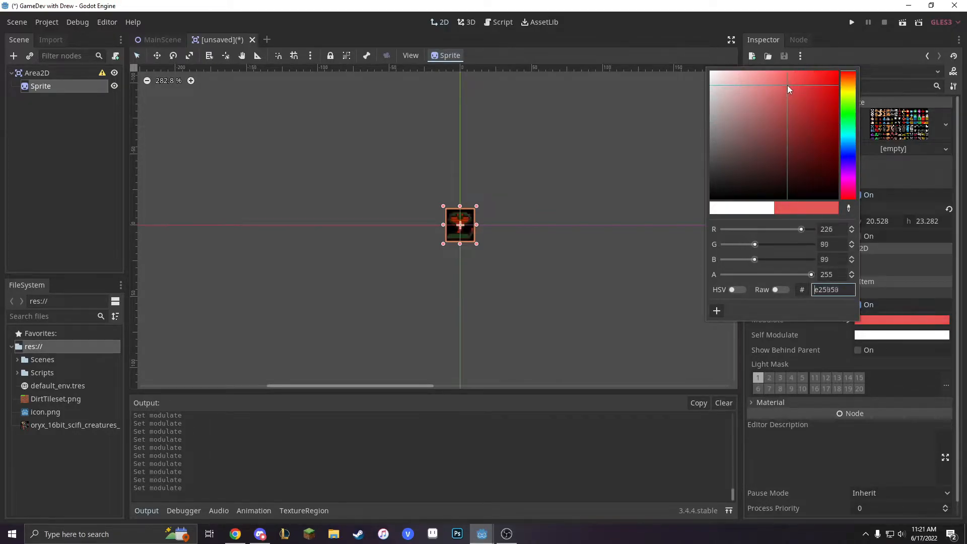
left_click(804, 90)
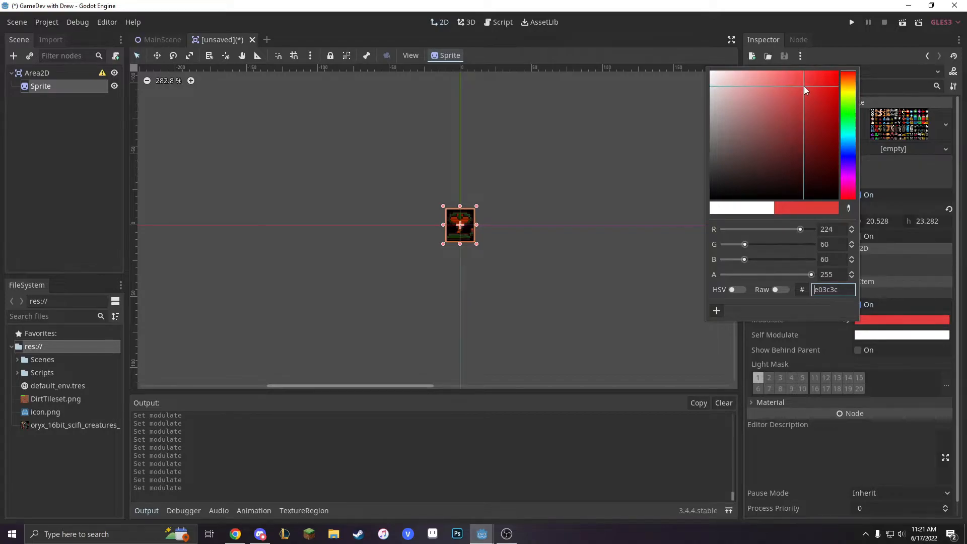
left_click(804, 90)
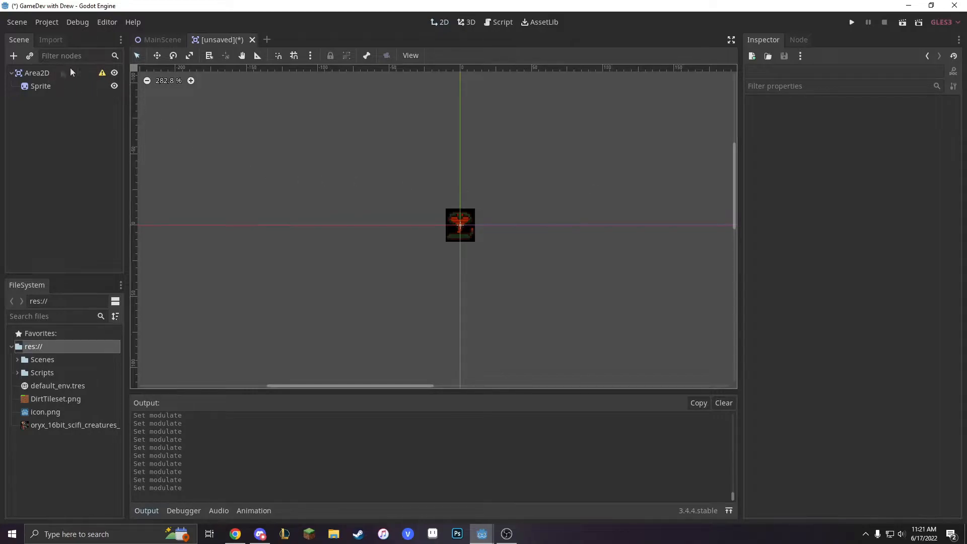
Step: Add a CollisionShape2D child with a new RectangleShape2D covering the snake
left_click(13, 56)
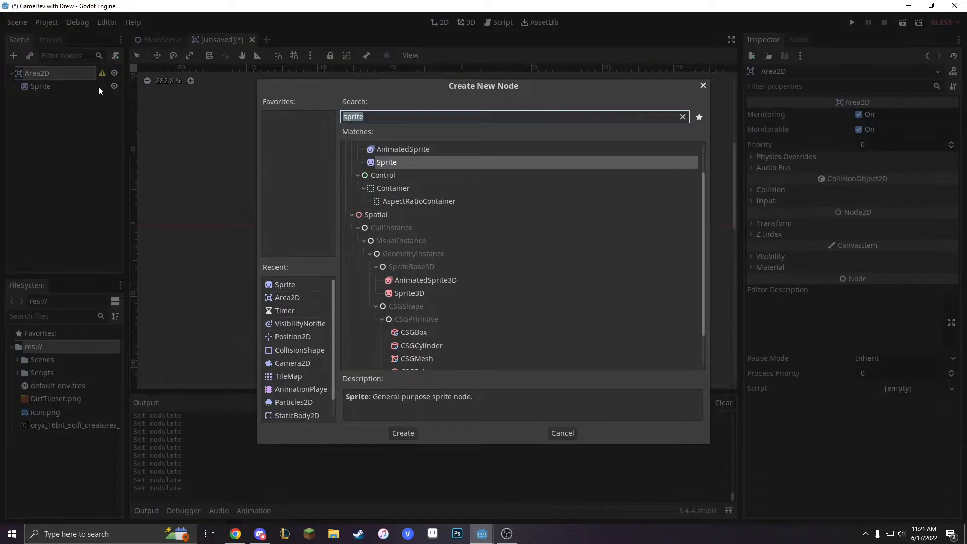
type("collision")
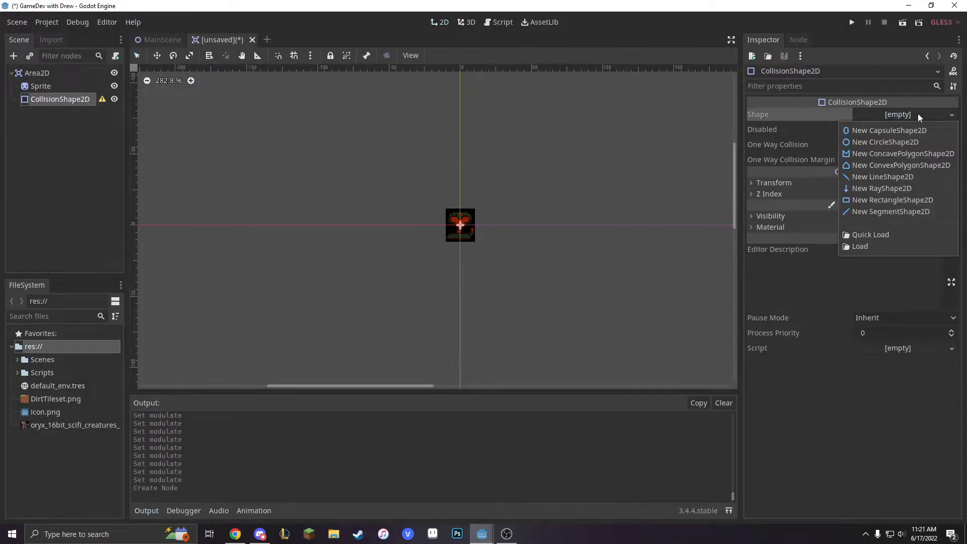
left_click(892, 199)
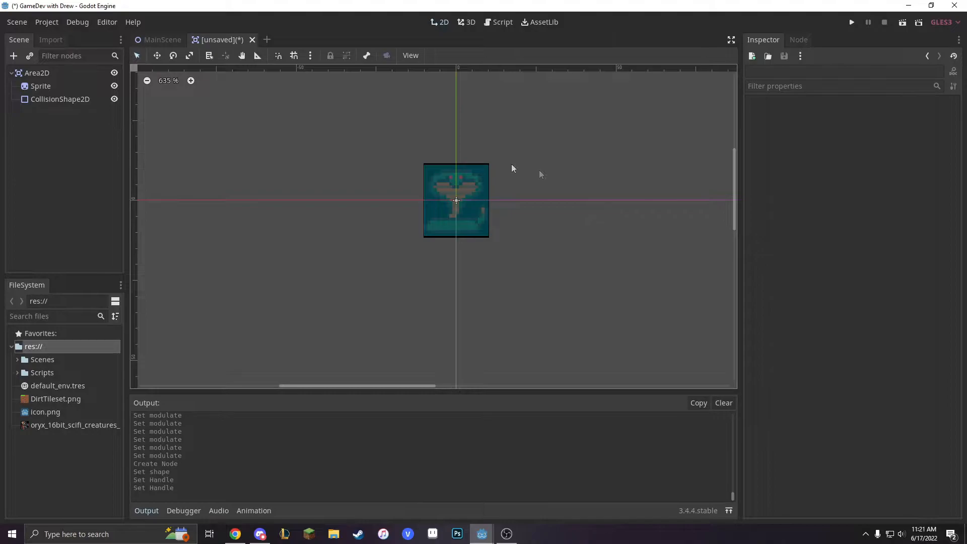
Step: Rename the Area2D to Enemy and attach a new Enemy.gd script in res://Scripts
right_click(36, 72)
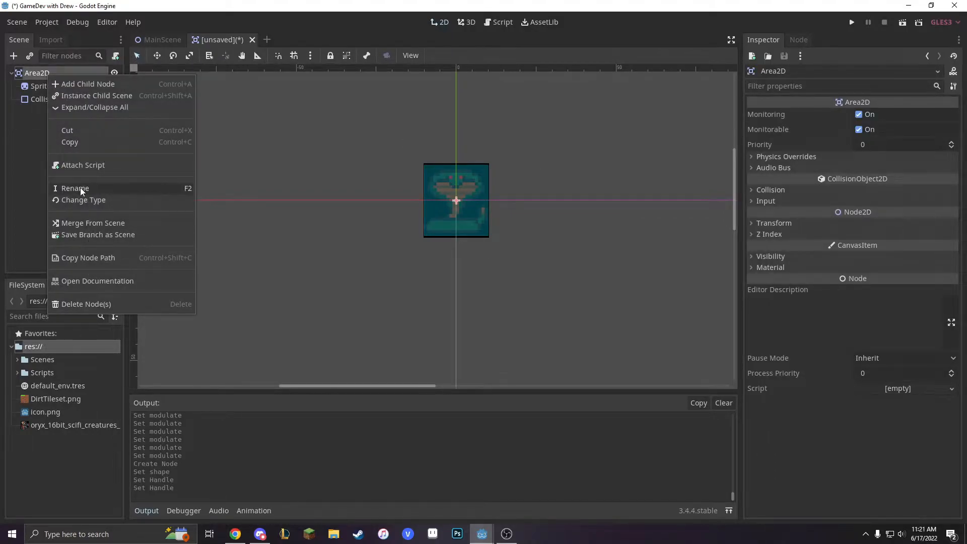
left_click(75, 188)
type("Enemy")
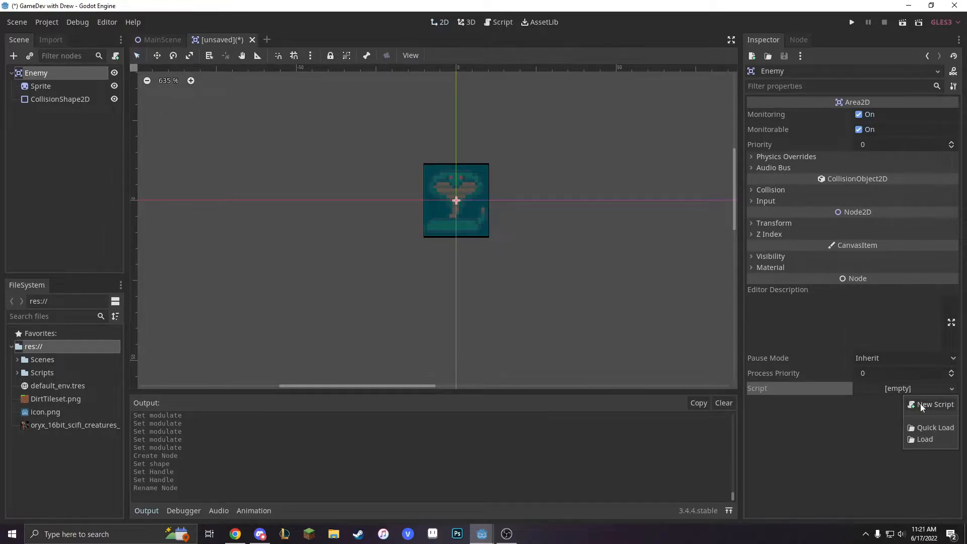
left_click(935, 403)
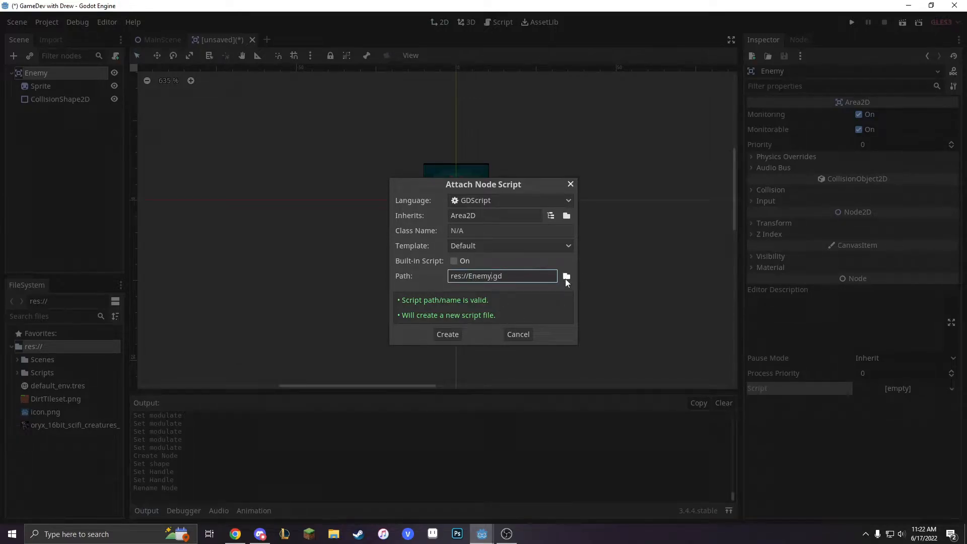
left_click(565, 276)
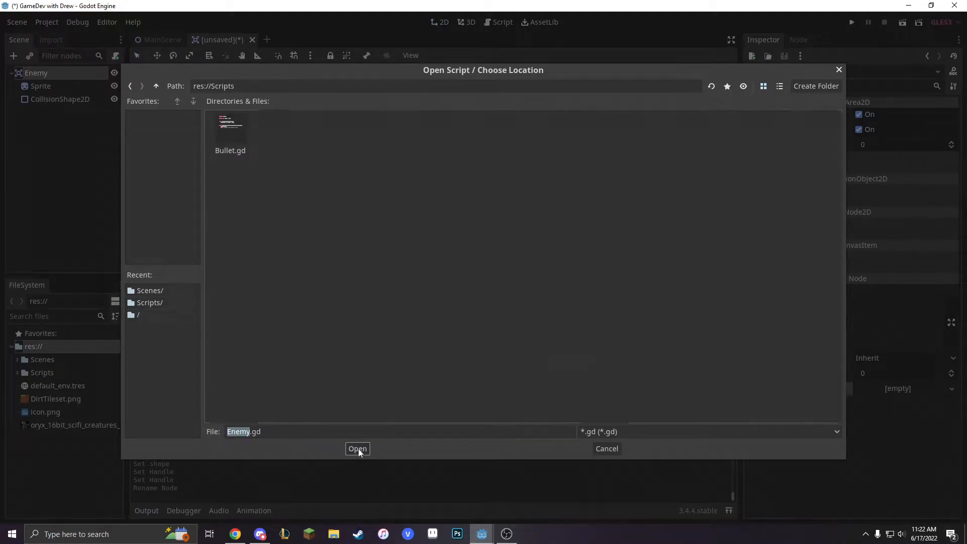
left_click(357, 448)
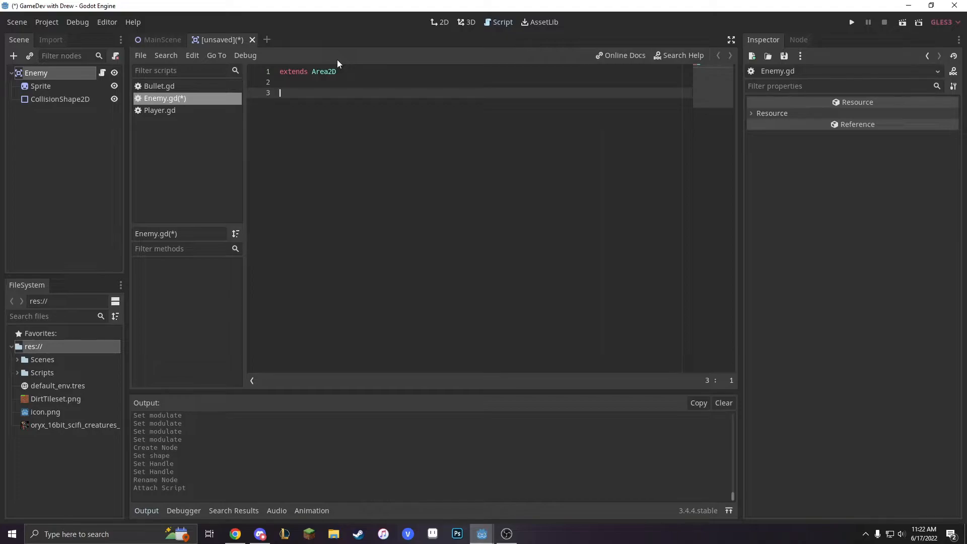
Step: Declare exported variables speed = 20000 and moveDistance in Enemy.gd
type("export var")
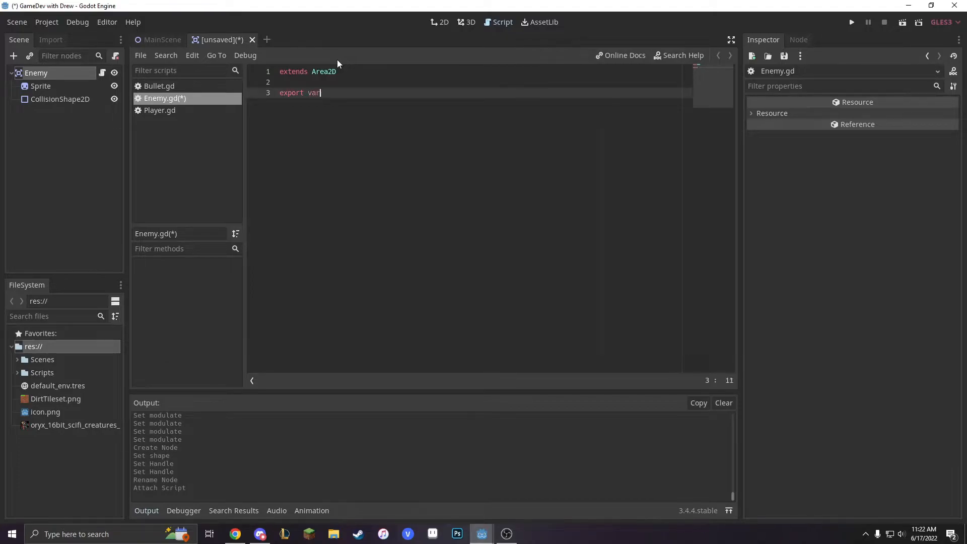
type("speed =")
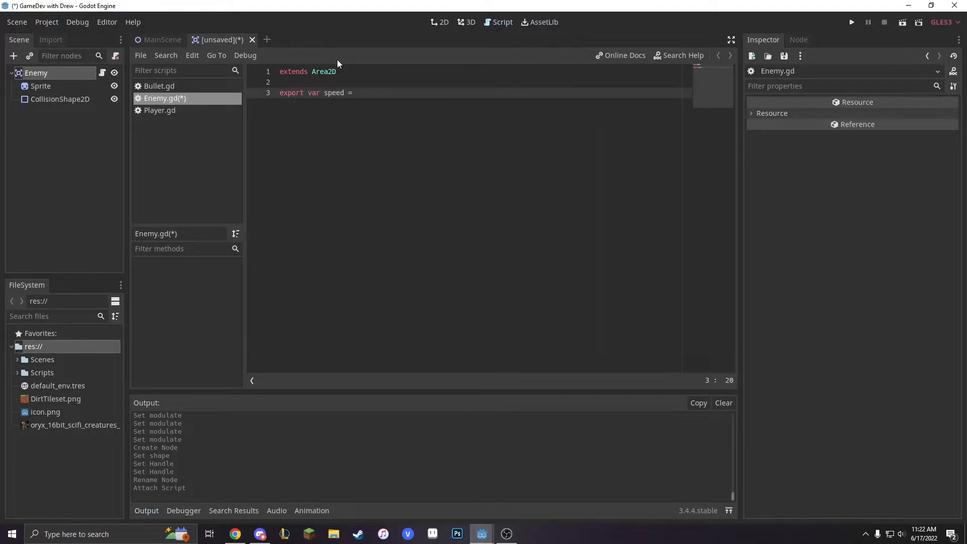
type("20000")
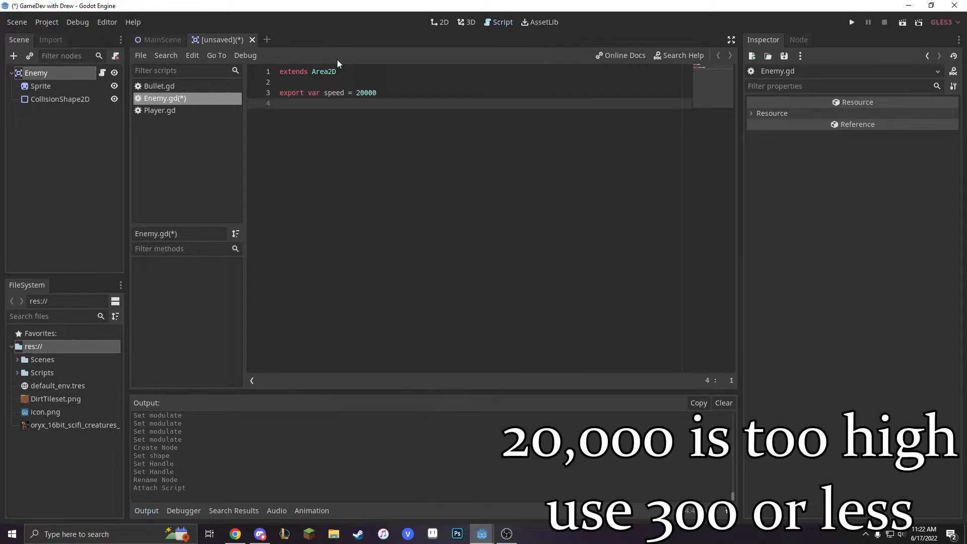
type("export var m")
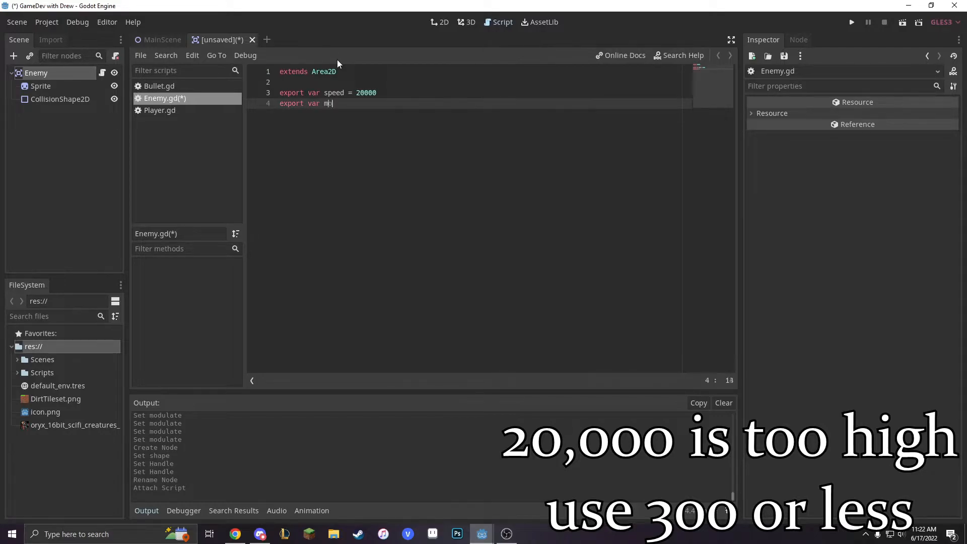
type("oveDistance = 200")
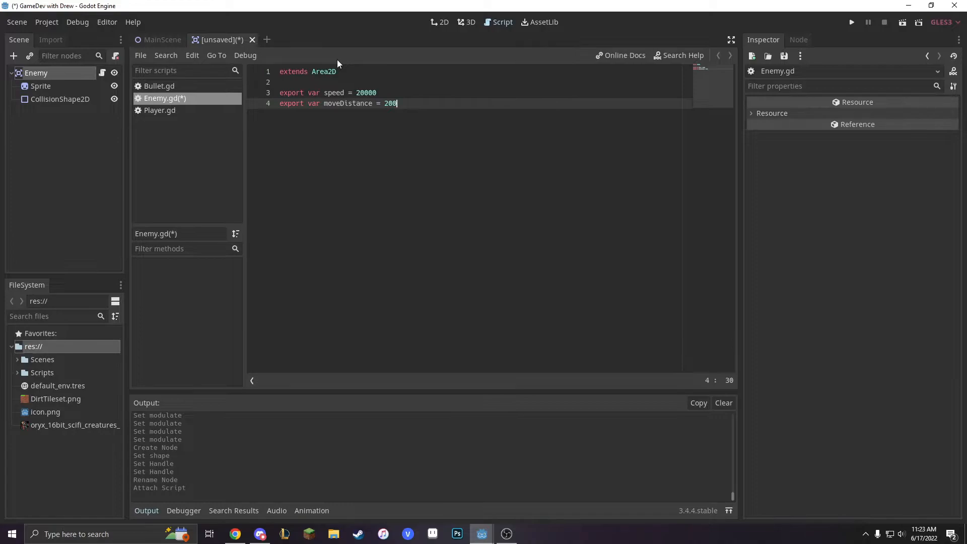
key("Enter")
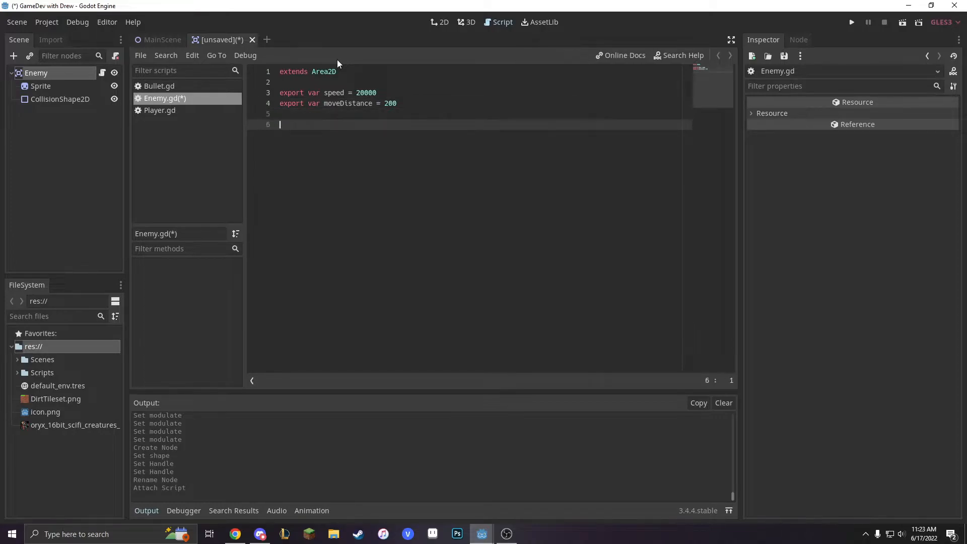
Step: Add onready startX = position.x and targetX = position.x + moveDistance
type("onready")
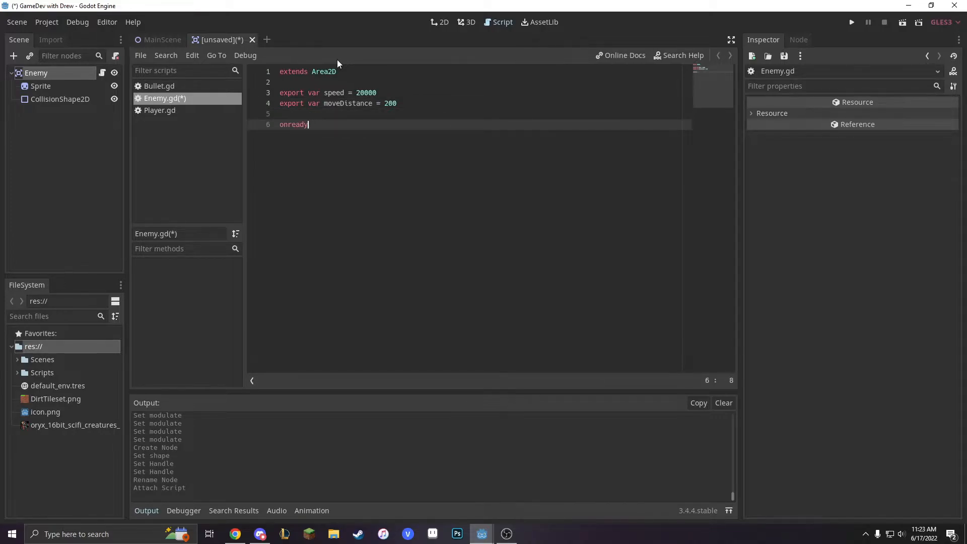
type("var")
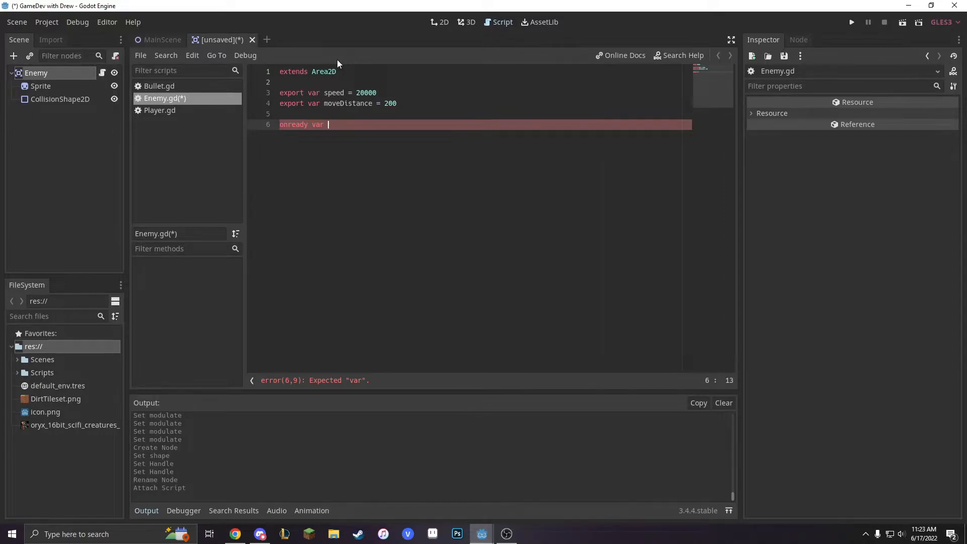
type("start")
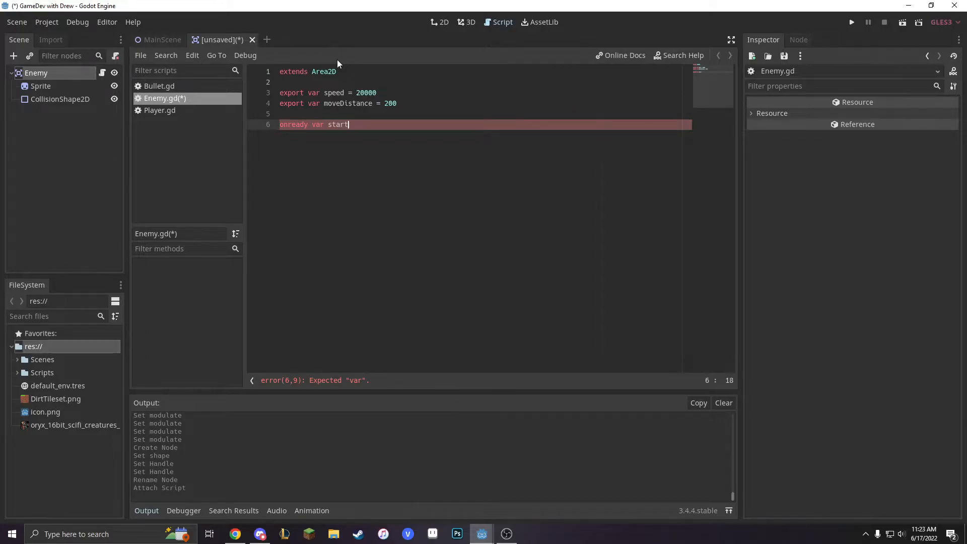
type("X =")
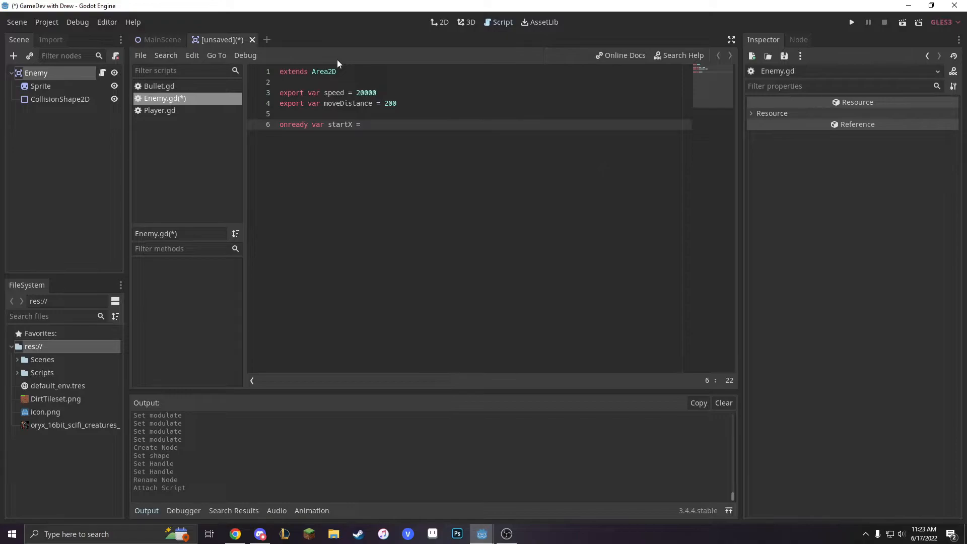
type("position.x")
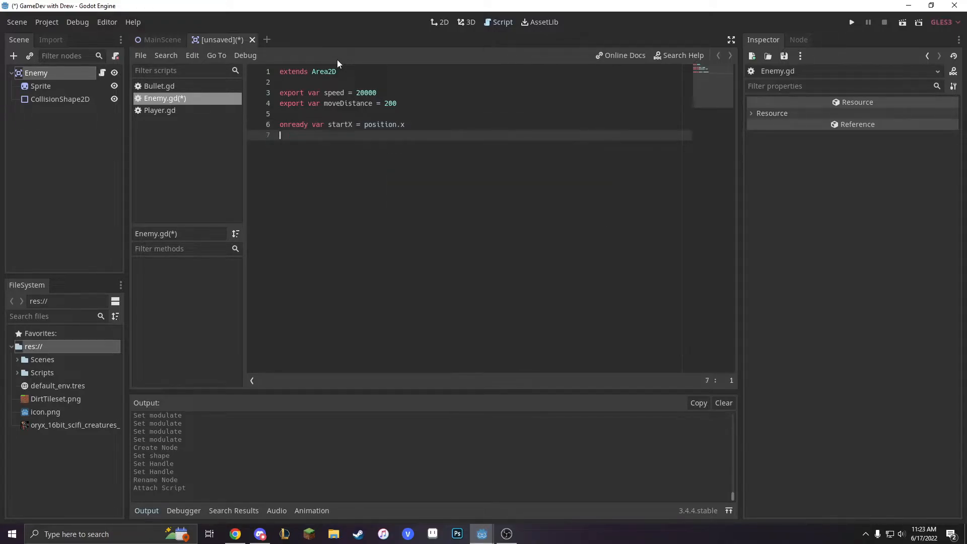
type("onready var tar")
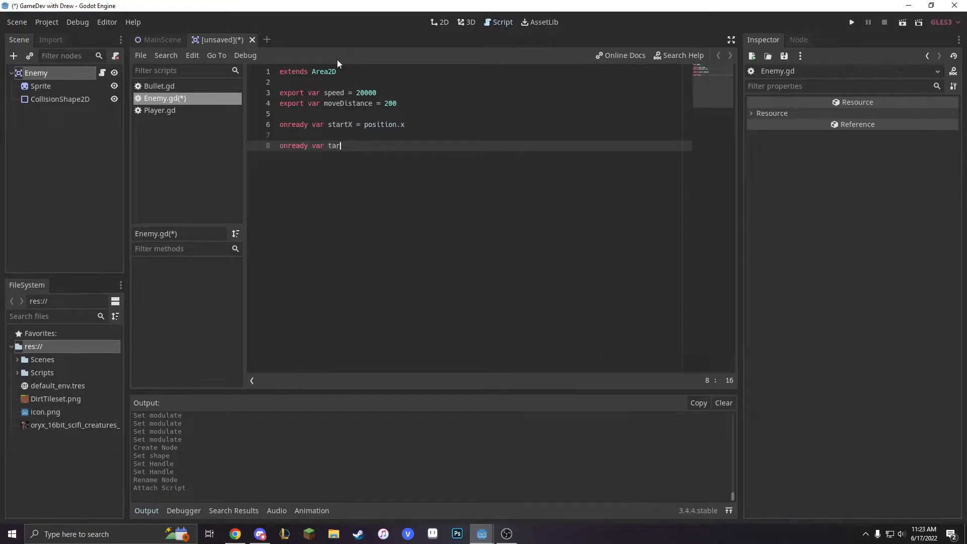
type("getX")
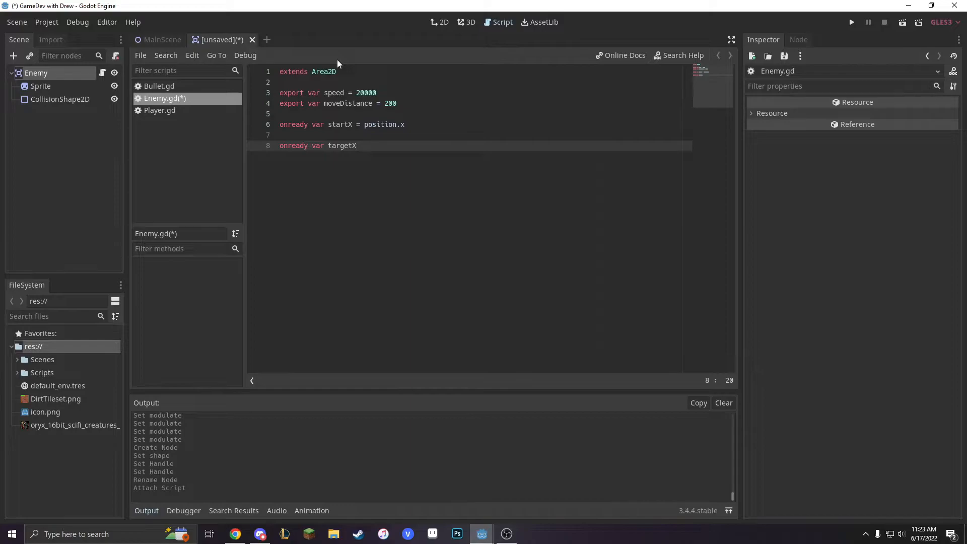
mouse_move(471, 52)
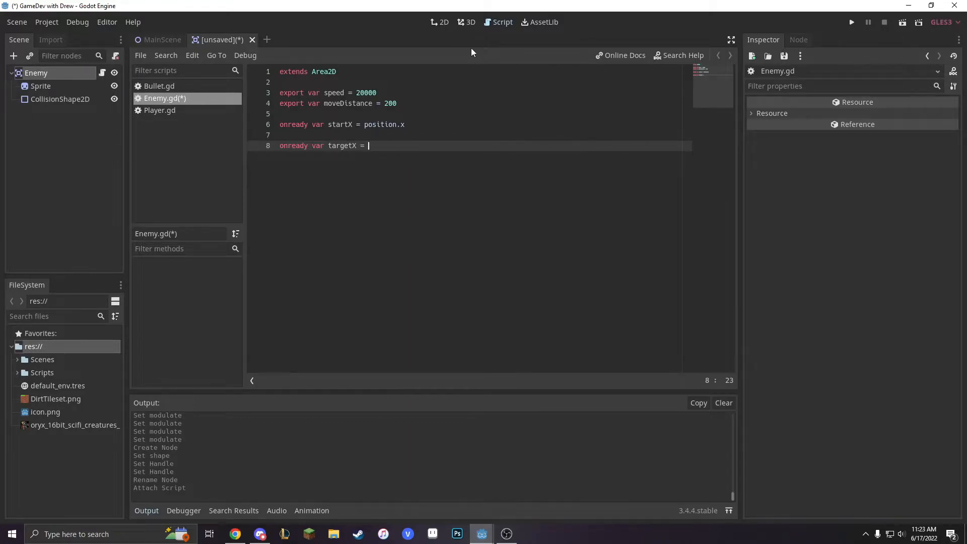
type("position.x +")
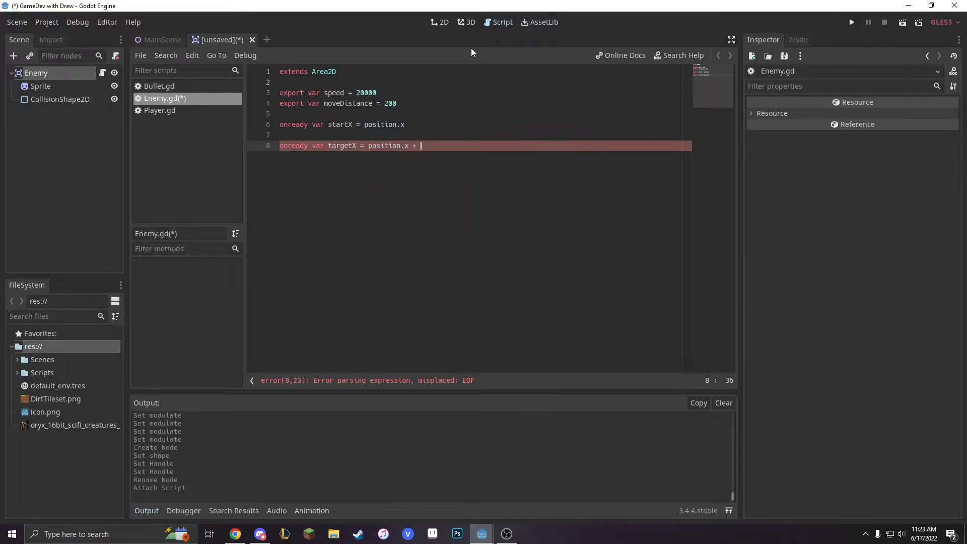
type("moveDistance")
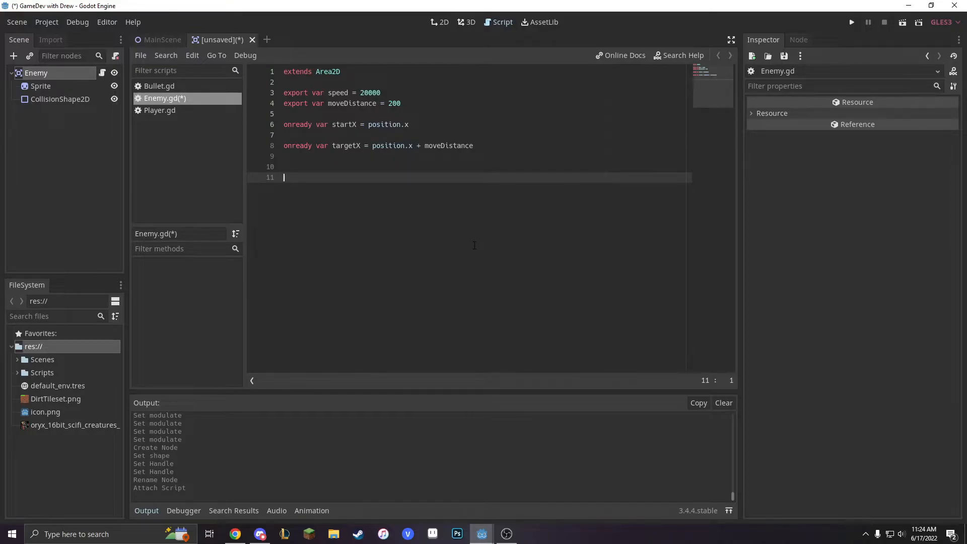
Step: Write the function header func move_to_x(currentPos, newPosition, steps):
type("func")
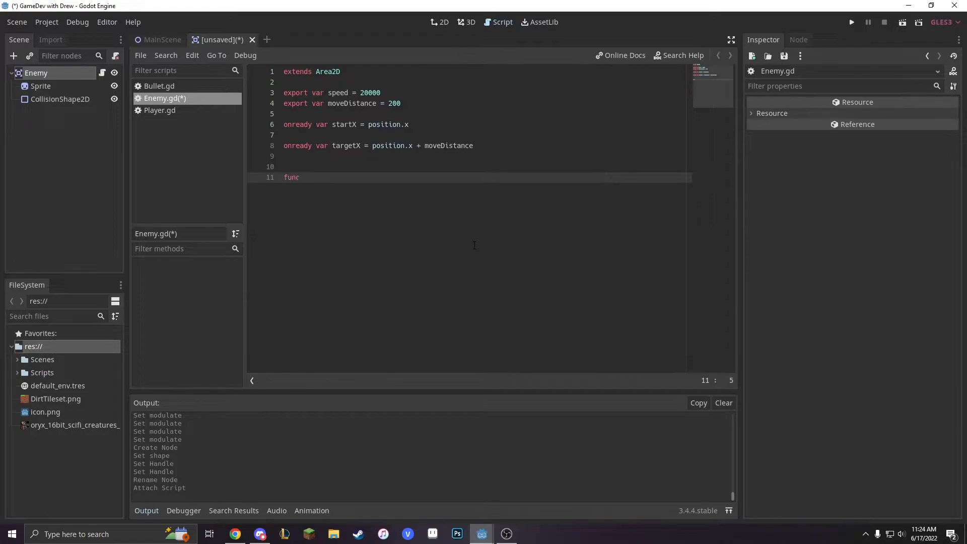
type("move_to")
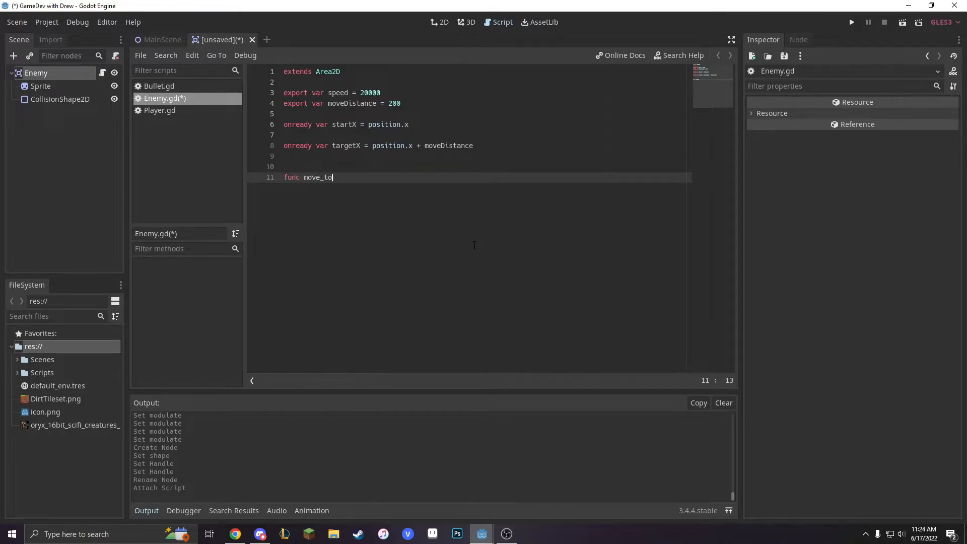
type("_x(")
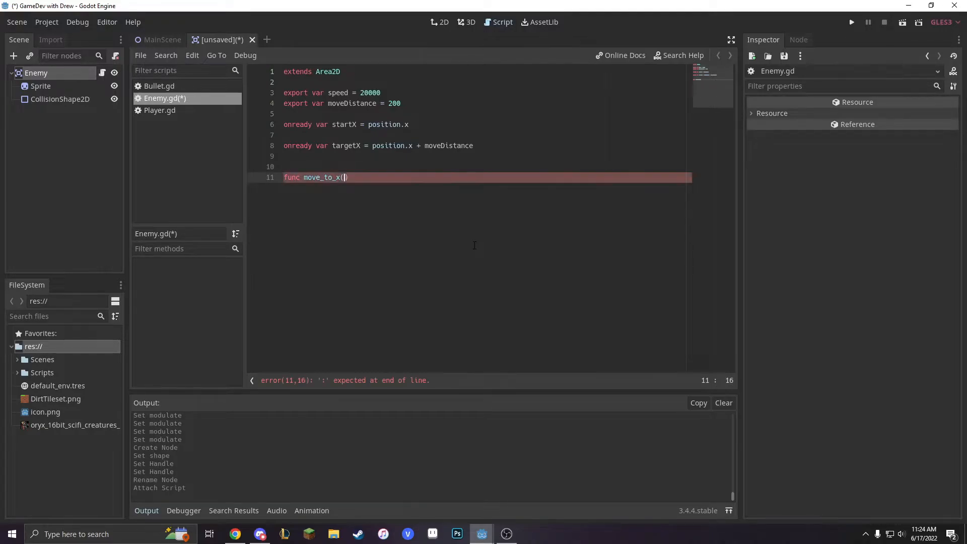
type("currentpo")
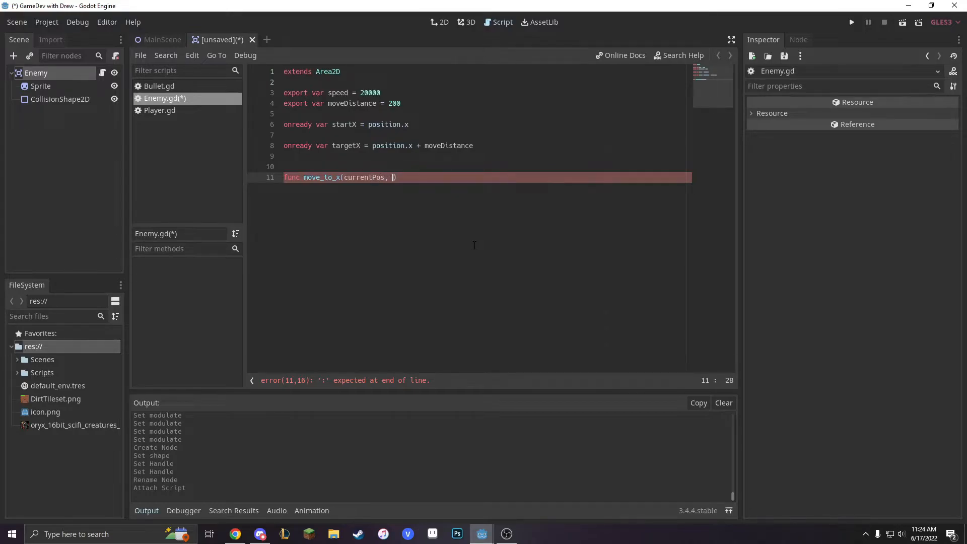
type("m")
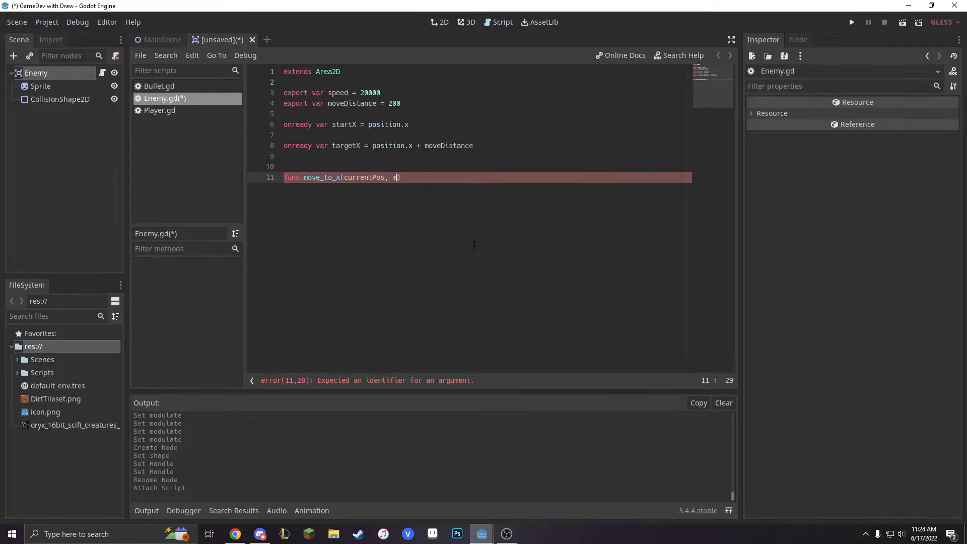
key("Backspace")
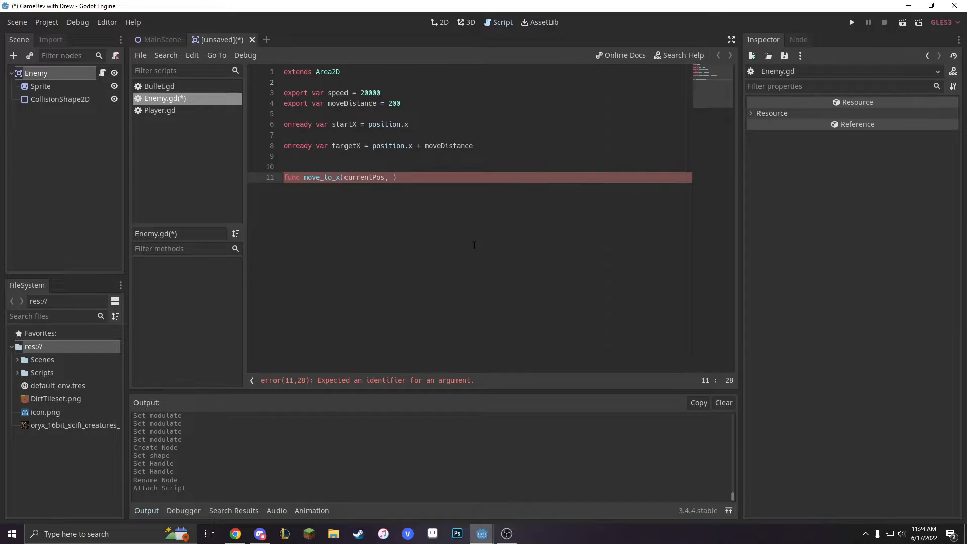
type("newPositio")
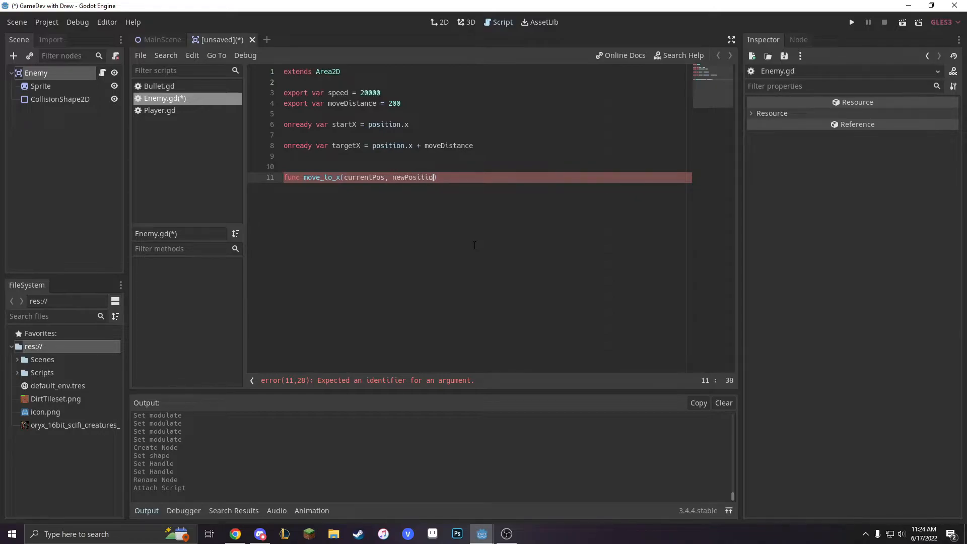
type(", s")
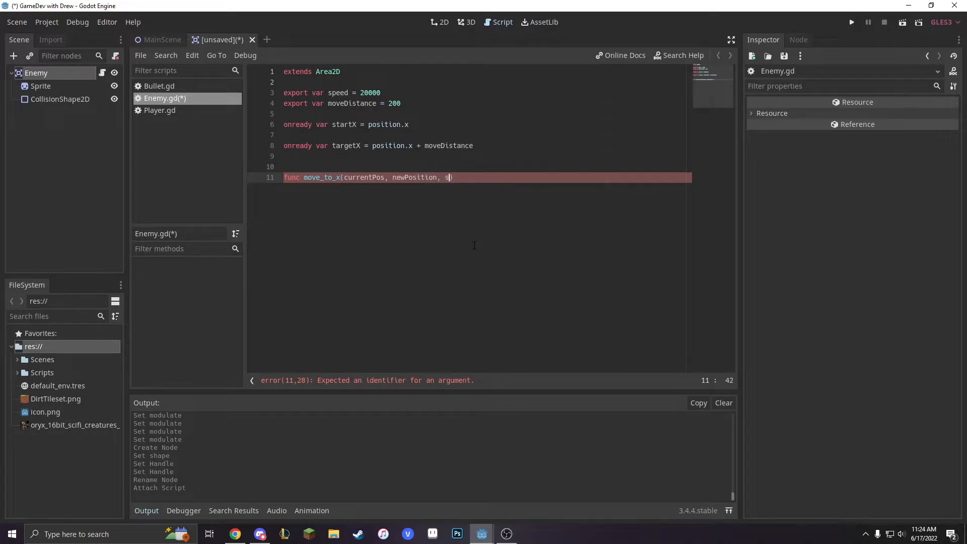
type("teps")
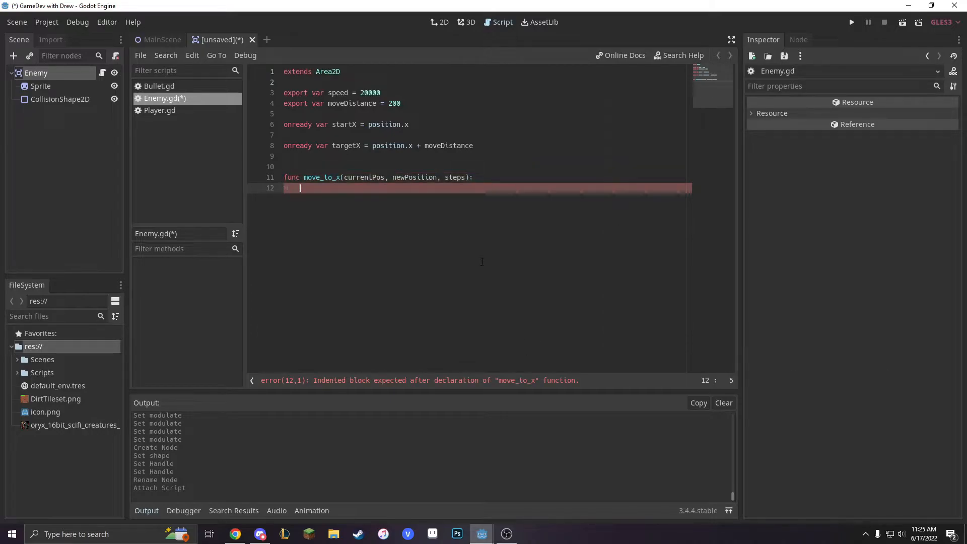
Step: Write 'var new = currentPos' and 'if new < newPosition: new += steps'
type("var")
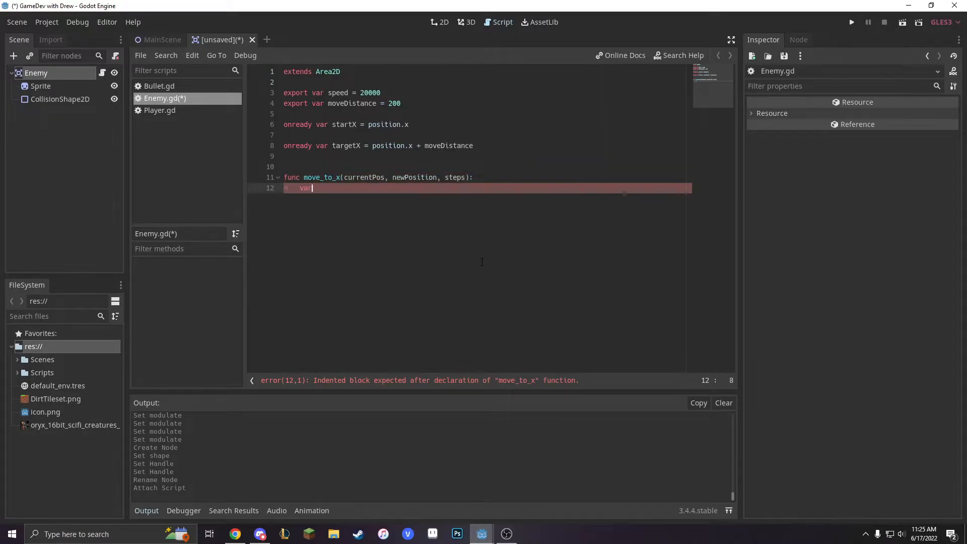
type("new = c")
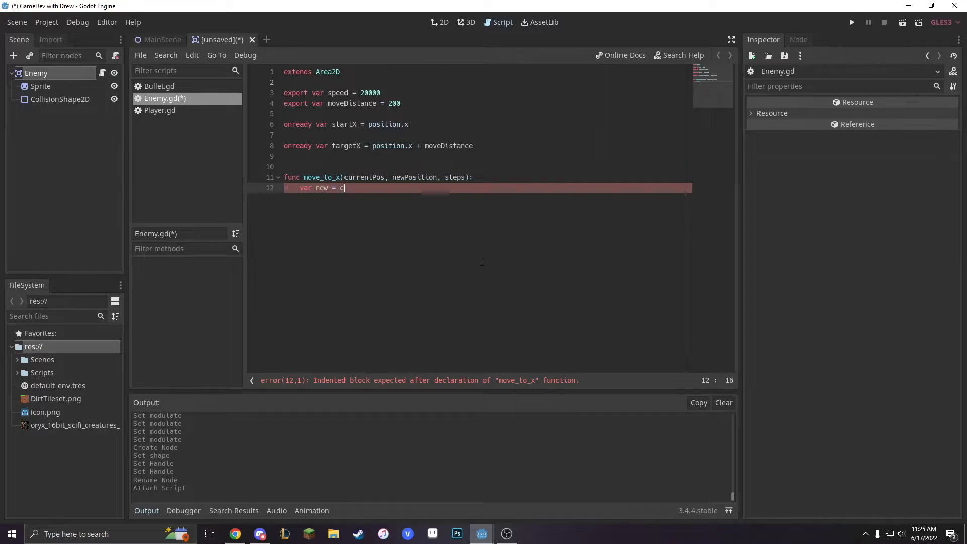
type("urrentPos")
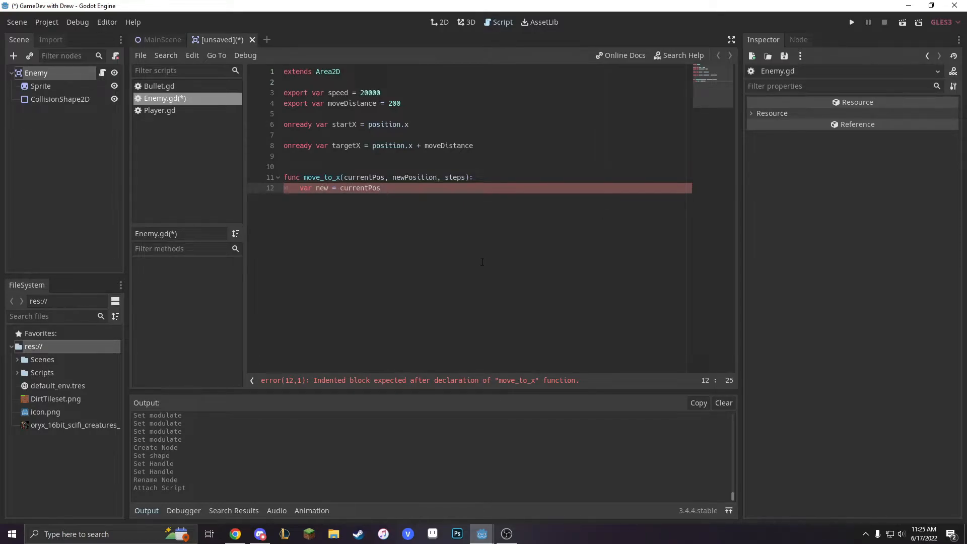
type("i")
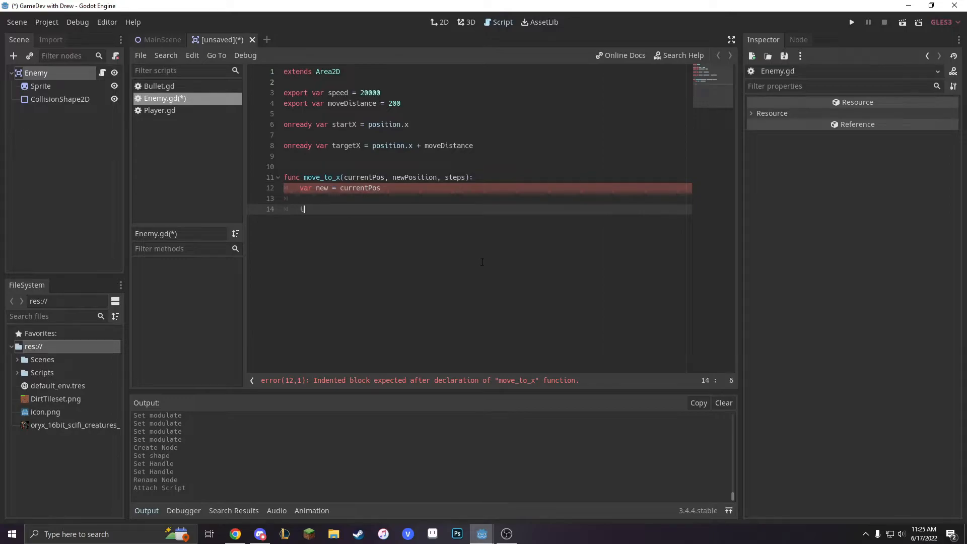
key("Backspace")
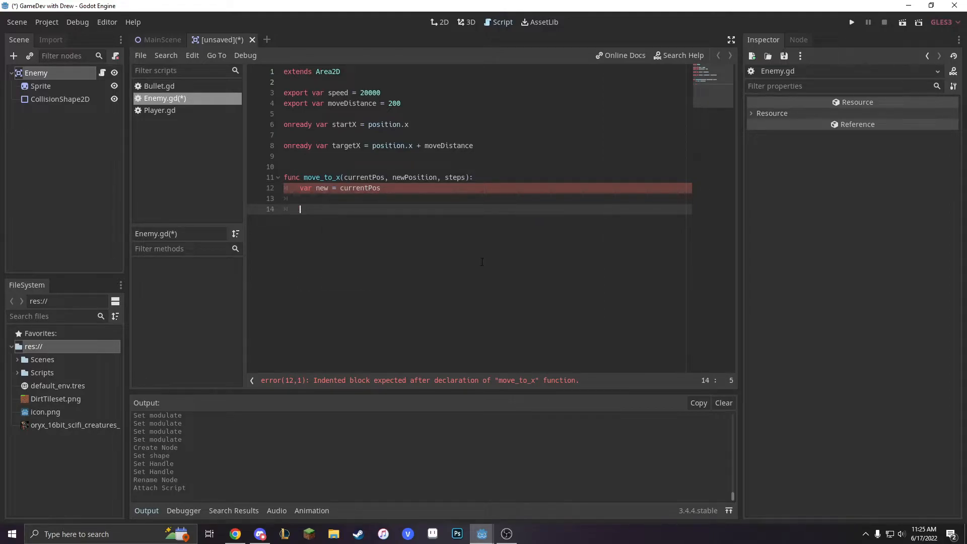
type("if new <")
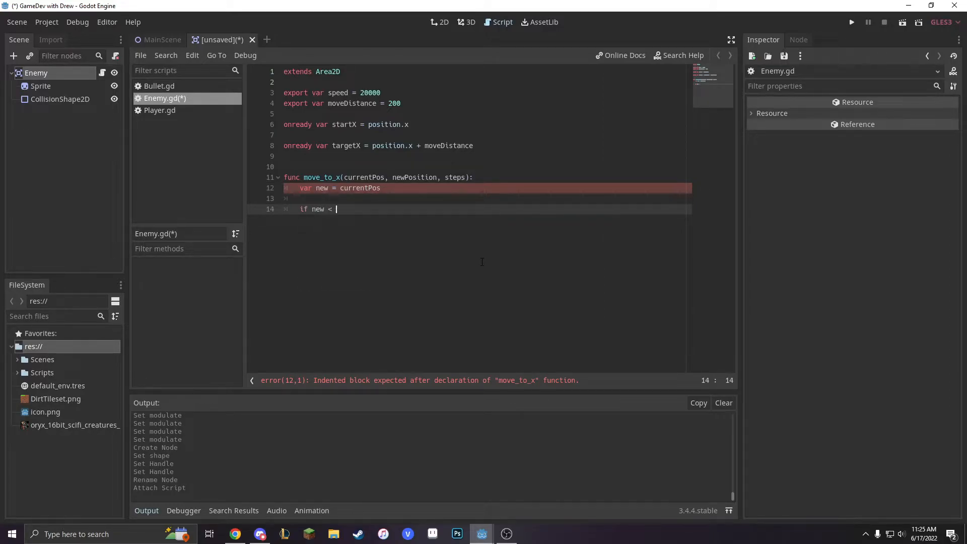
type("ne")
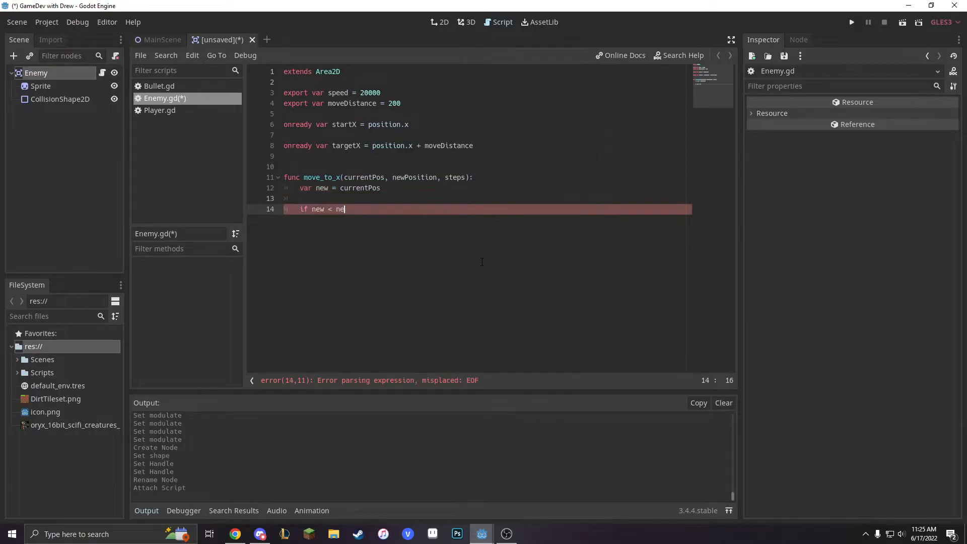
type("wPosition")
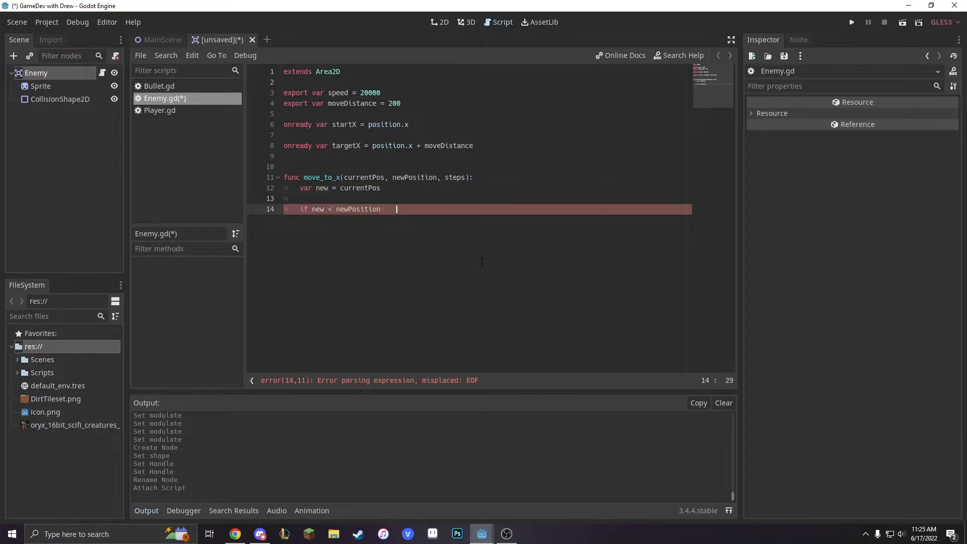
key("BackSpace")
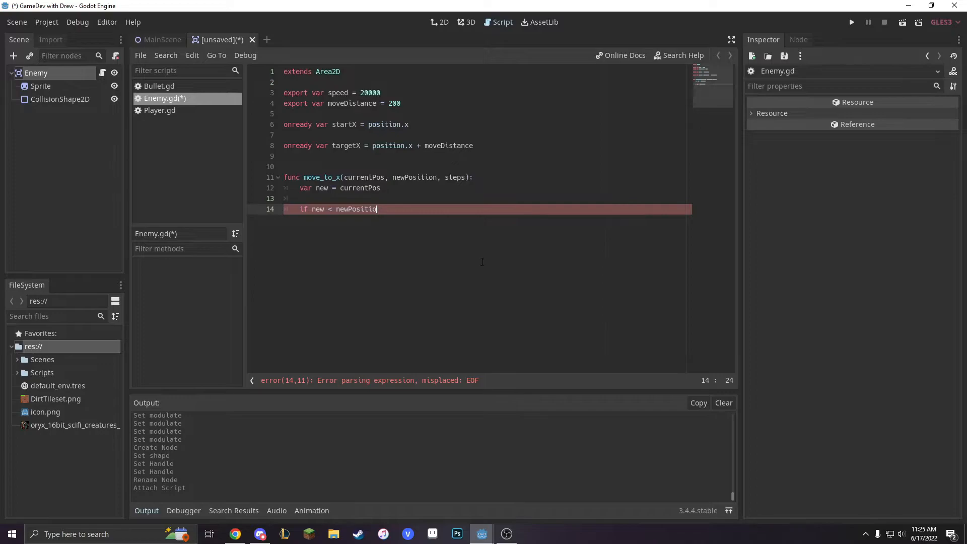
type("n:")
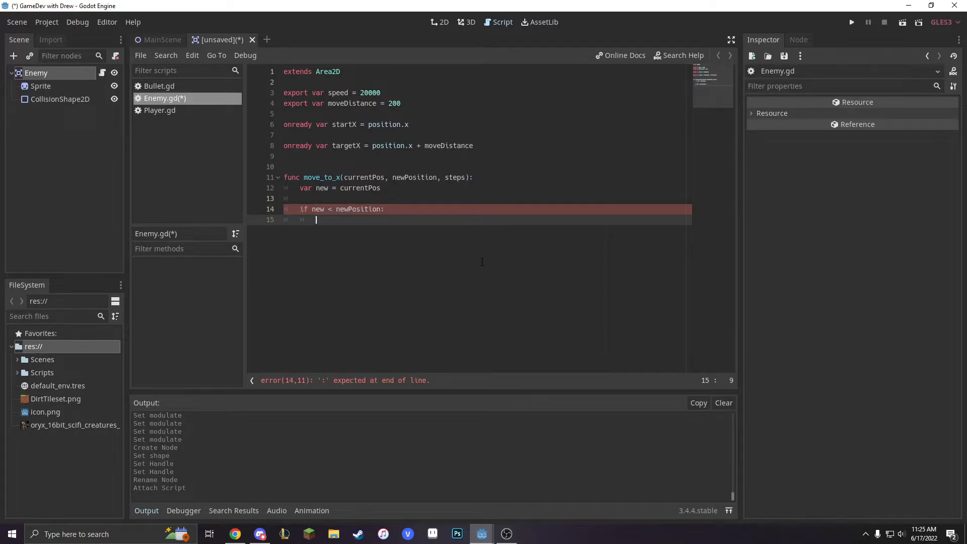
type("new += step")
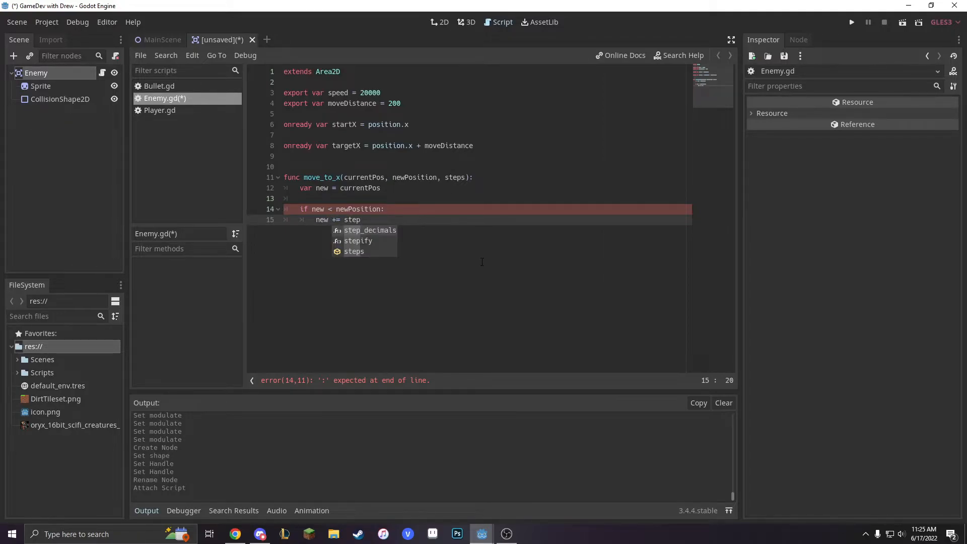
type("s")
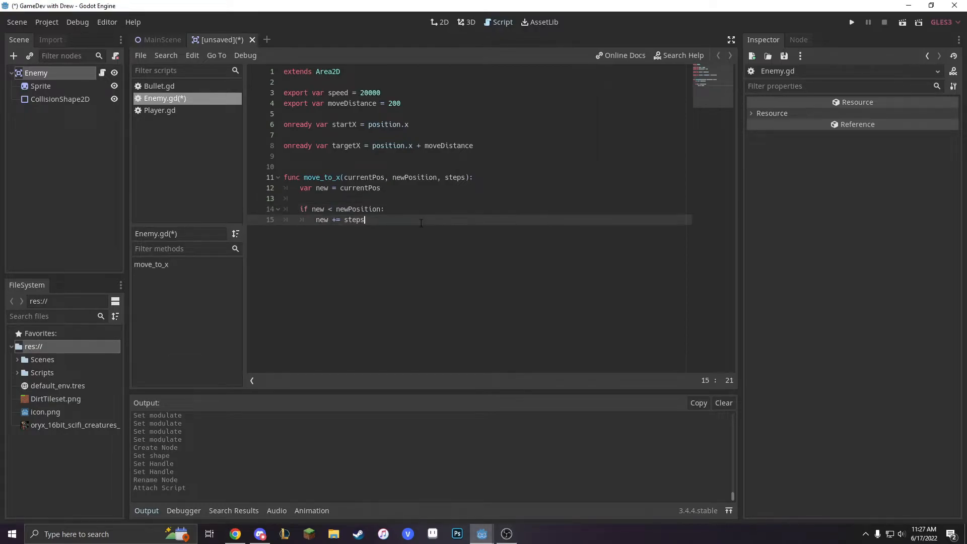
mouse_move(505, 234)
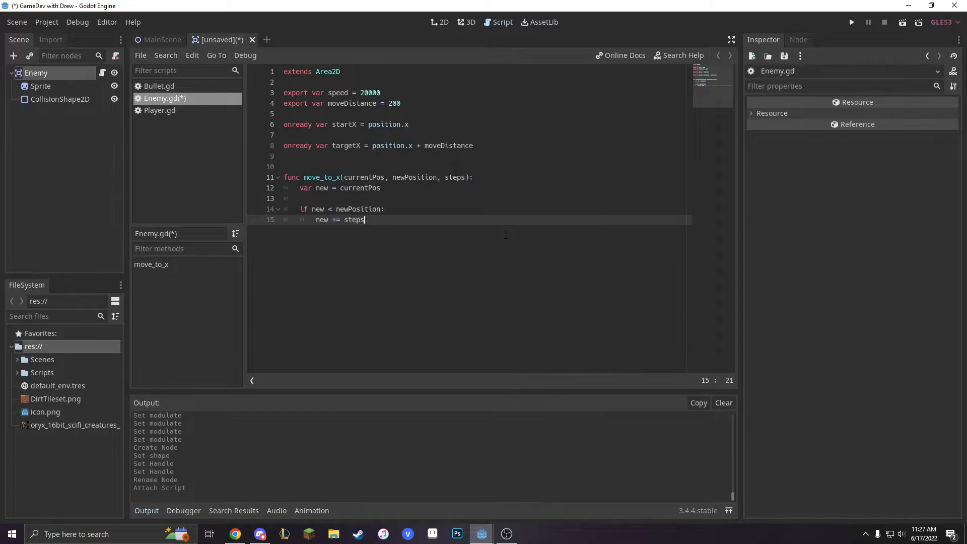
Step: Add nested 'if new > newPosition: new = newPosition' and start the else branch
key("enter")
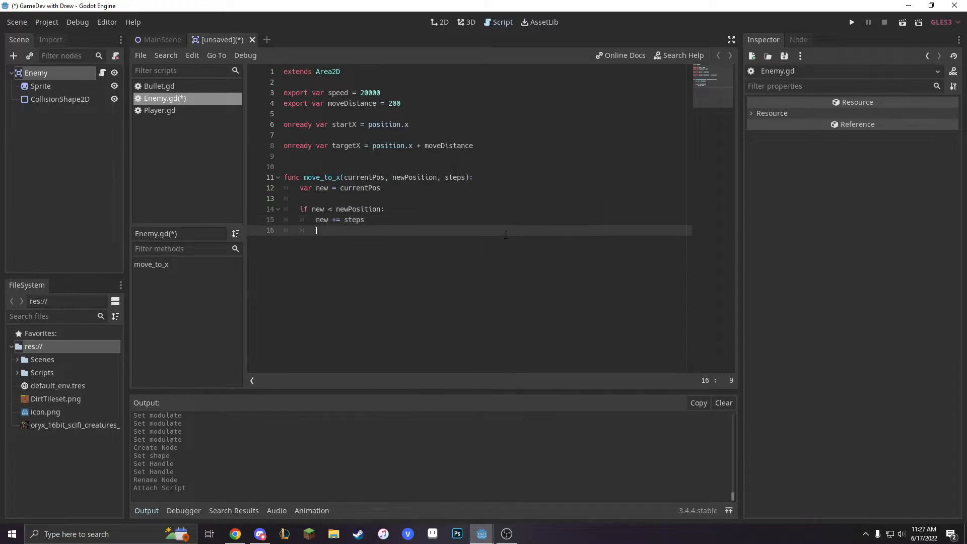
key("enter")
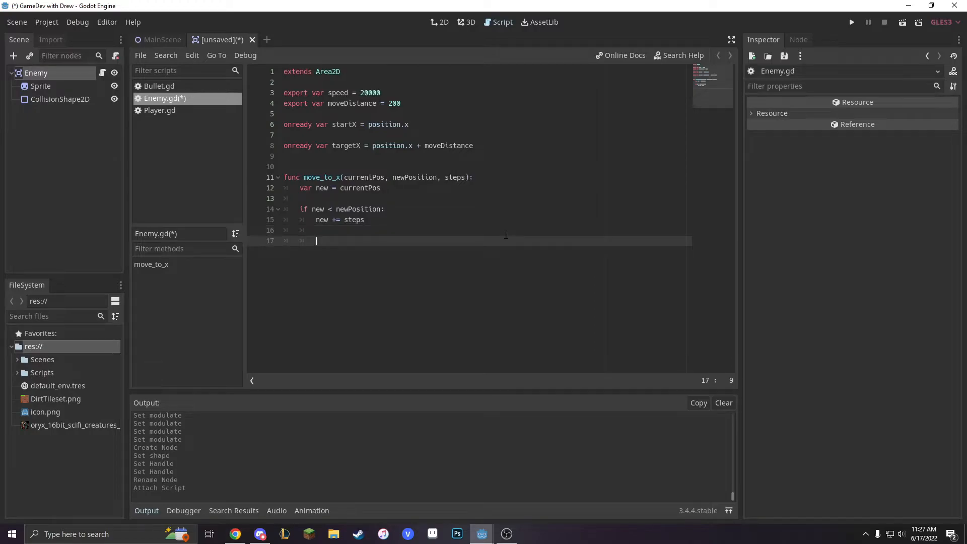
type("if new>")
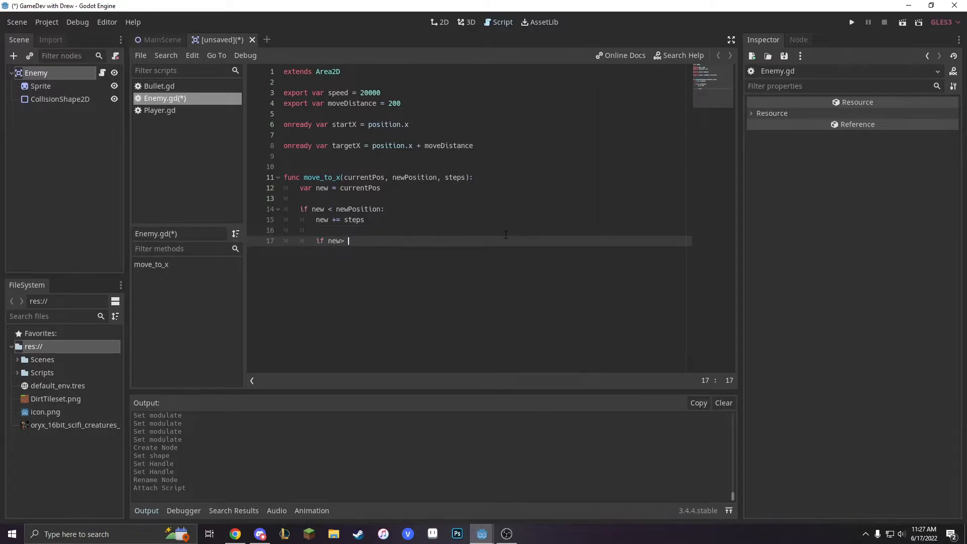
type("newPos")
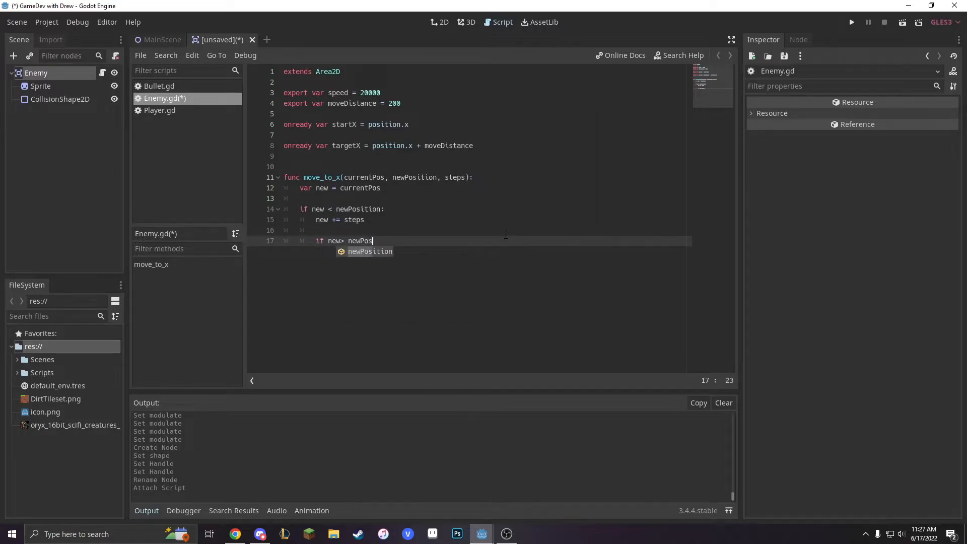
key("Tab")
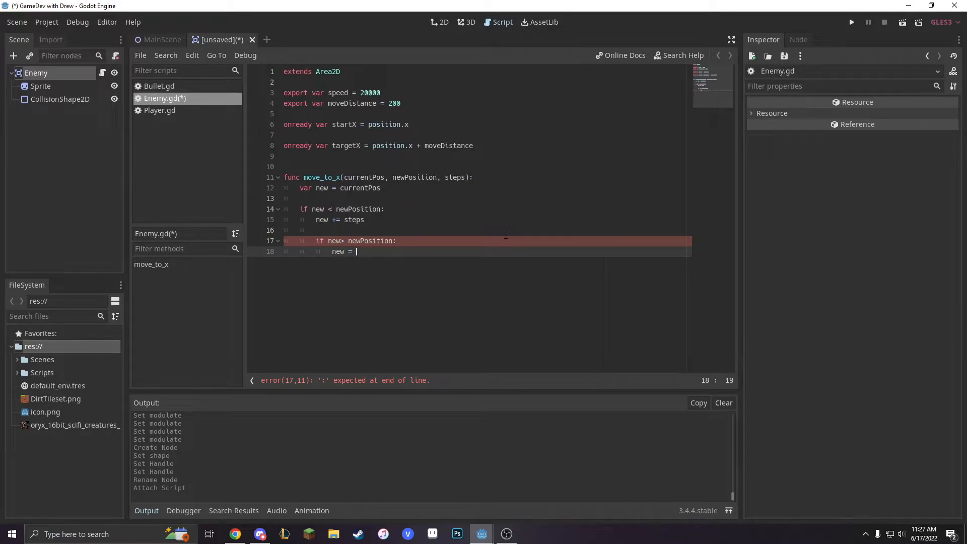
type("new")
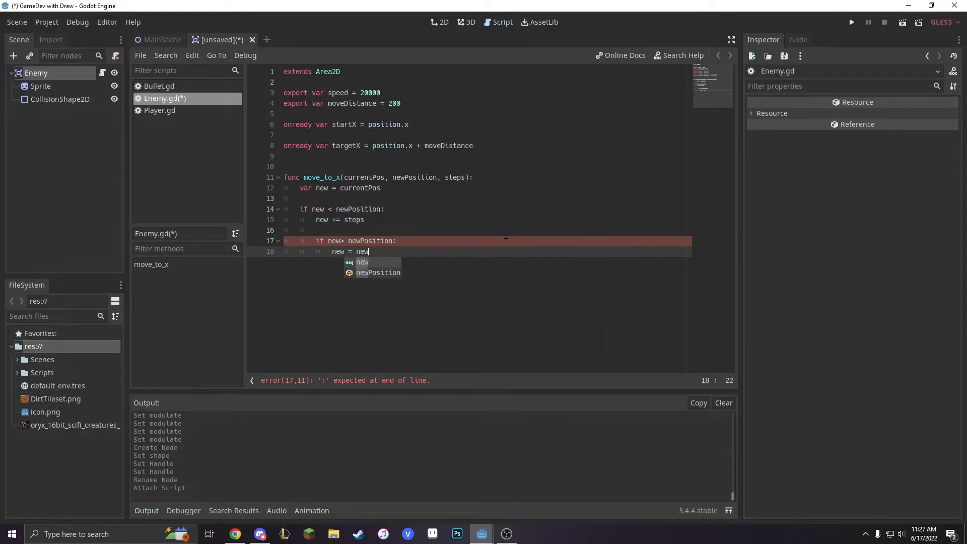
key("Tab")
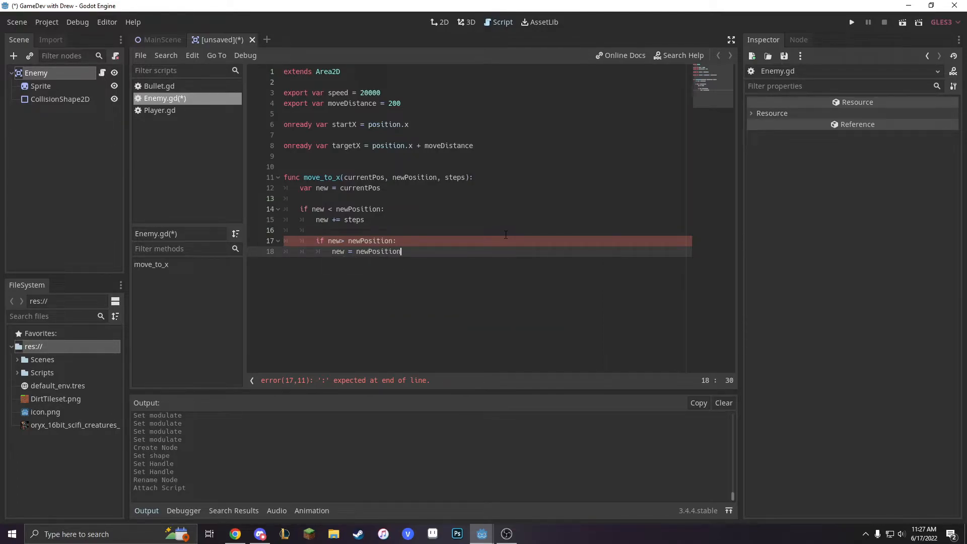
key("enter")
type("else:")
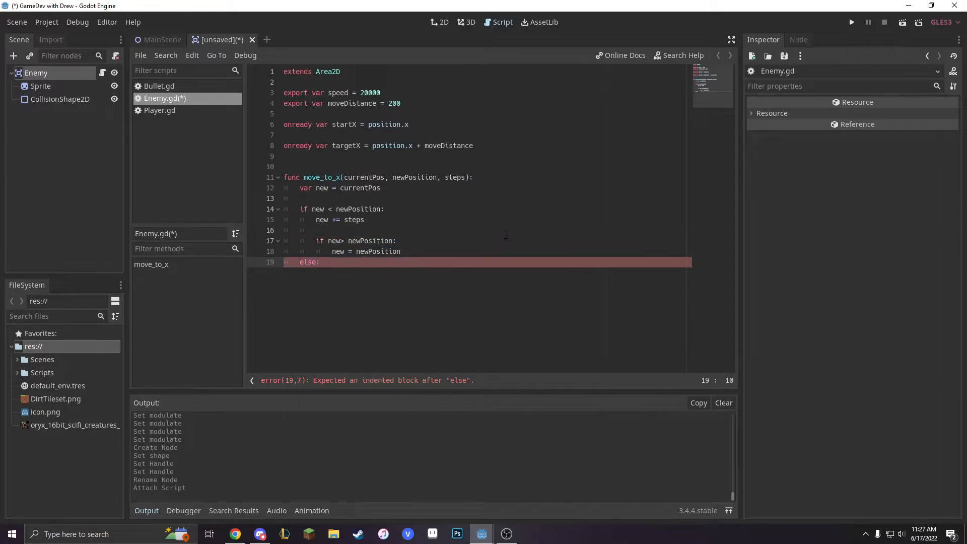
Step: Under else, write 'new -= steps' and clamp new at newPosition if below it
key("enter")
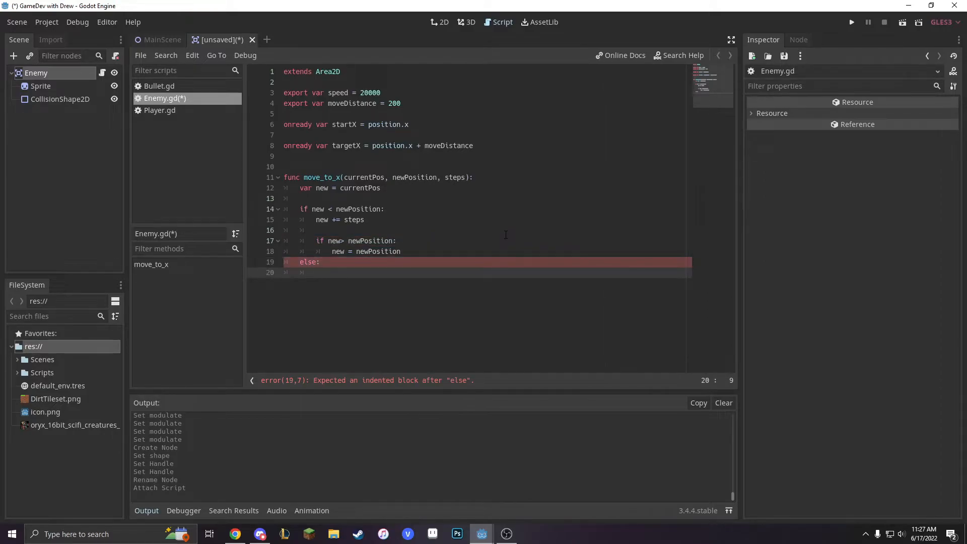
type("new -=")
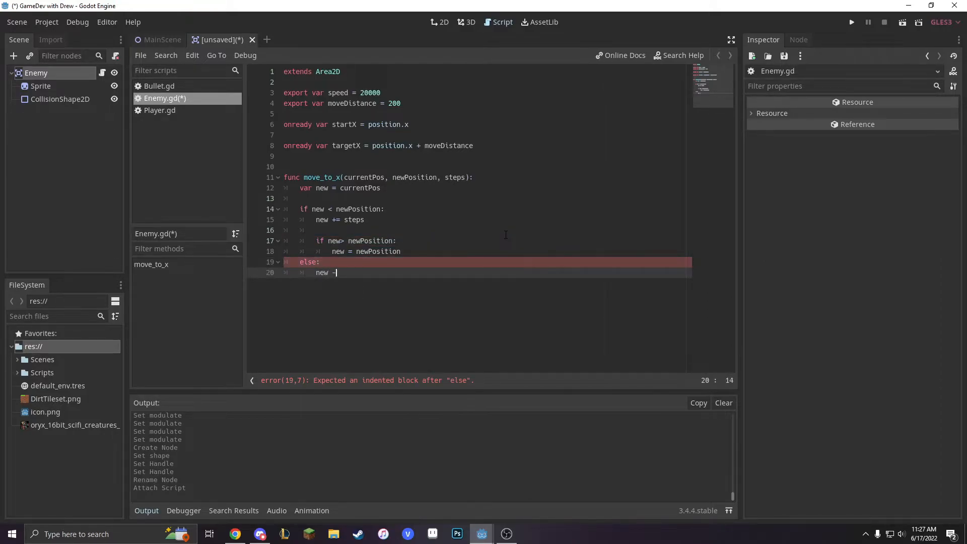
type("= steps")
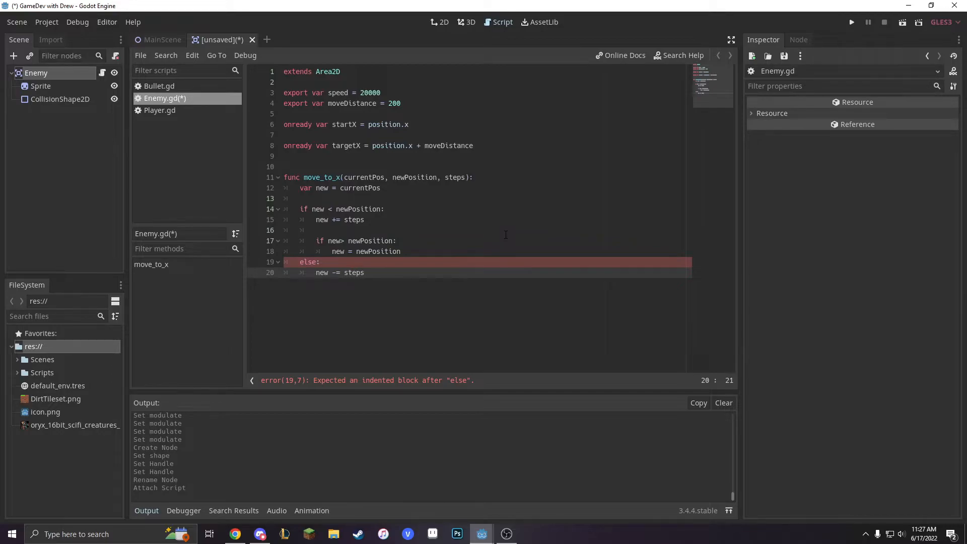
type("if")
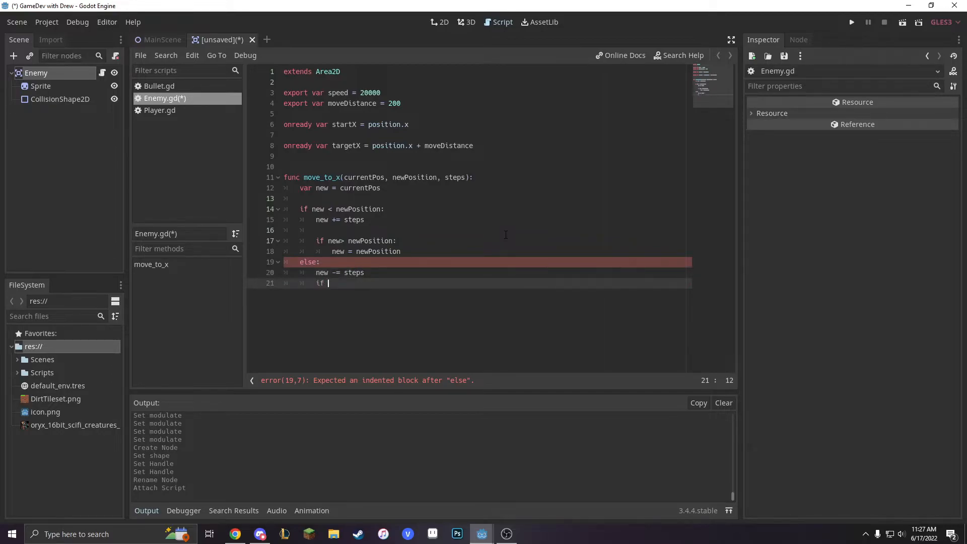
type("new <")
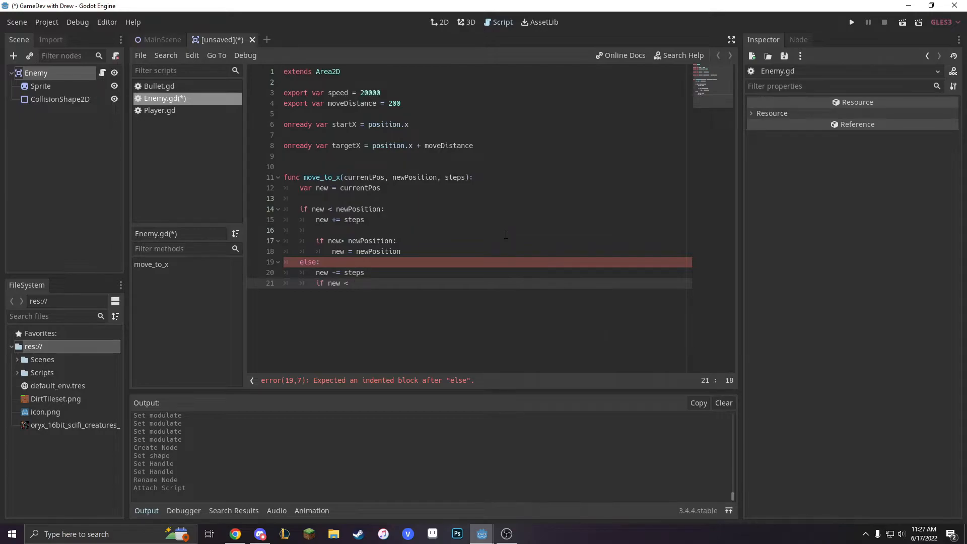
type("newPos")
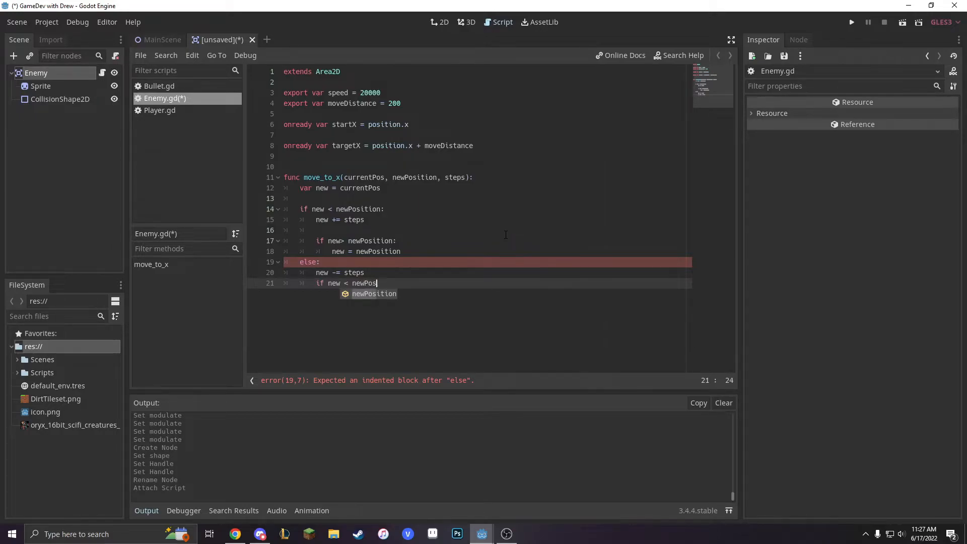
key("enter")
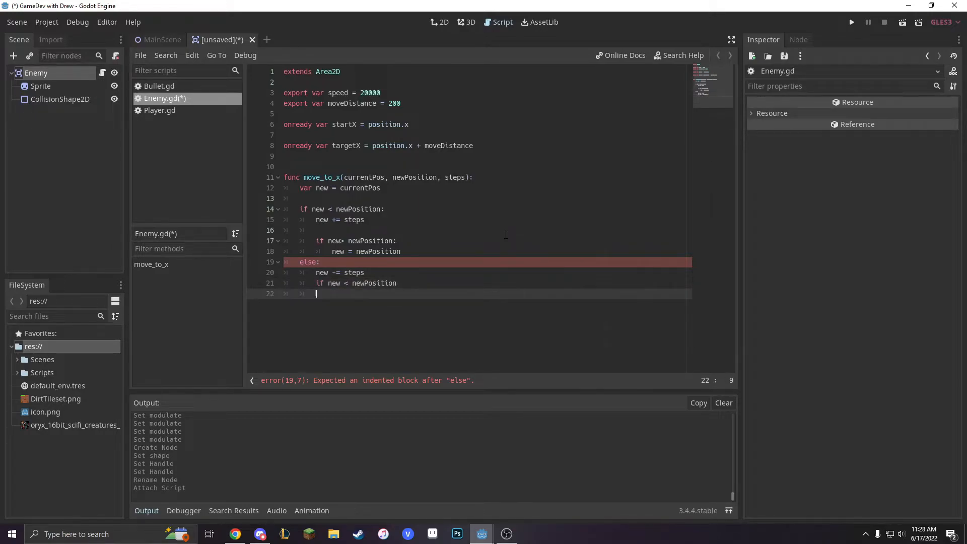
type("new")
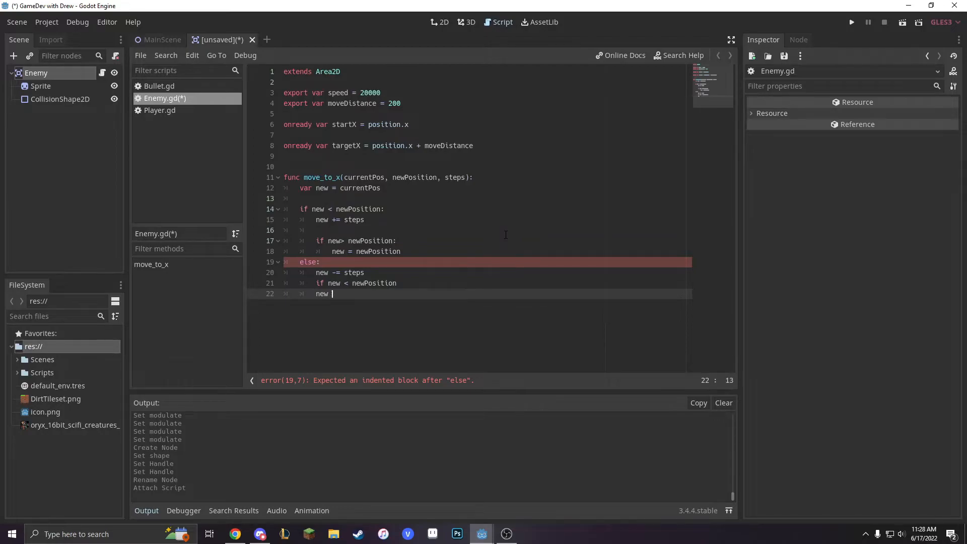
type("= new")
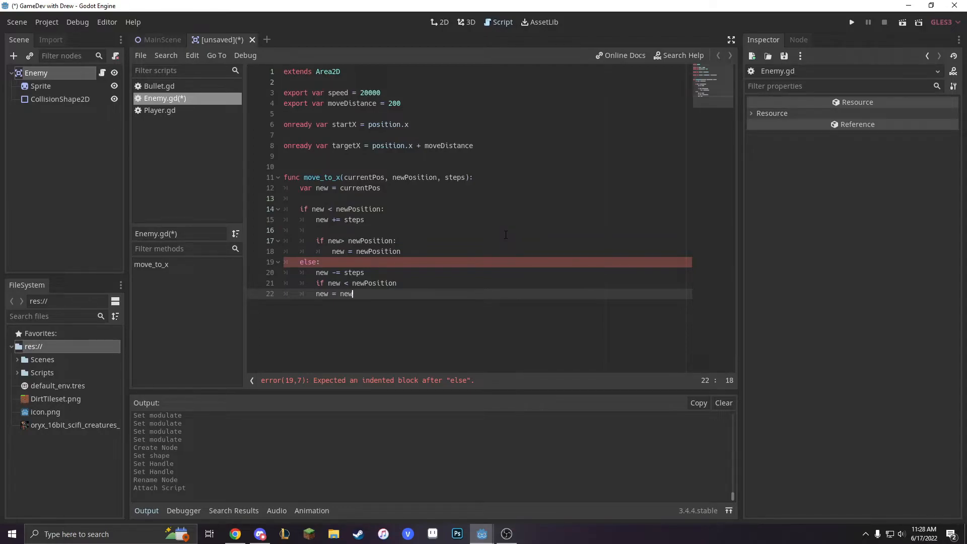
type("Position")
left_click(486, 283)
type(":")
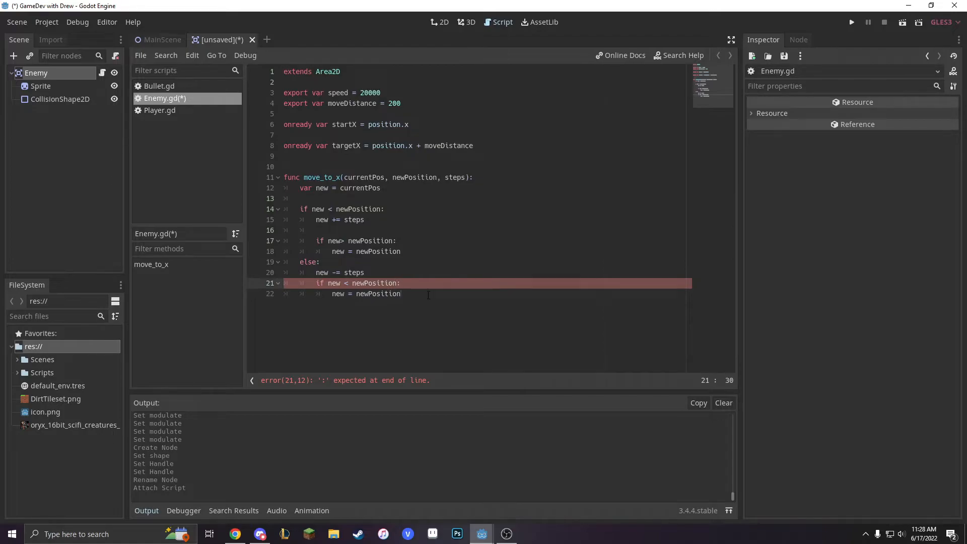
Step: End move_to_x with 'return new'
key("enter")
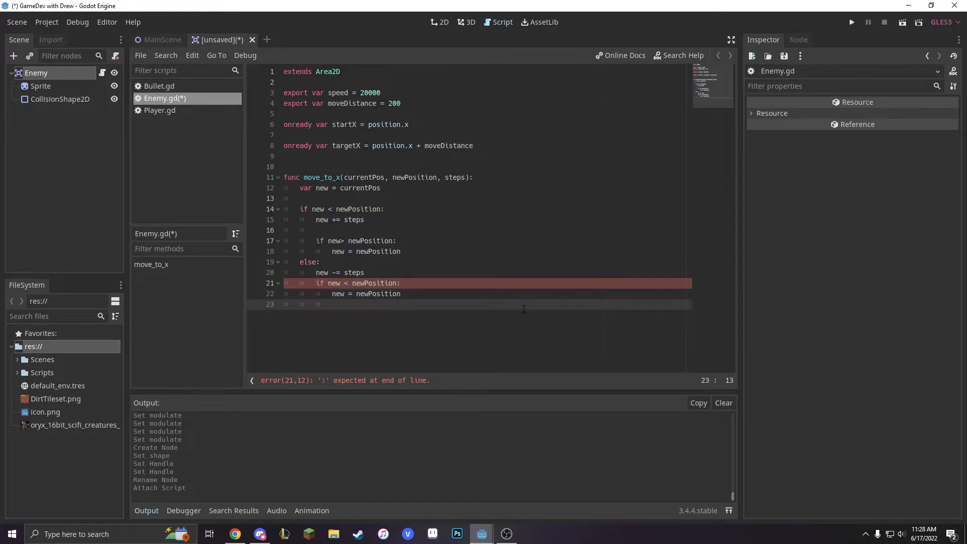
type("retur")
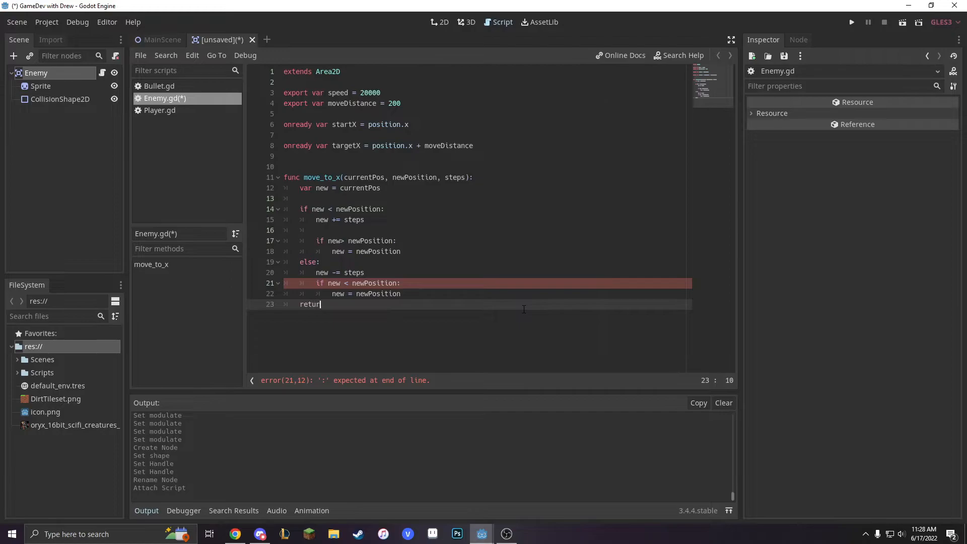
type("new")
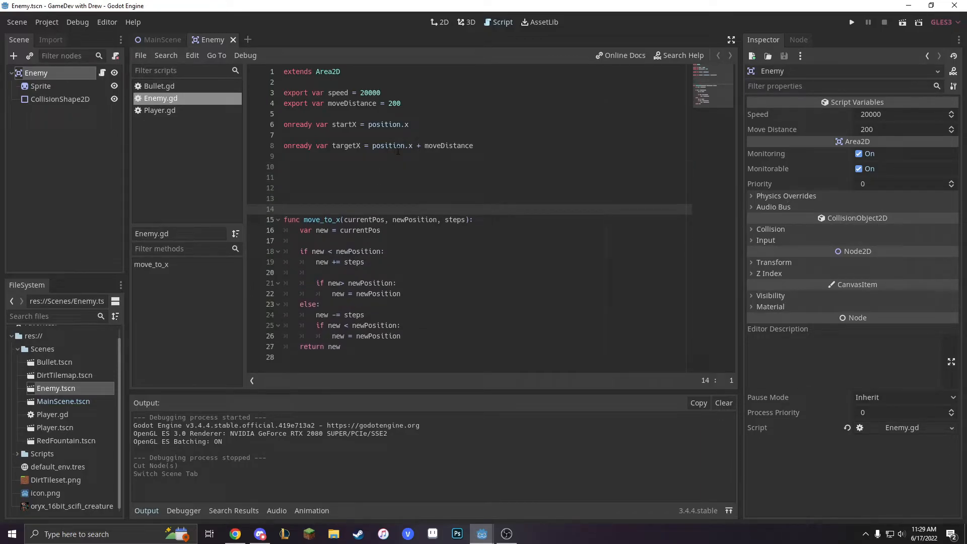
Step: In Enemy.gd's _process, assign position.x = move_to_x(position.x, targetX, speed*delta)
type("func _process(delta):")
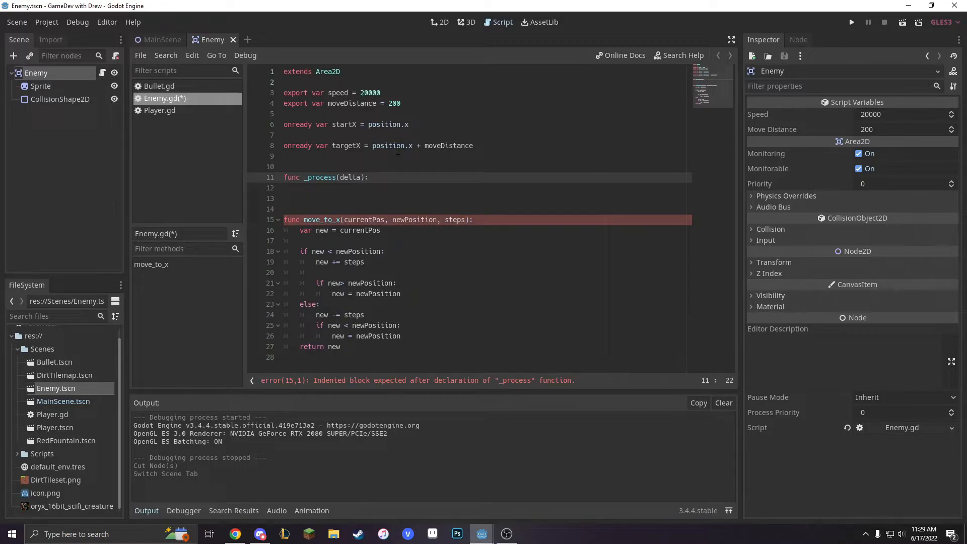
mouse_move(771, 5)
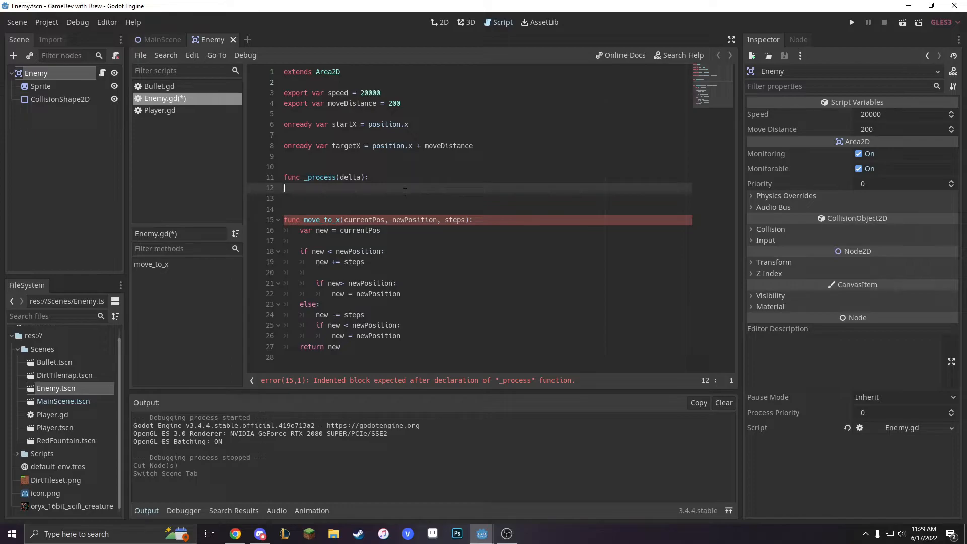
type("pos")
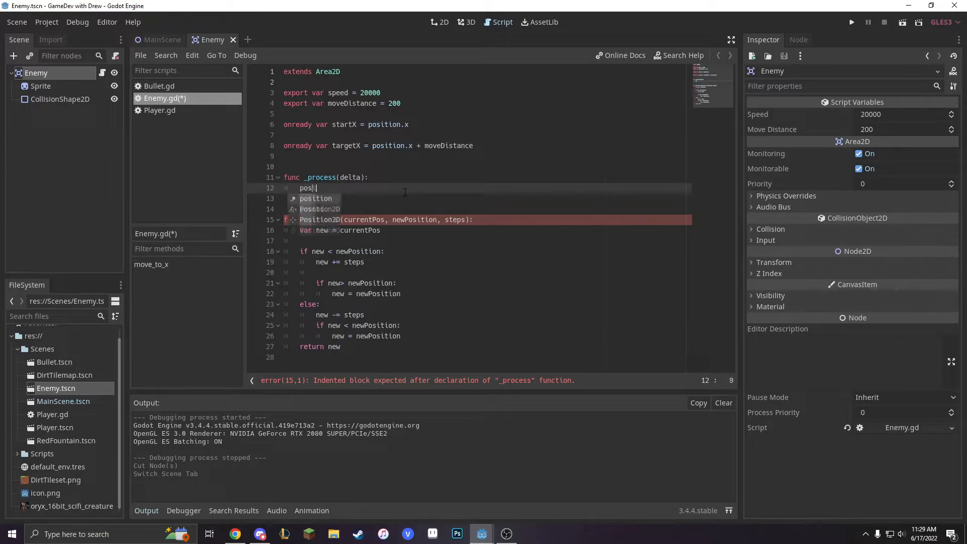
type("ition.x = move_to_x(")
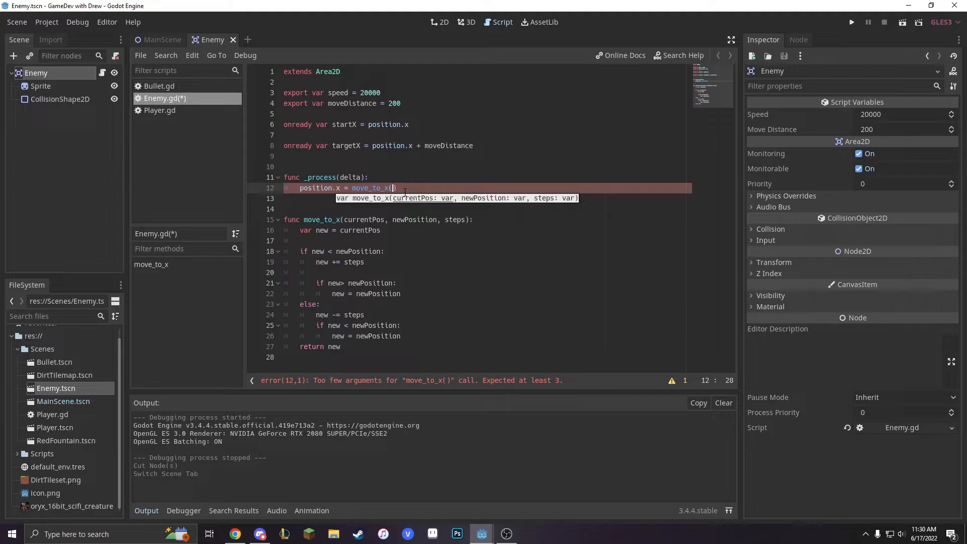
type("position")
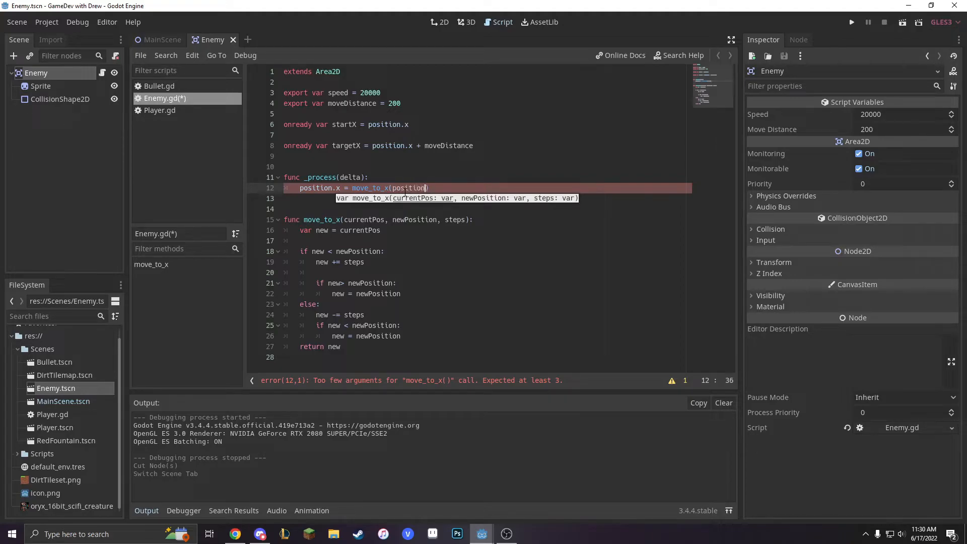
type(".x,")
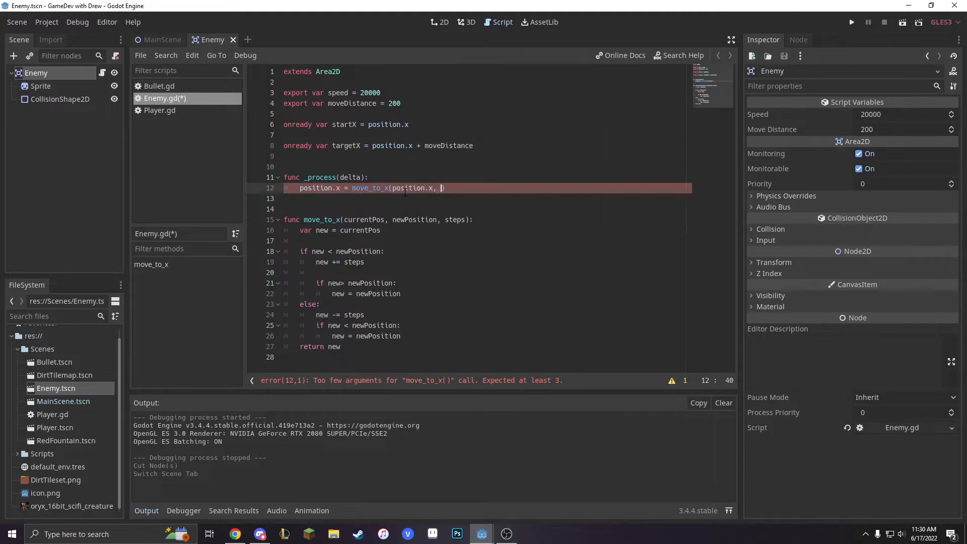
type("targetX")
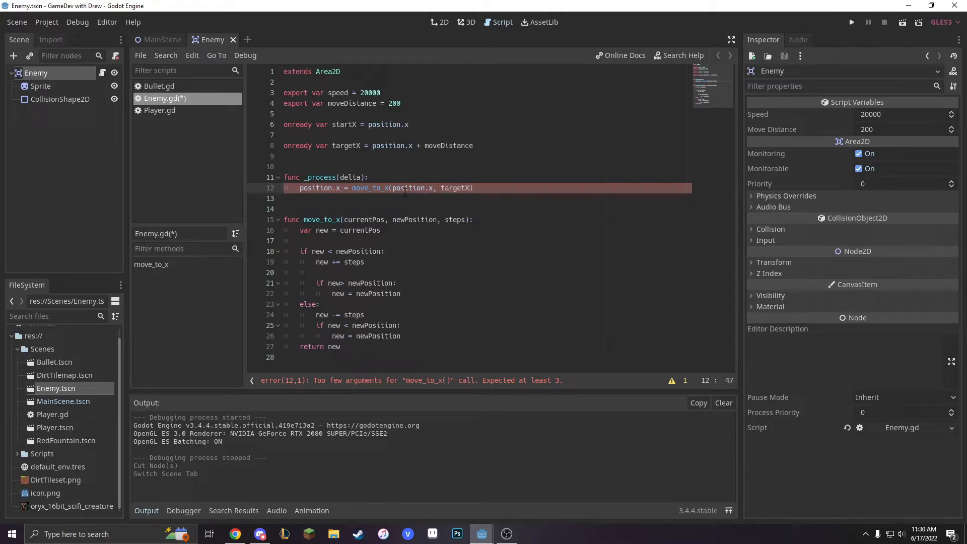
type(",")
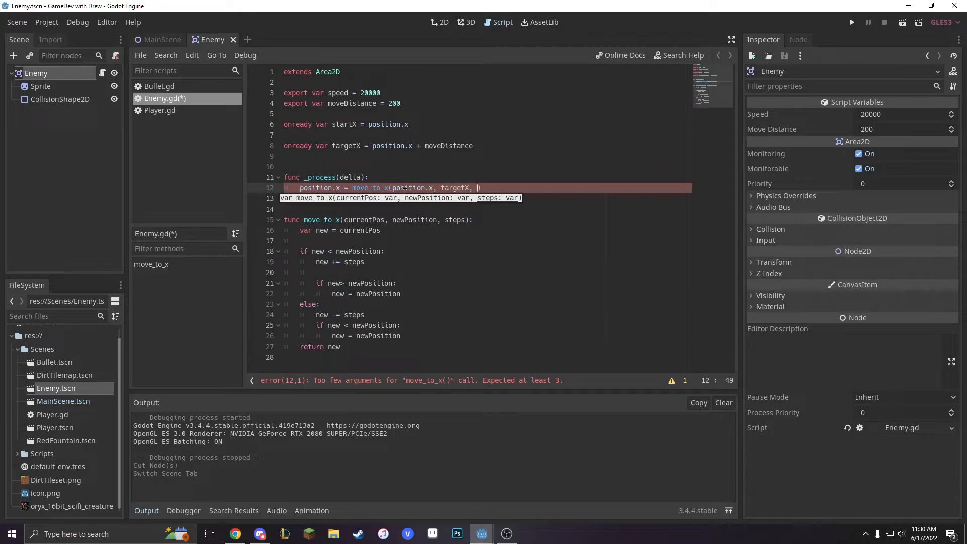
type("speed*")
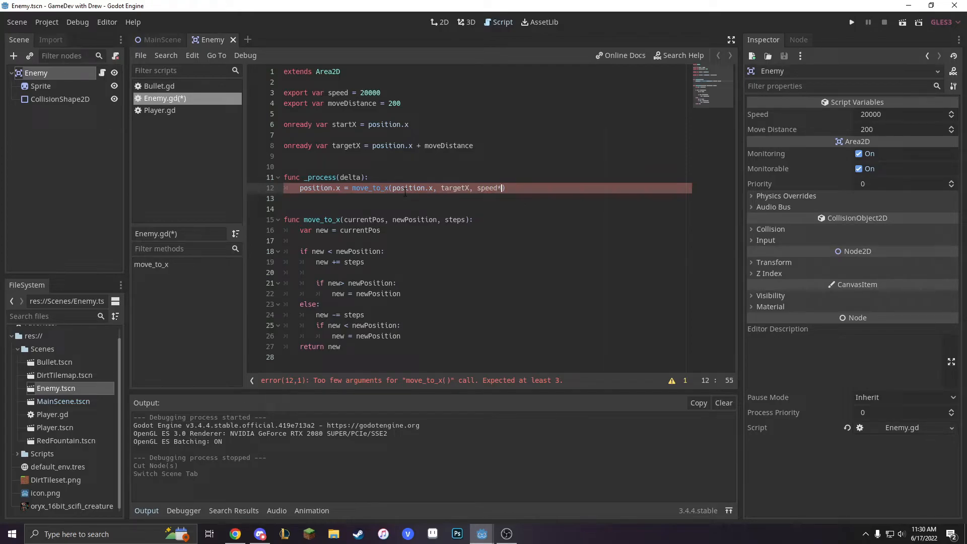
type("delta")
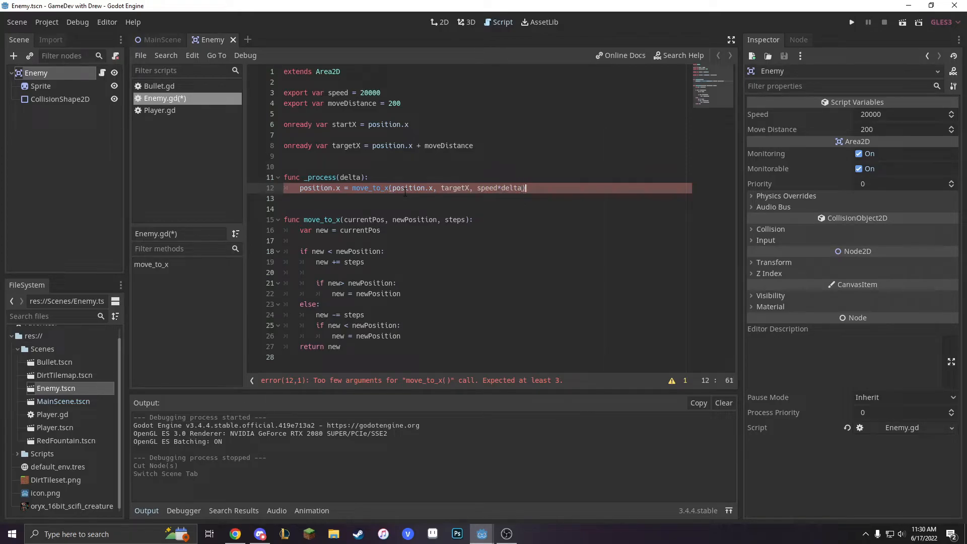
key("enter")
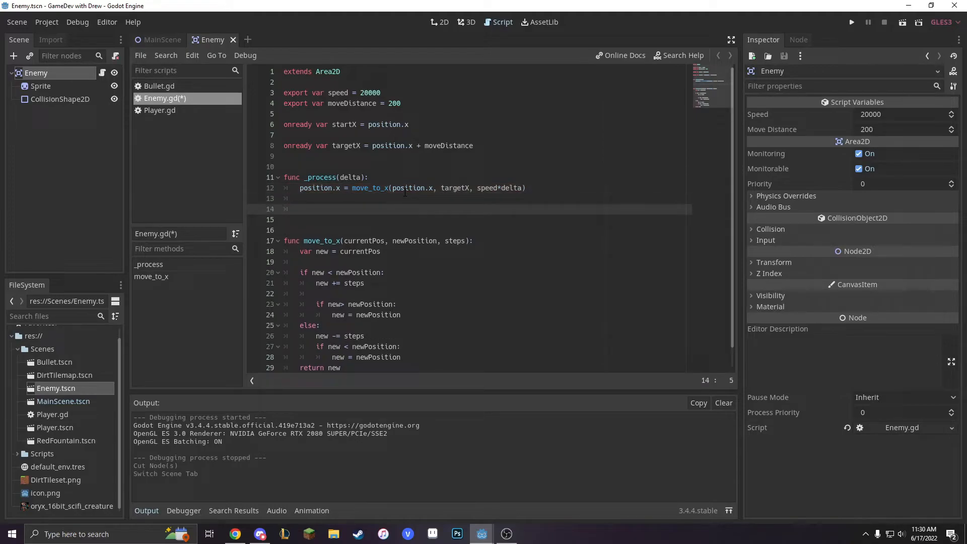
Step: Add the check: if position.x == targetX and targetX == startX, set targetX to position.x + moveDistance
type("if position.x")
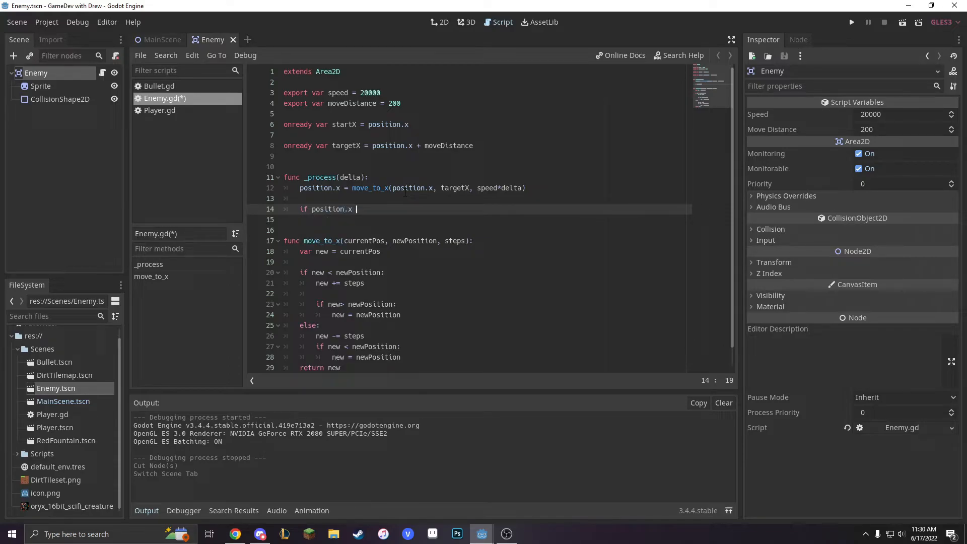
type("== targetX:")
type("if")
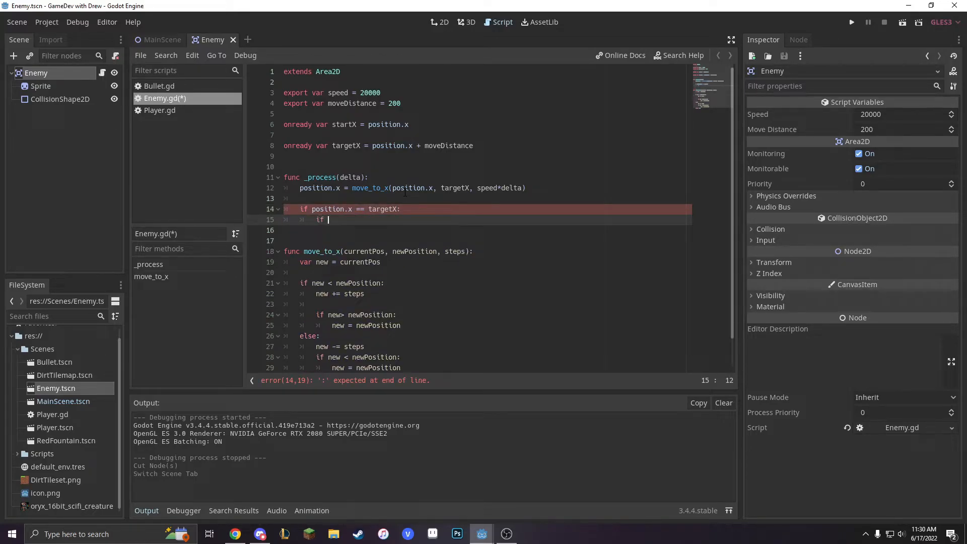
type("targeX")
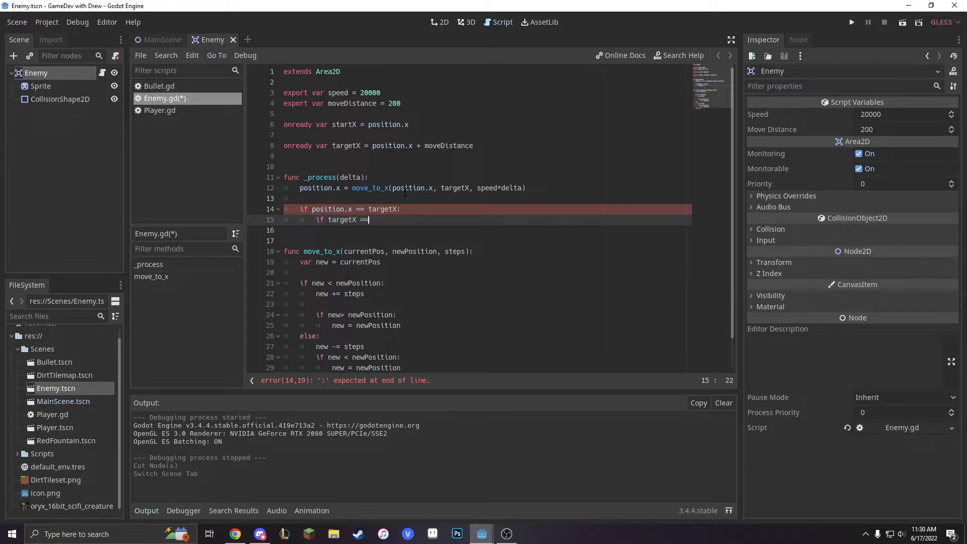
type("startX")
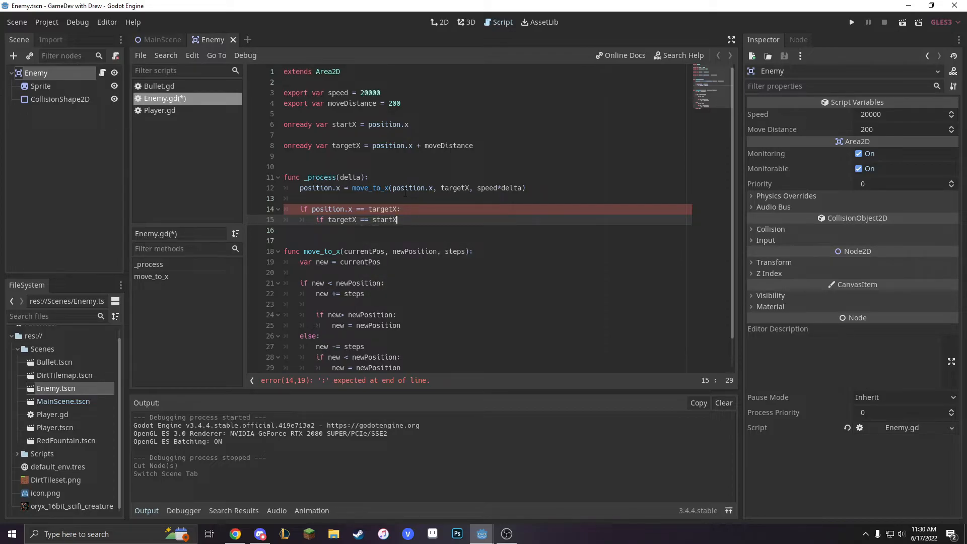
type("targetX = p")
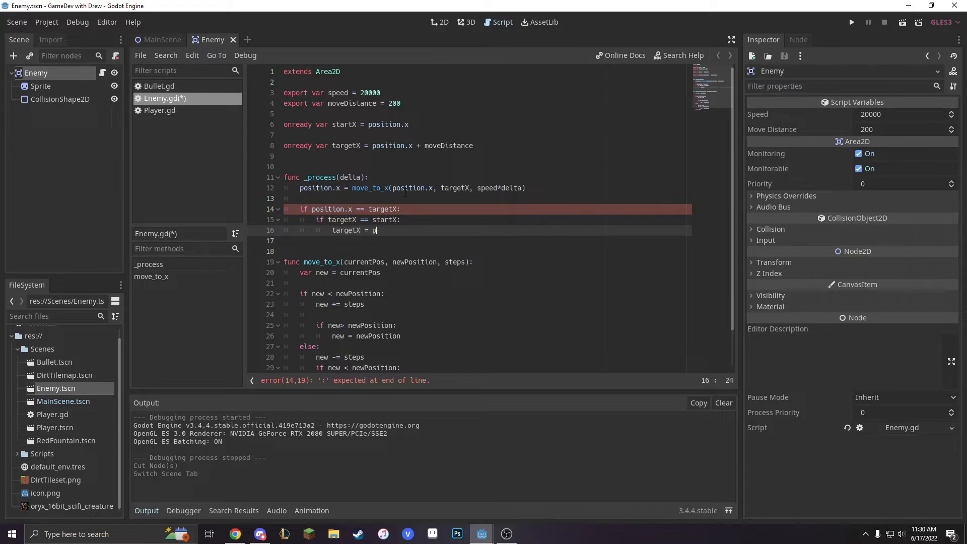
type("osition.x + moveDistanc")
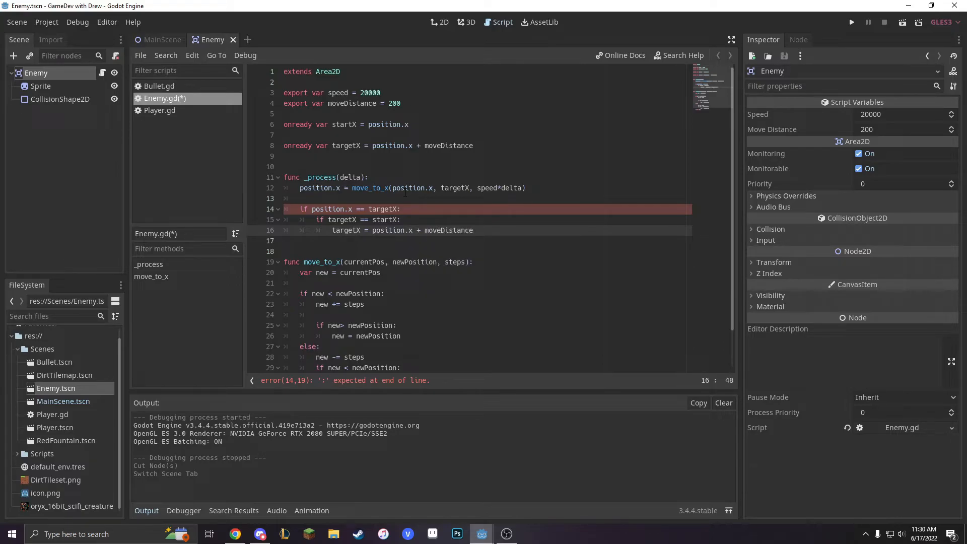
Step: Add an else branch setting targetX back to startX, then return to MainScene
type("else")
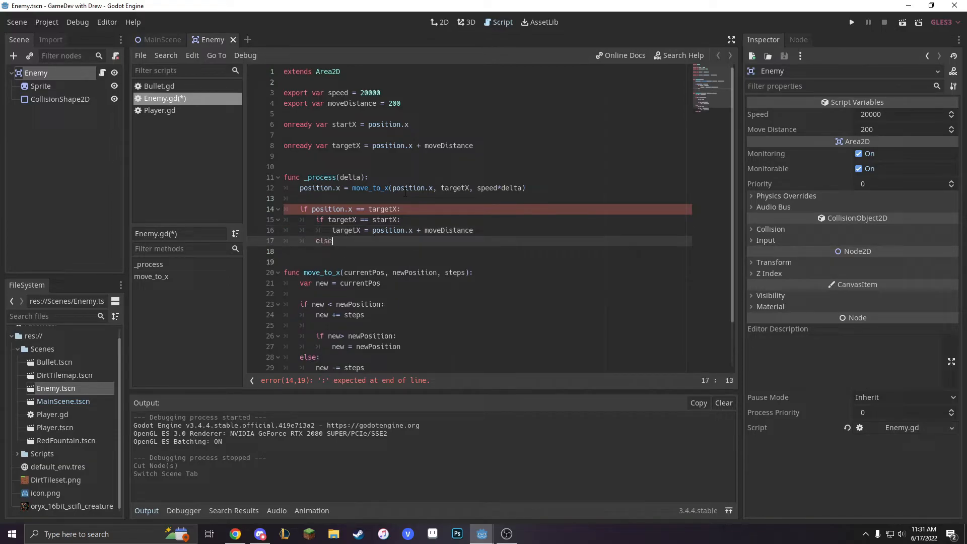
key("enter")
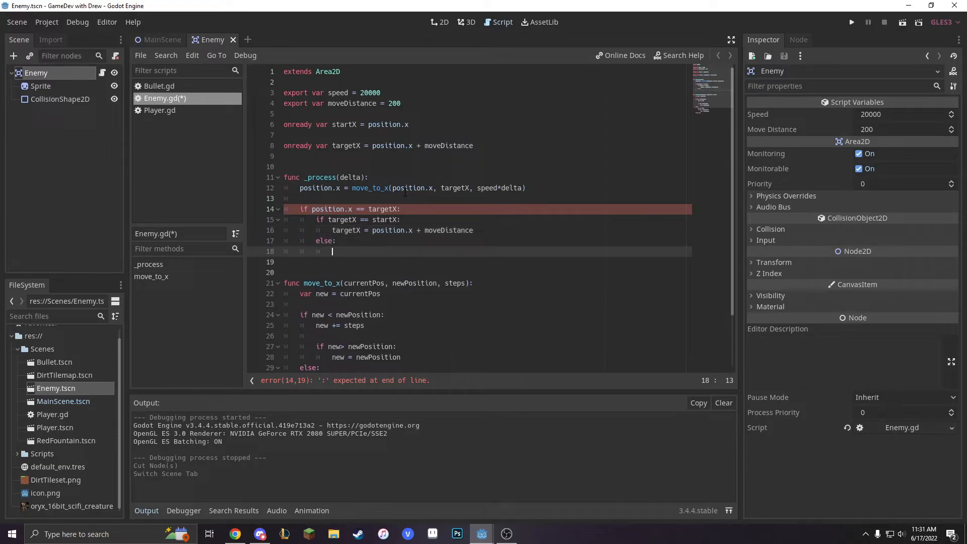
type("ta")
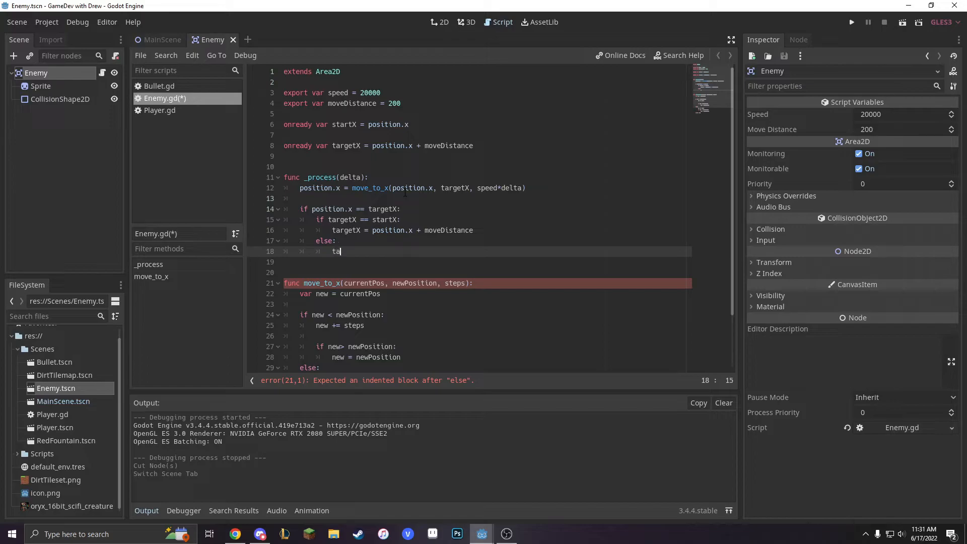
type("rgetX")
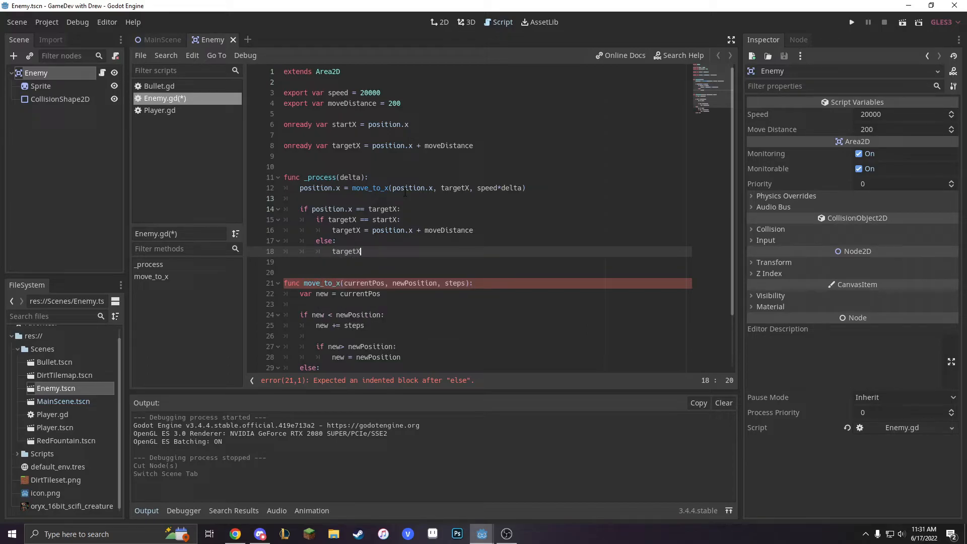
type("=startX")
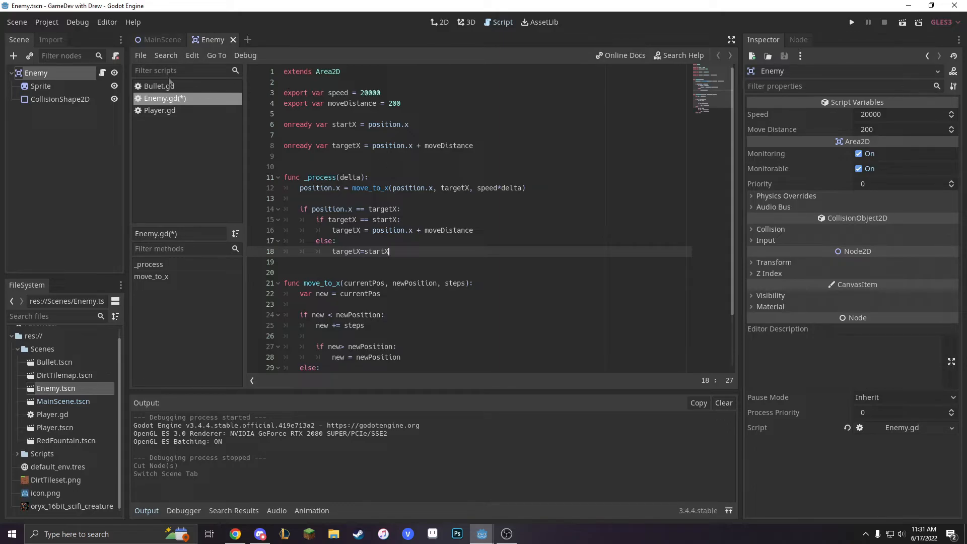
left_click(161, 39)
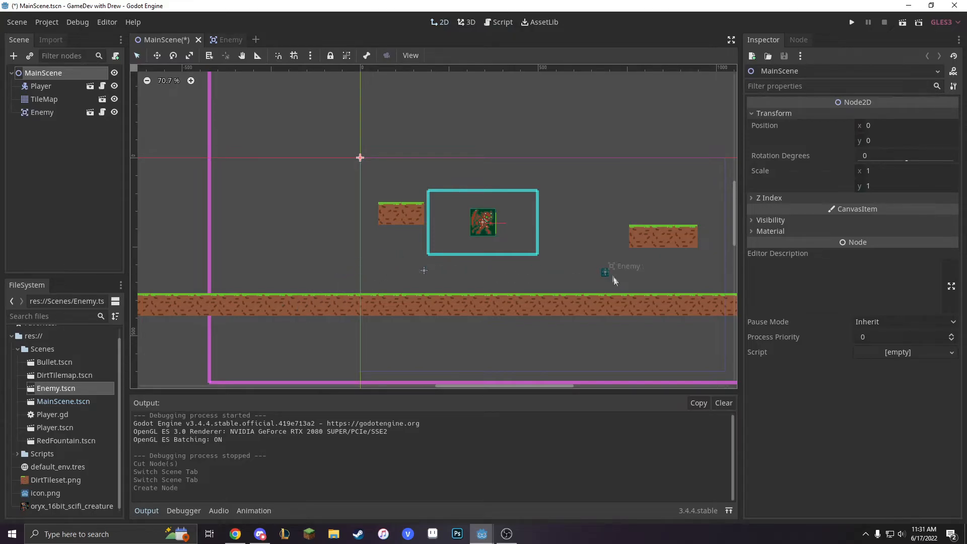
Step: Select the Enemy instance in MainScene and enter 3 for its speed in the Inspector
left_click(42, 112)
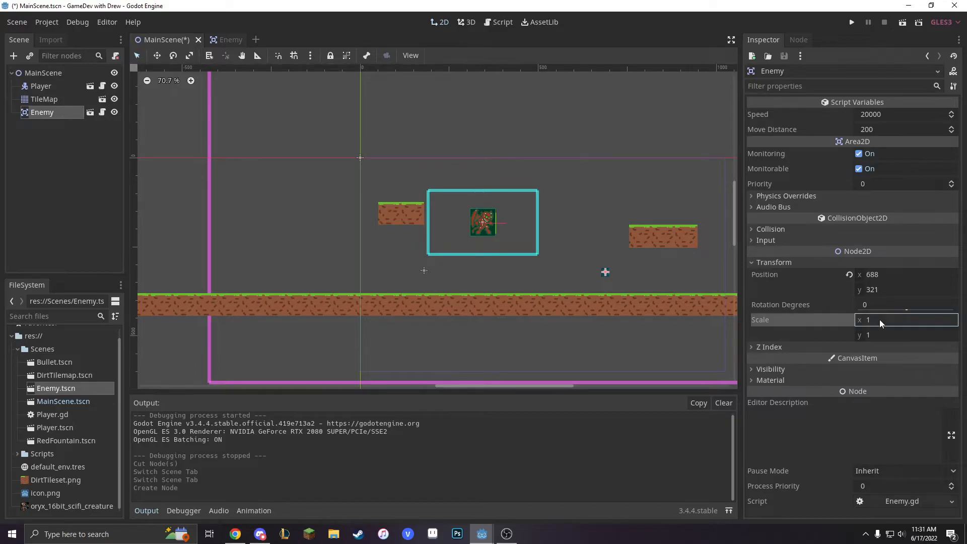
type("3")
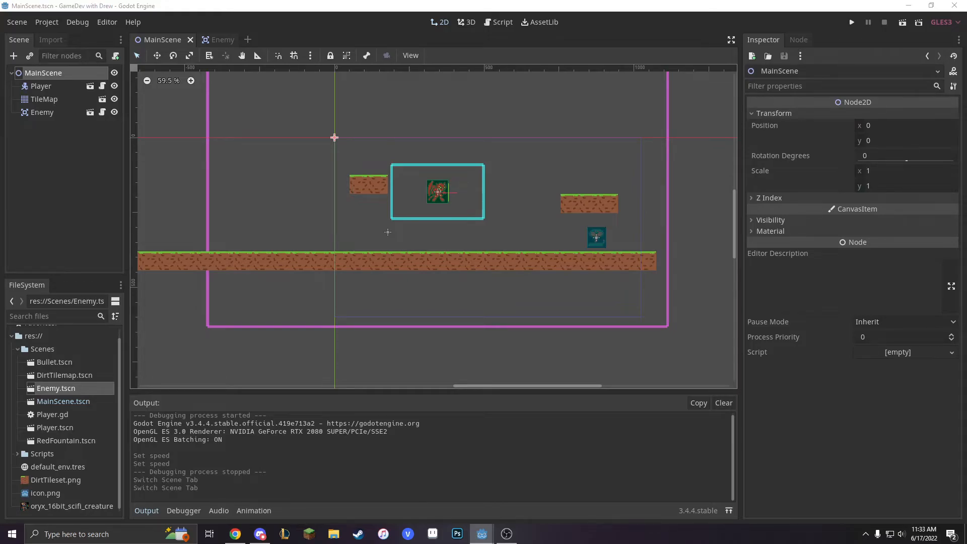
mouse_move(456, 180)
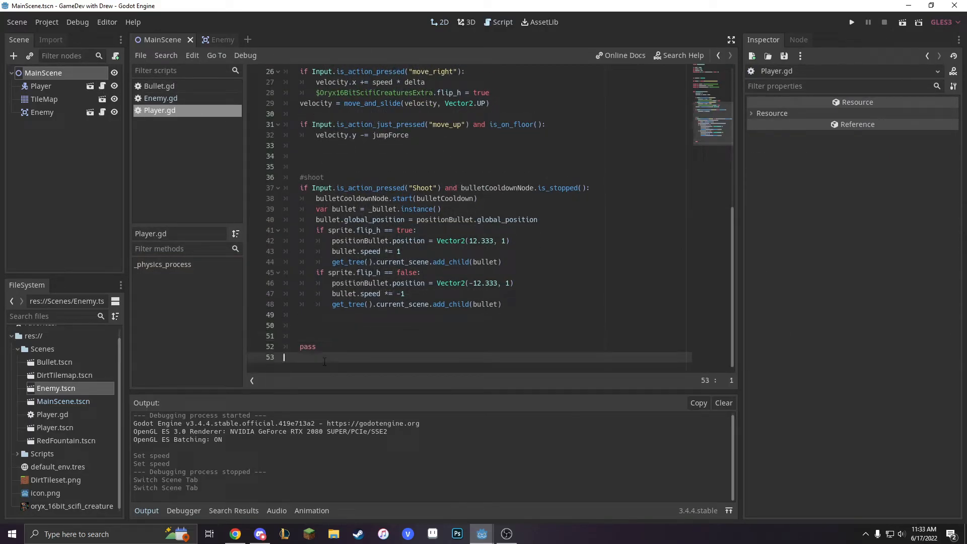
Step: Add func die(): get_tree().reload_current_scene() at the end of Player.gd
type("func")
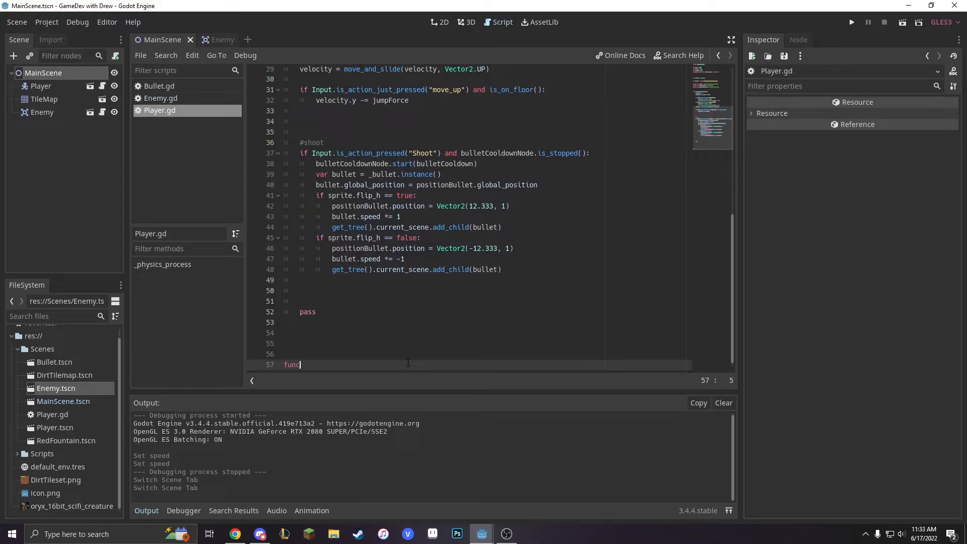
type("die():")
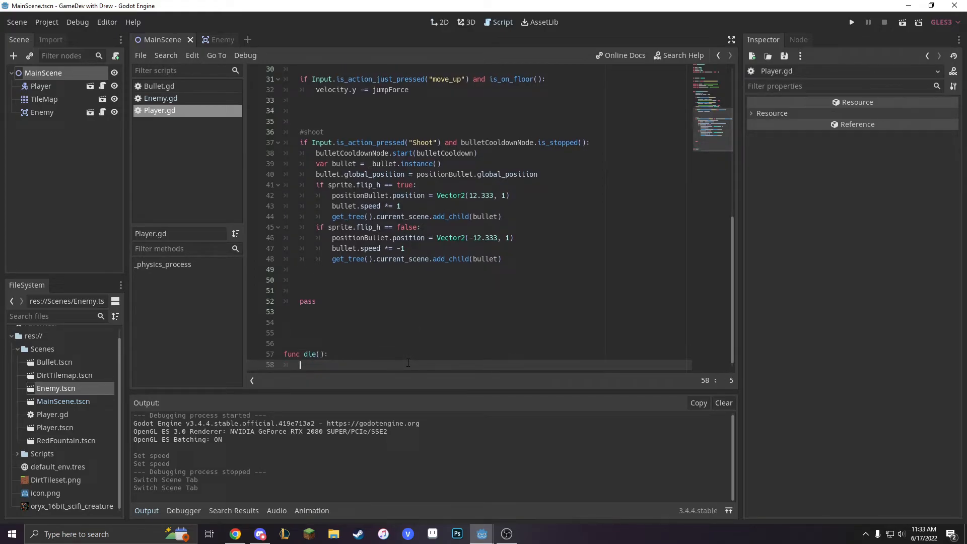
type("get_tree")
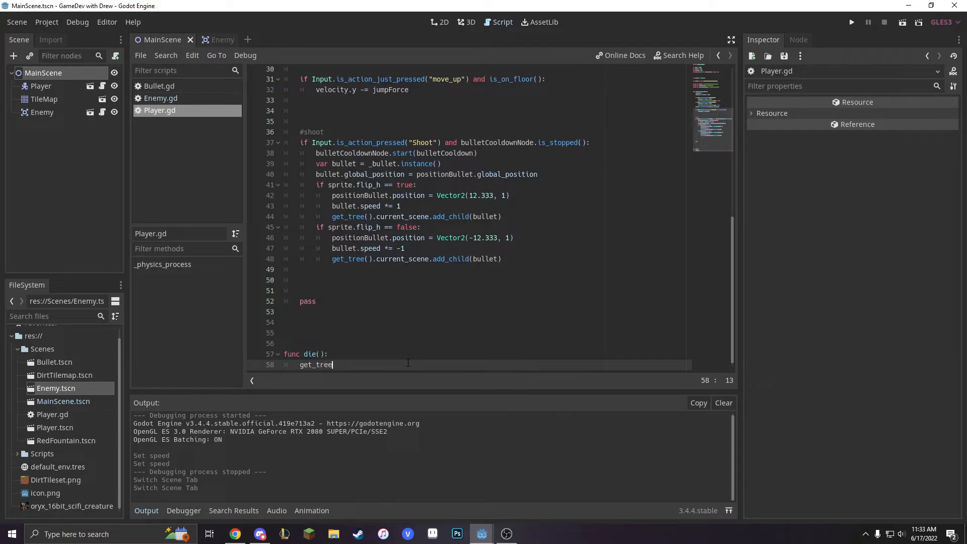
type("().reload_current_scene(")
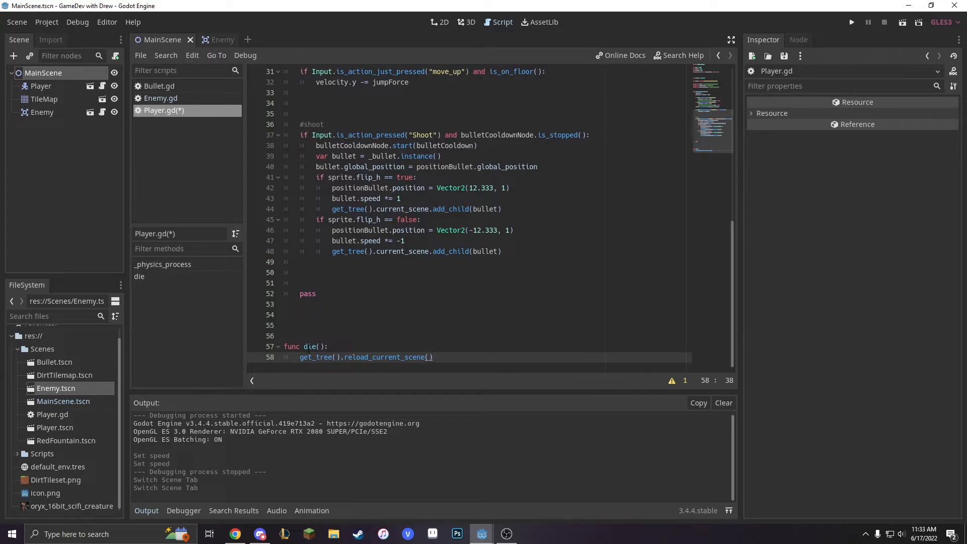
mouse_move(65, 154)
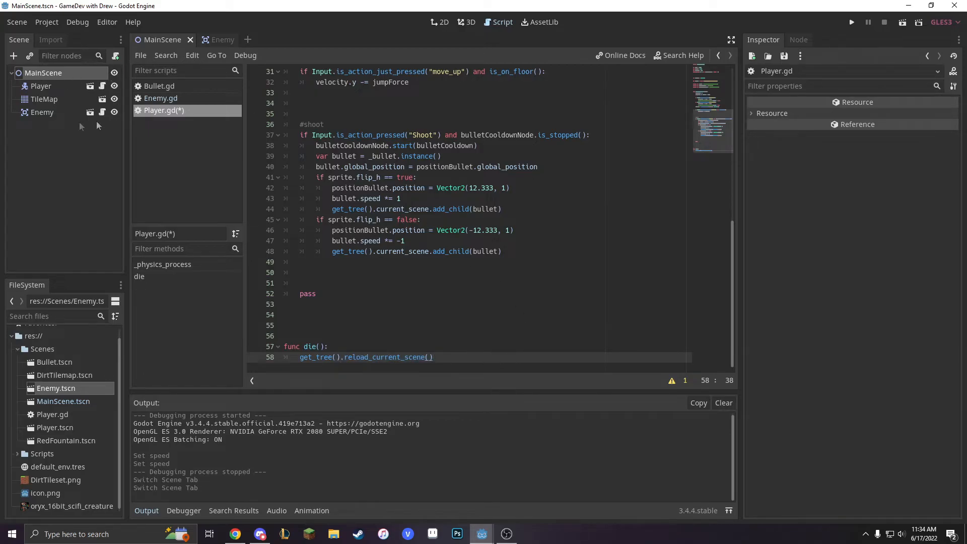
left_click(212, 39)
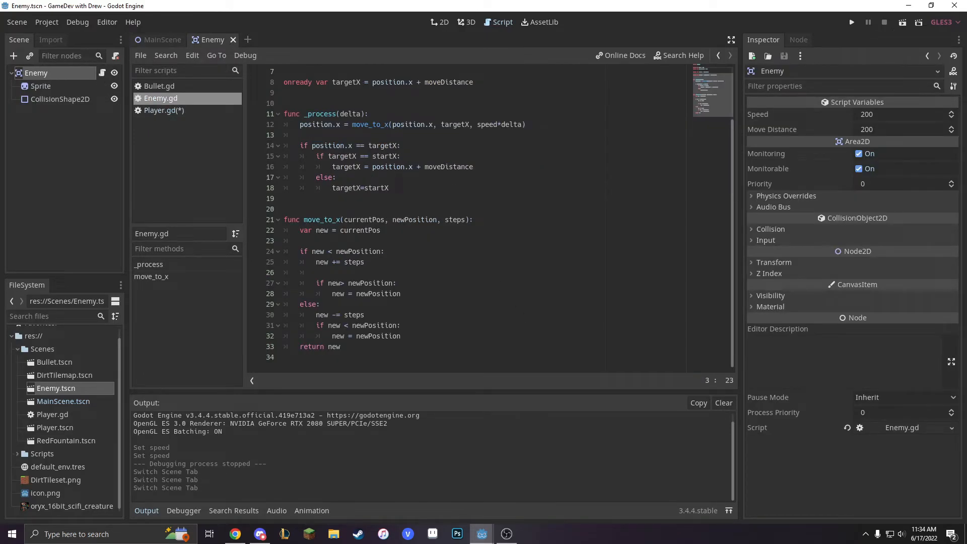
mouse_move(569, 229)
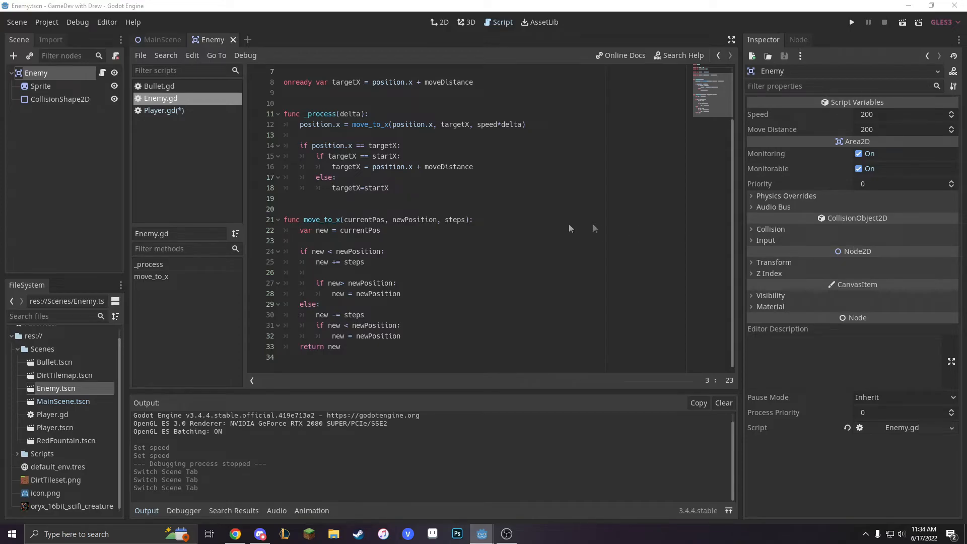
mouse_move(419, 326)
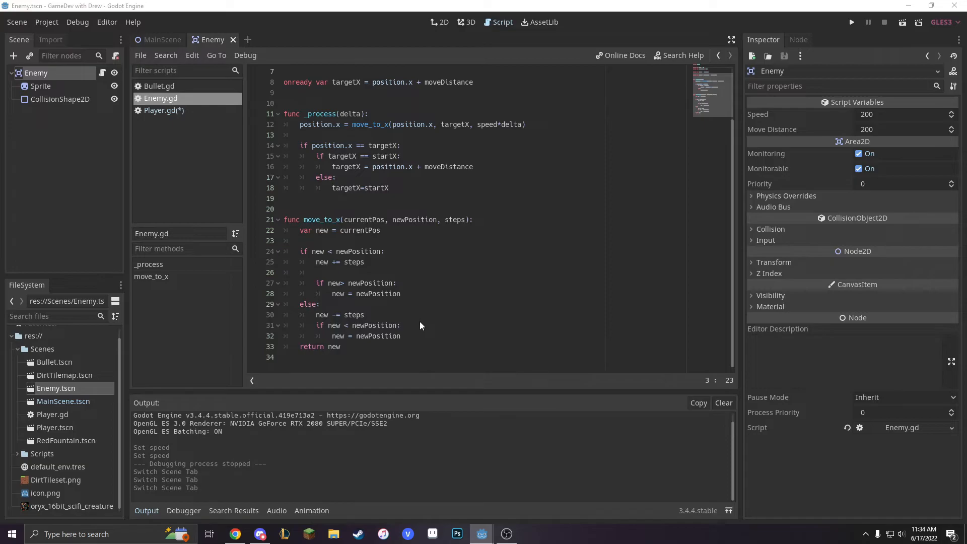
Step: Show the Enemy node's signals and start connecting body_entered to _on_Enemy_body_entered
key("enter")
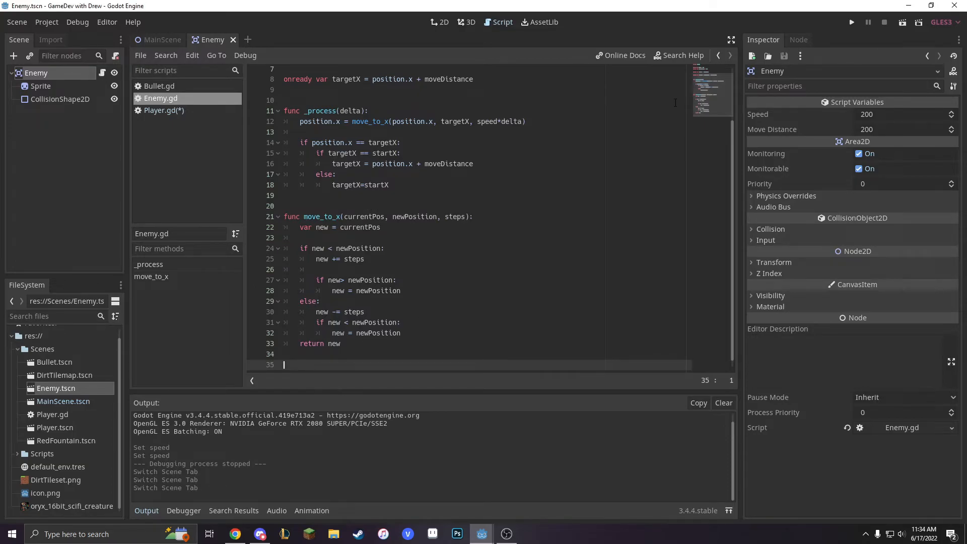
left_click(797, 39)
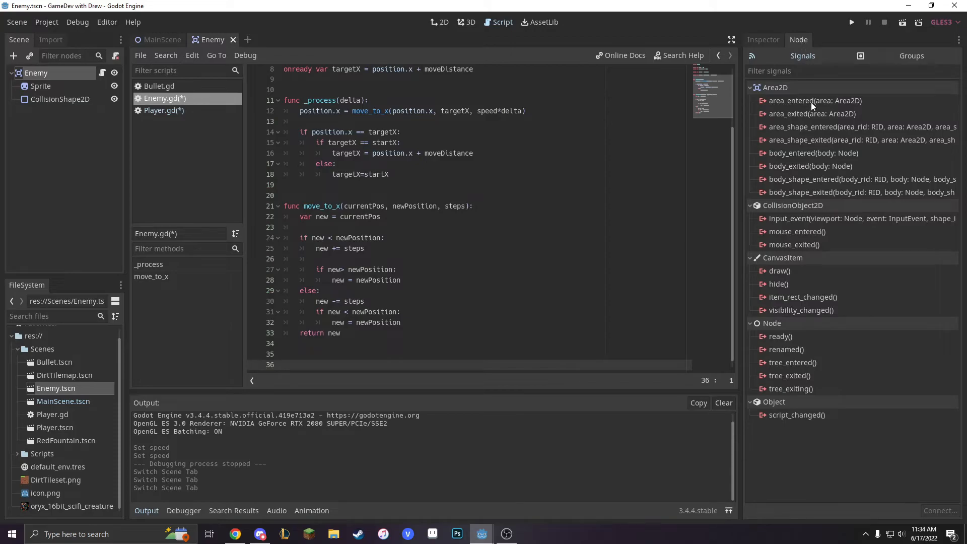
left_click(816, 100)
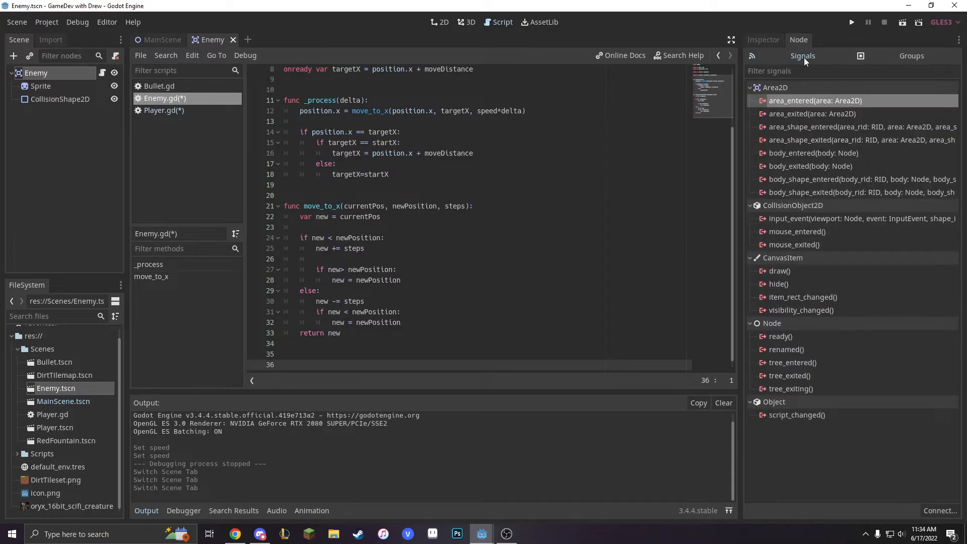
mouse_move(812, 152)
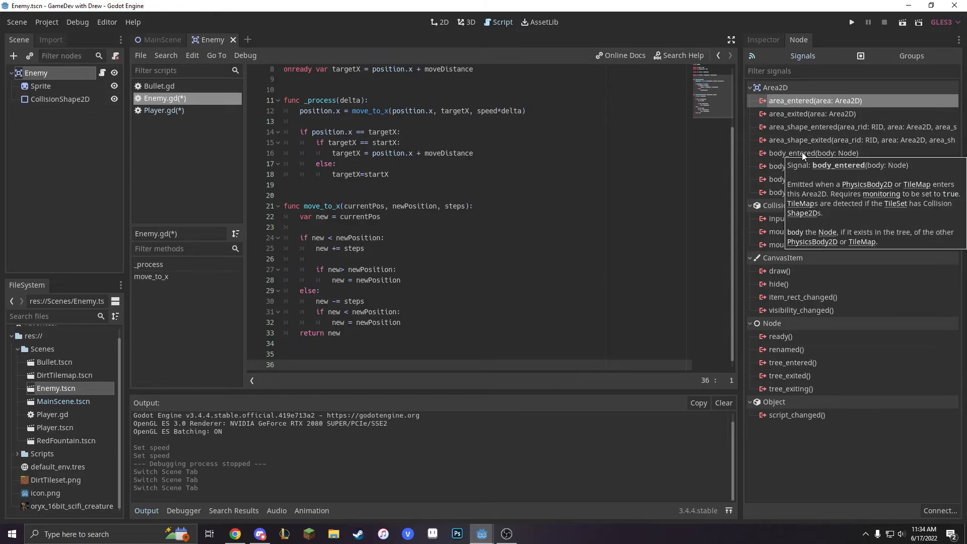
mouse_move(821, 154)
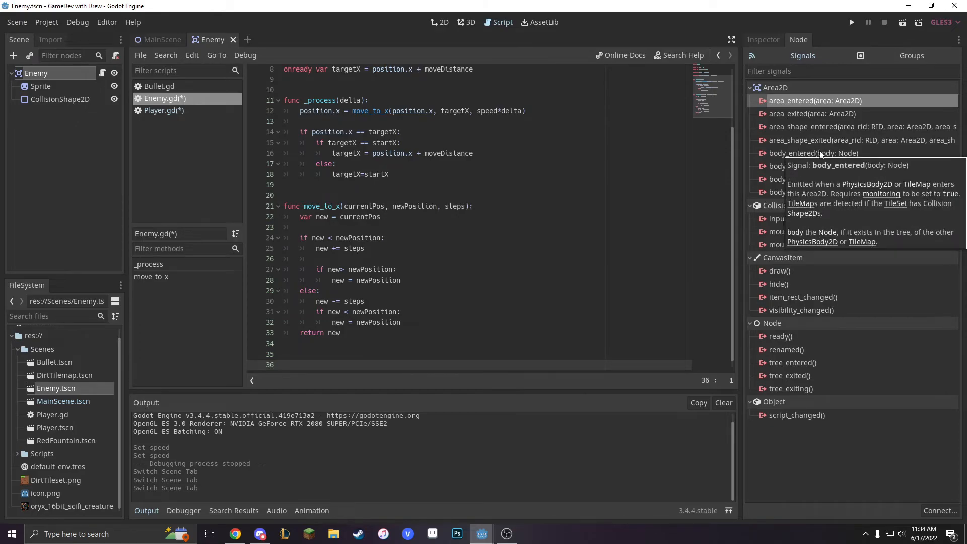
double_click(813, 153)
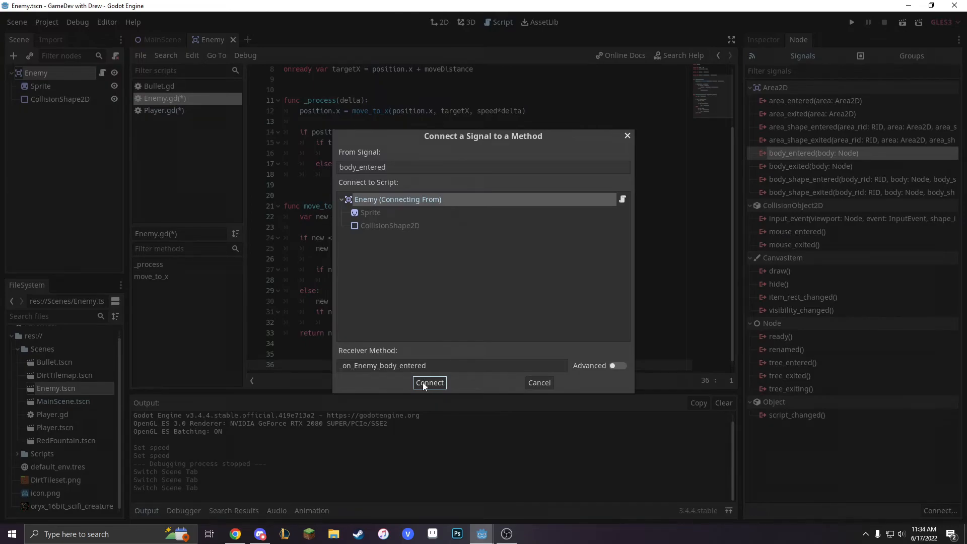
Step: Confirm the body_entered connection and write the handler: if body.name == "player": body.die()
left_click(429, 382)
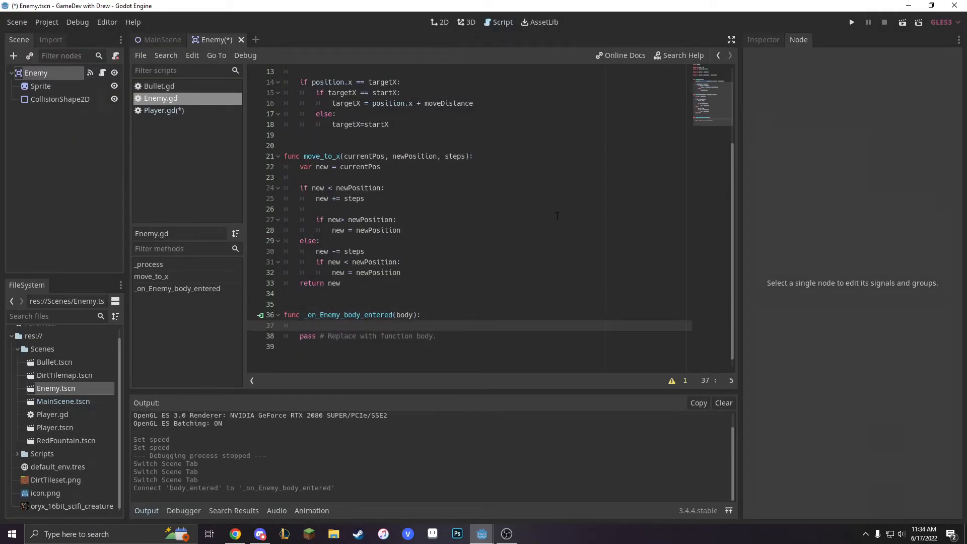
type("if bod")
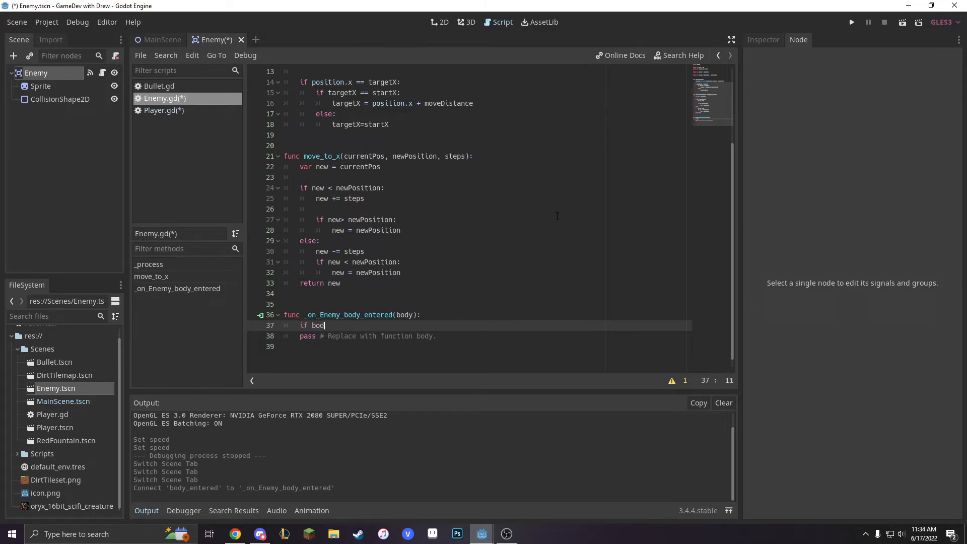
type(".name")
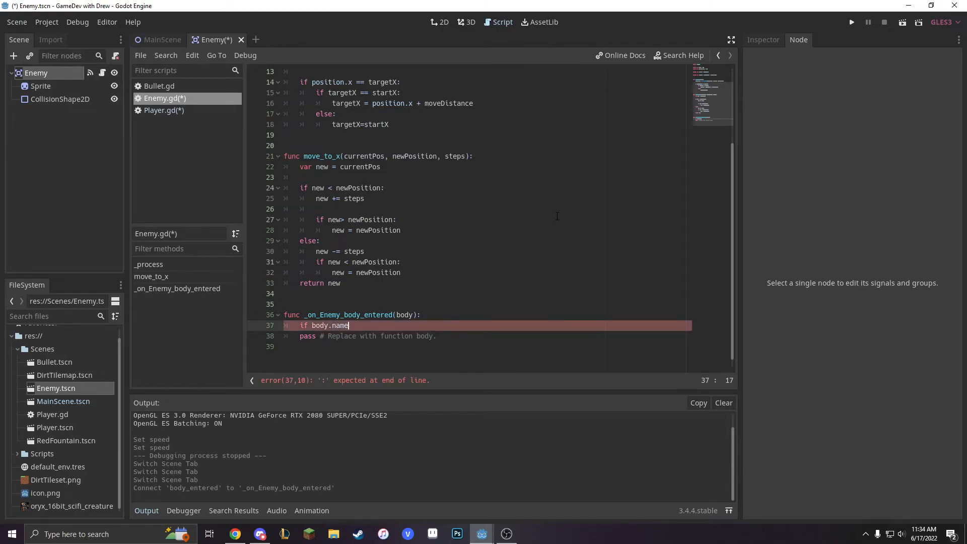
type("==")
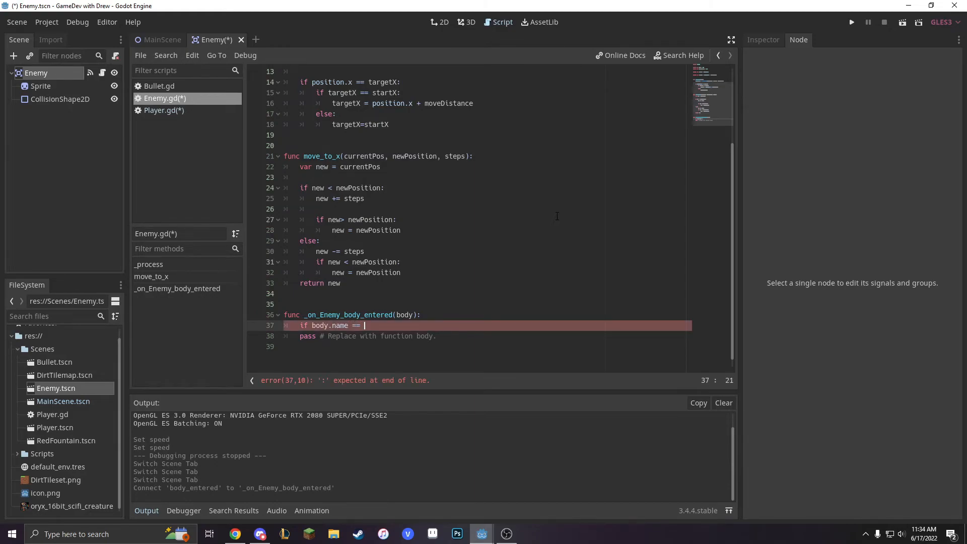
type("\"player\"")
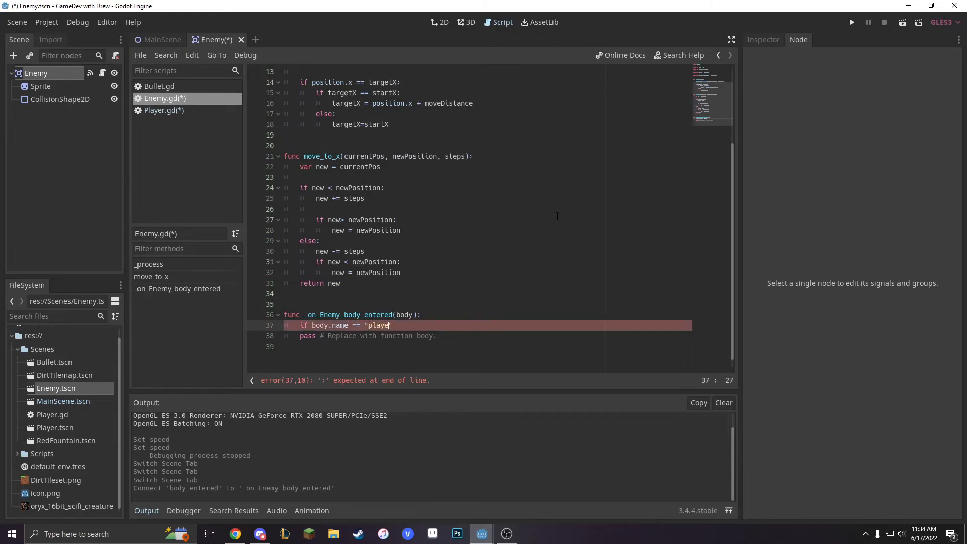
left_click(798, 39)
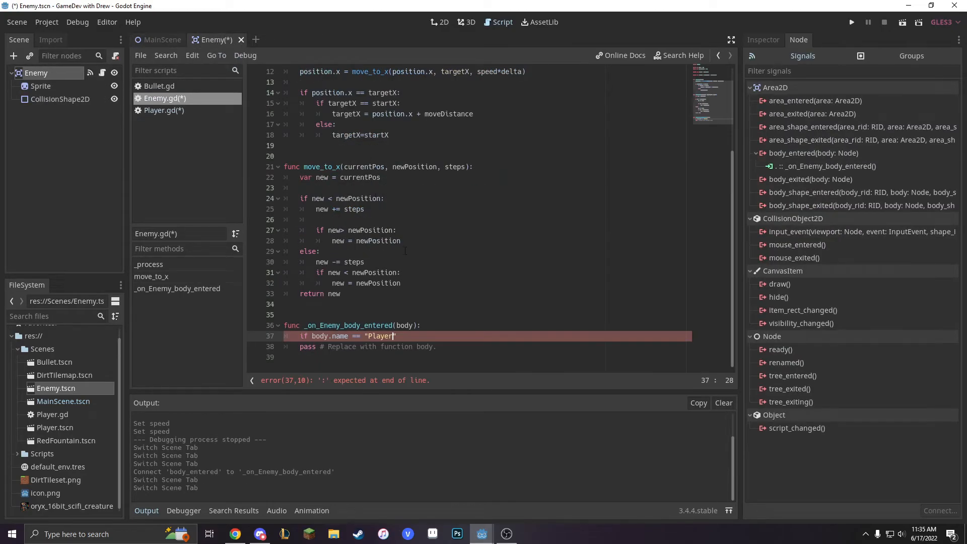
type(":")
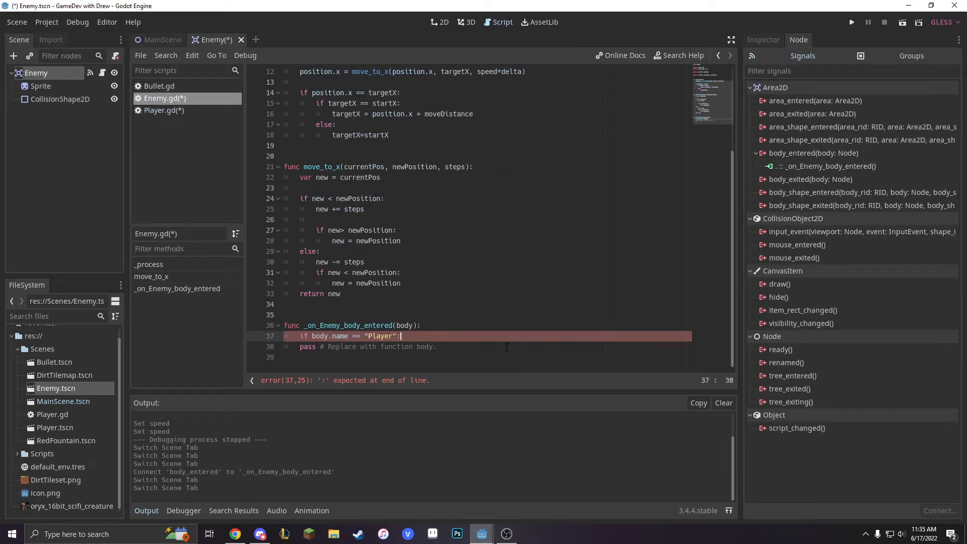
type("body.die")
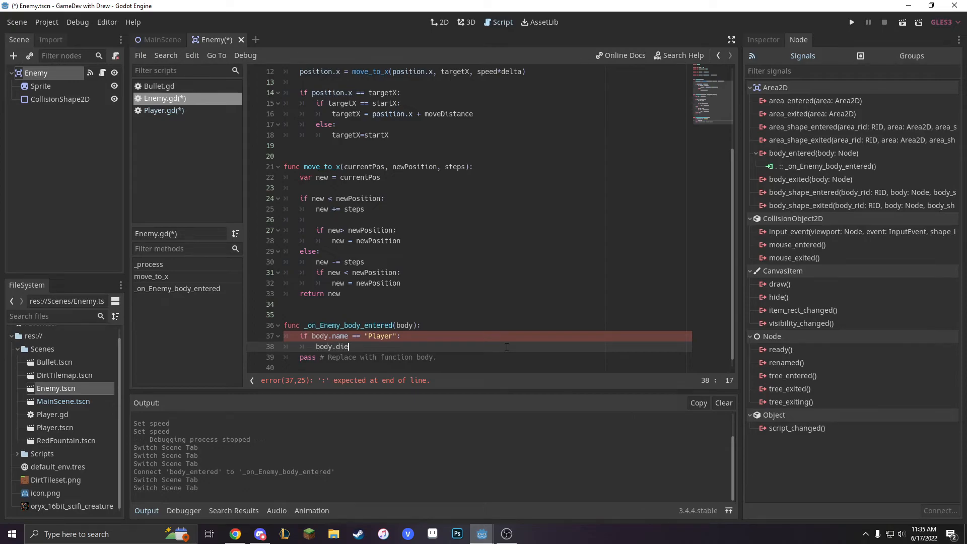
type("()")
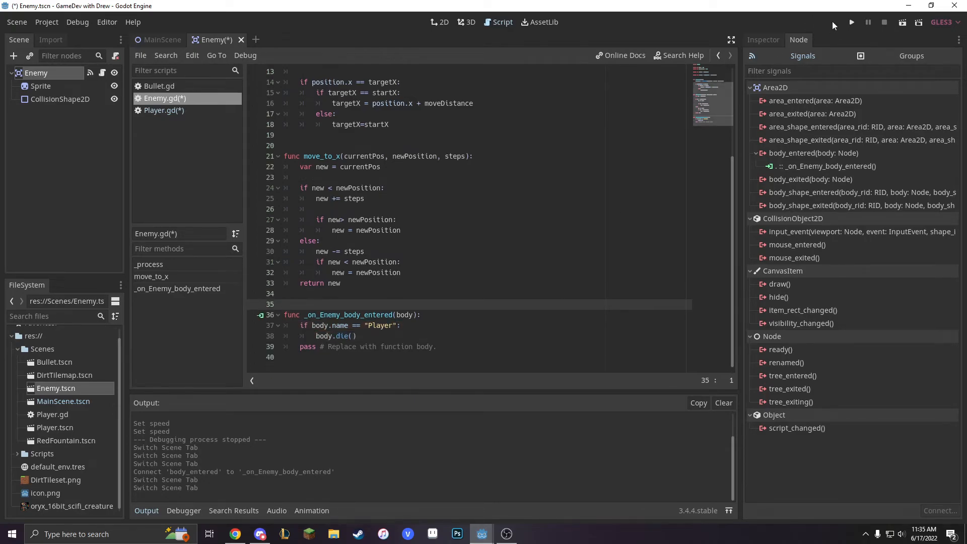
left_click(851, 23)
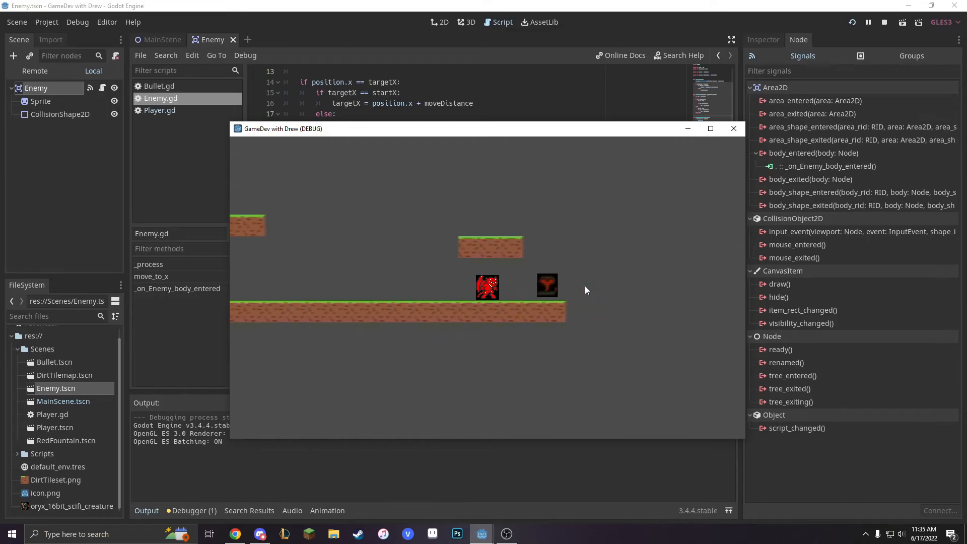
Step: Play-test walking the player into the enemy, then close the game window
left_click(158, 39)
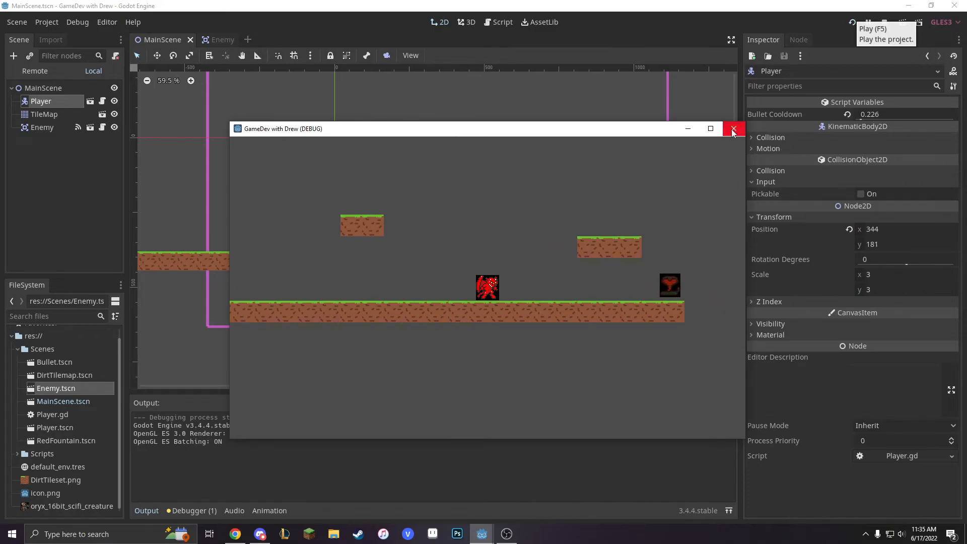
left_click(733, 128)
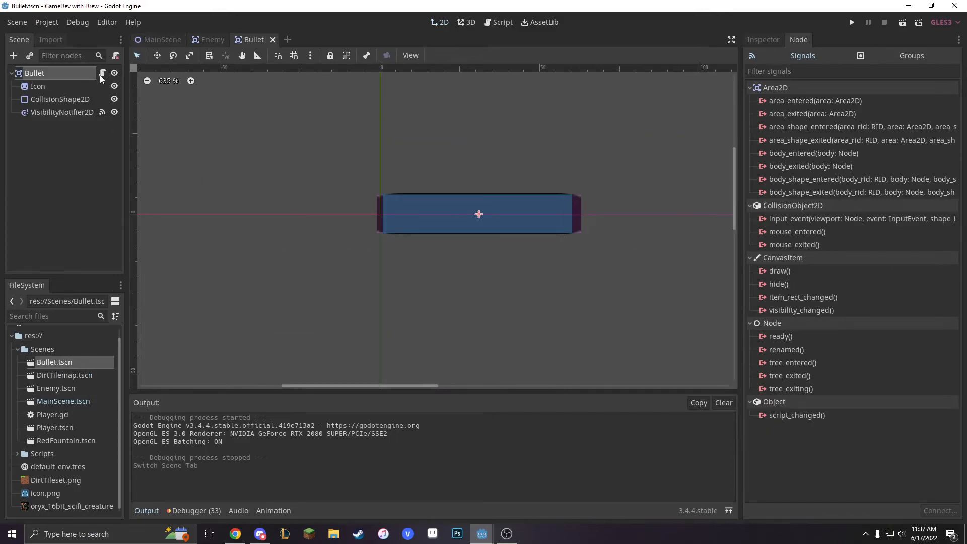
Step: Connect the Bullet's area_entered signal and write: if area.name == "Enemy": area.queue_free()
left_click(498, 22)
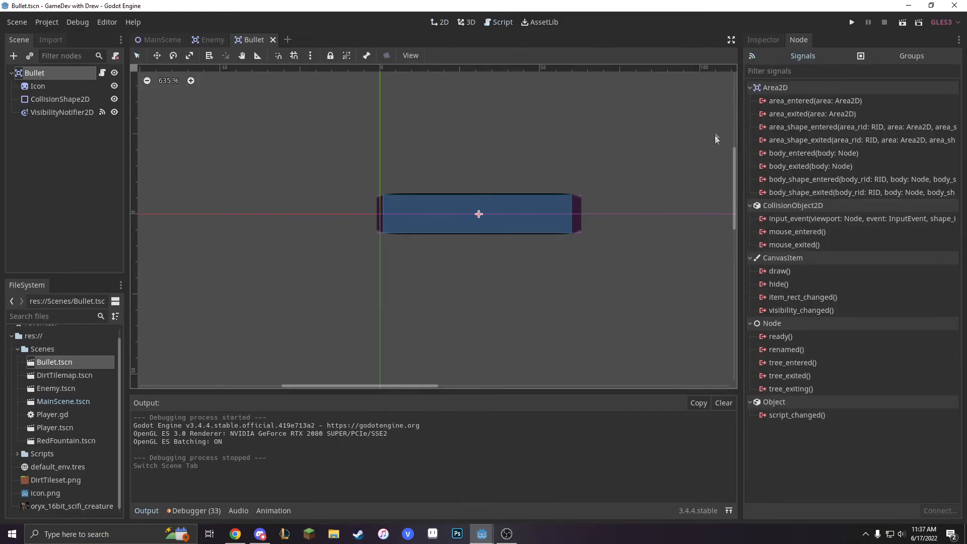
mouse_move(815, 101)
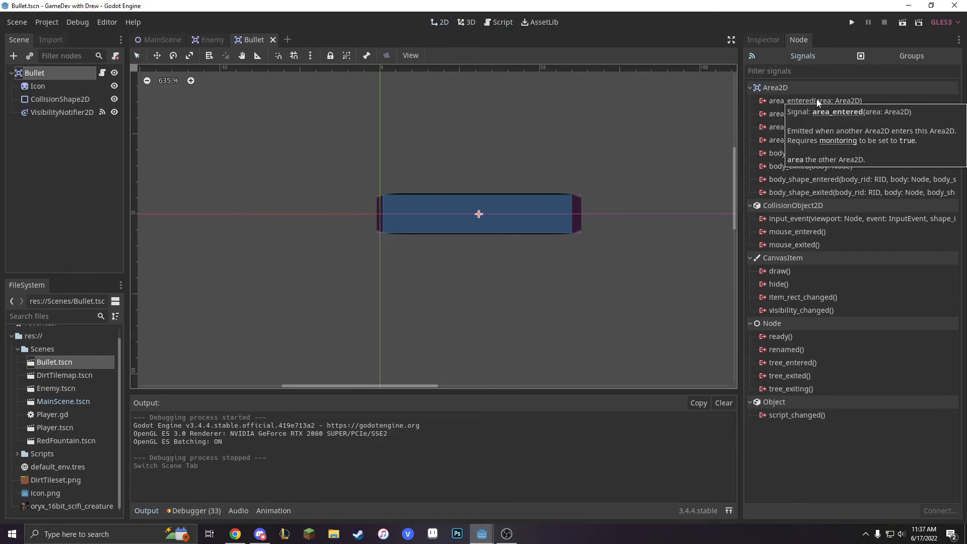
double_click(813, 101)
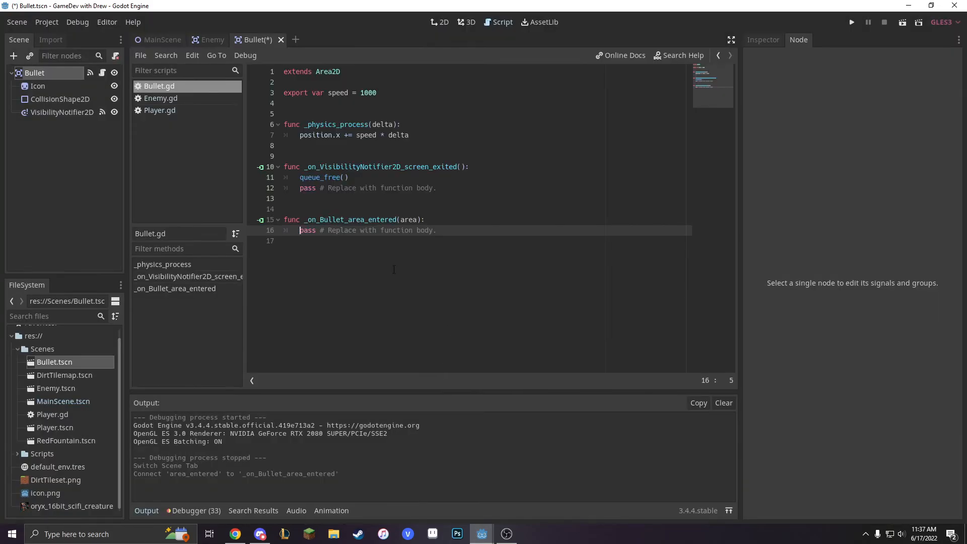
key("enter")
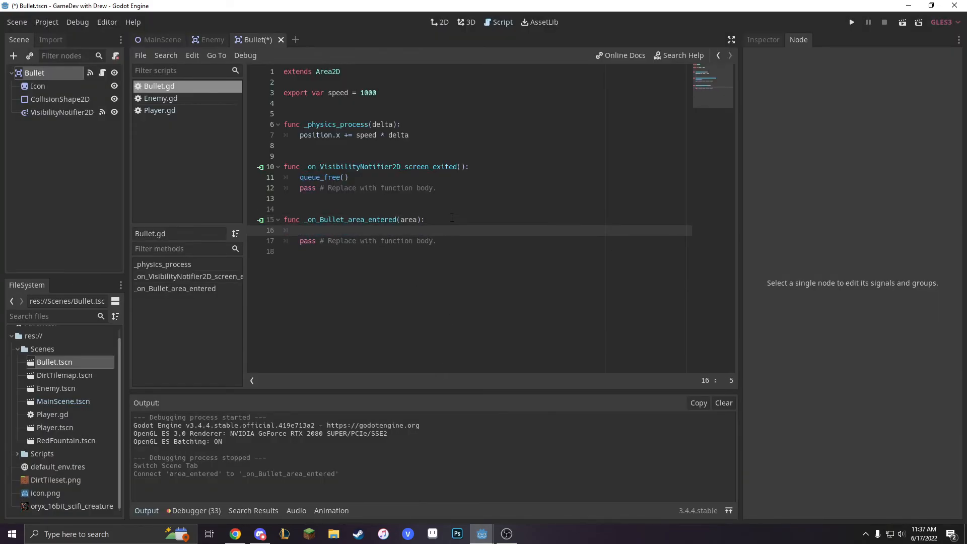
type("if area")
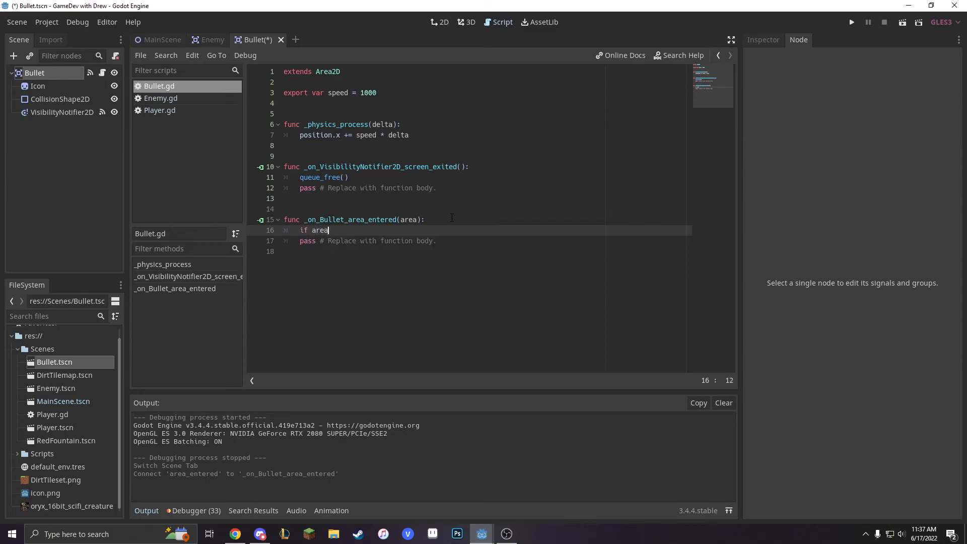
type(".nam")
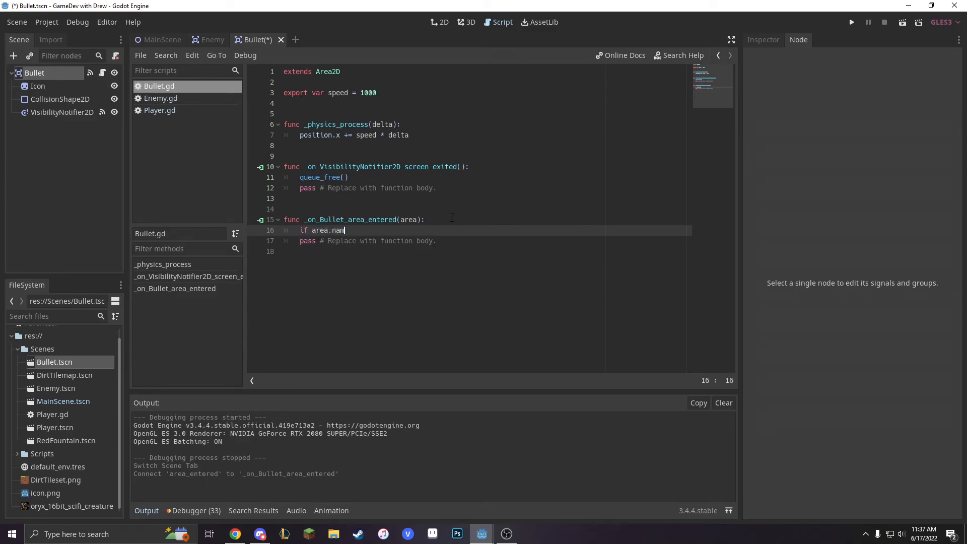
type("e == \"Enemy\":")
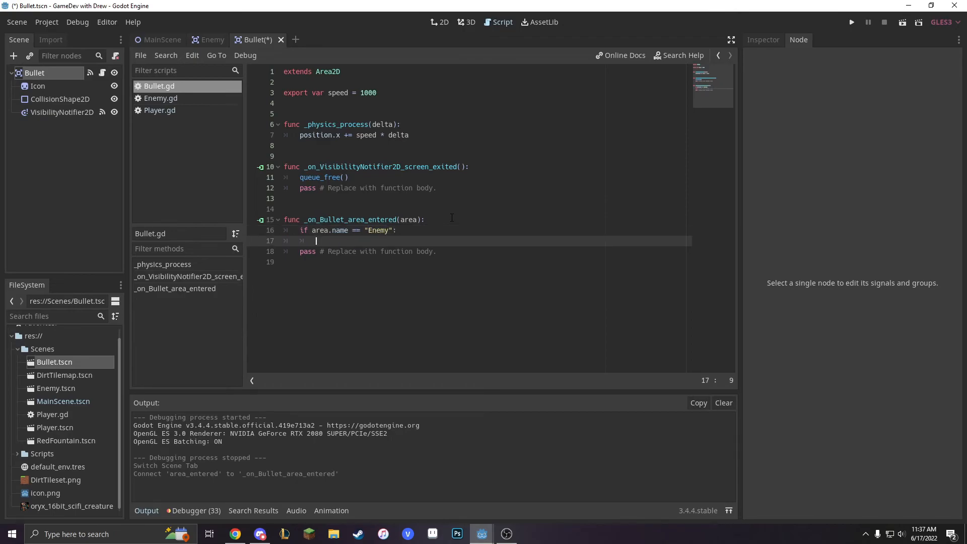
type("area.queue_free(")
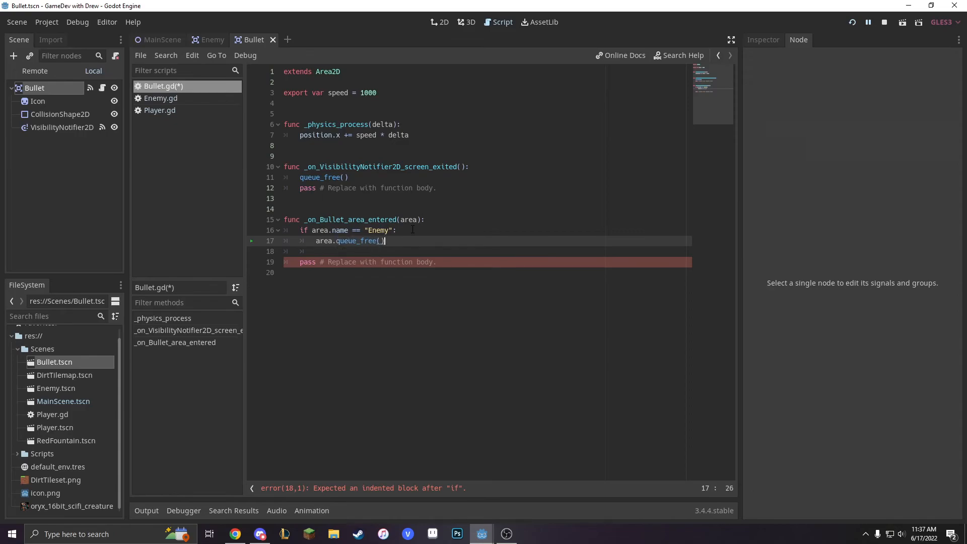
Step: Run the game, shoot at the enemy, and close the debug window
left_click(852, 22)
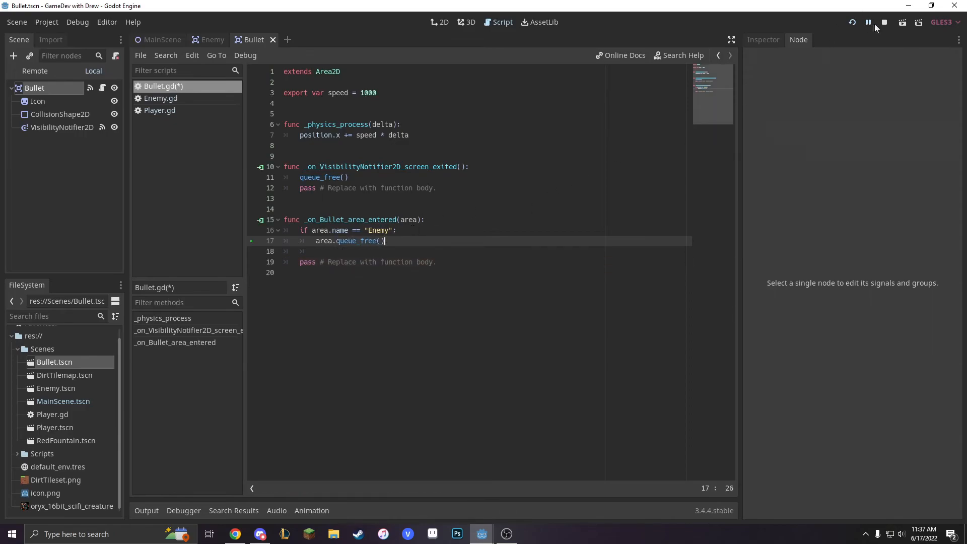
left_click(852, 22)
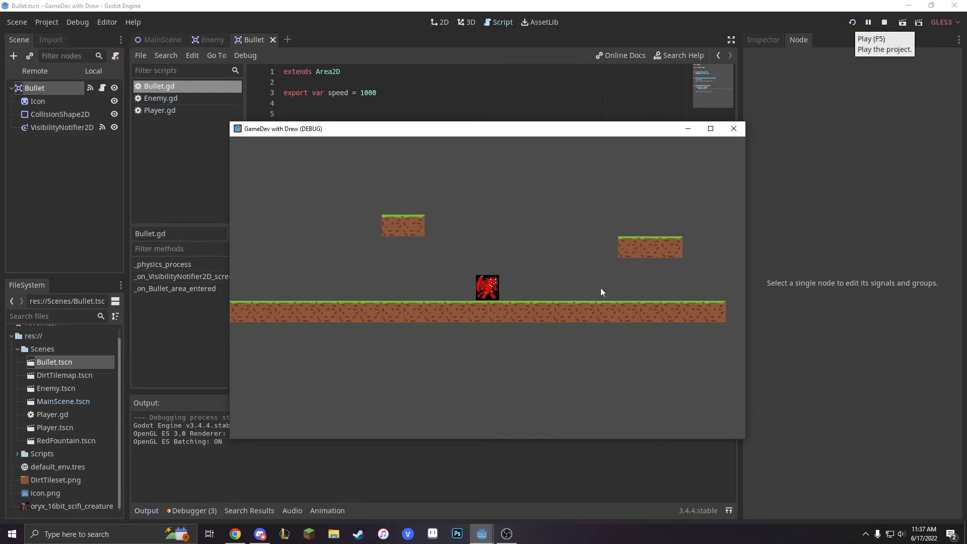
mouse_move(697, 165)
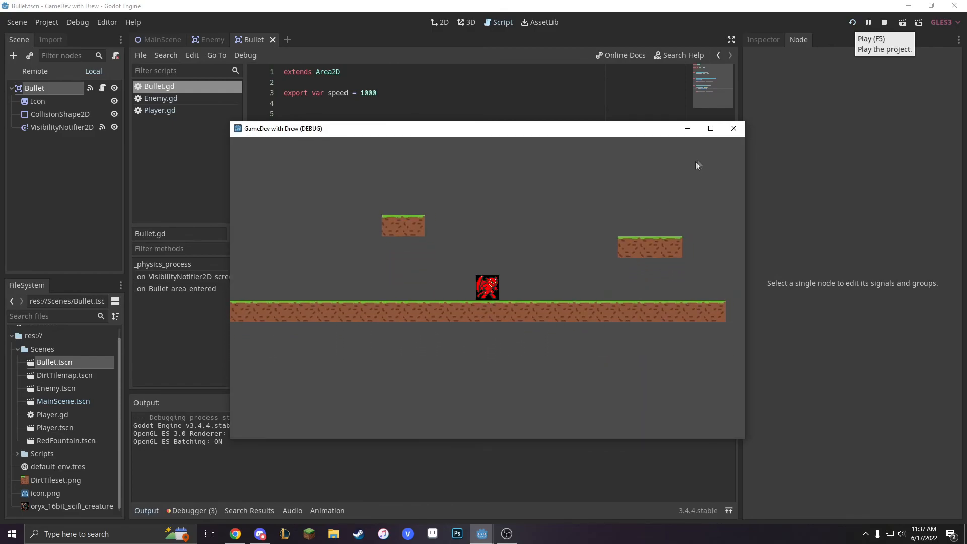
mouse_move(733, 128)
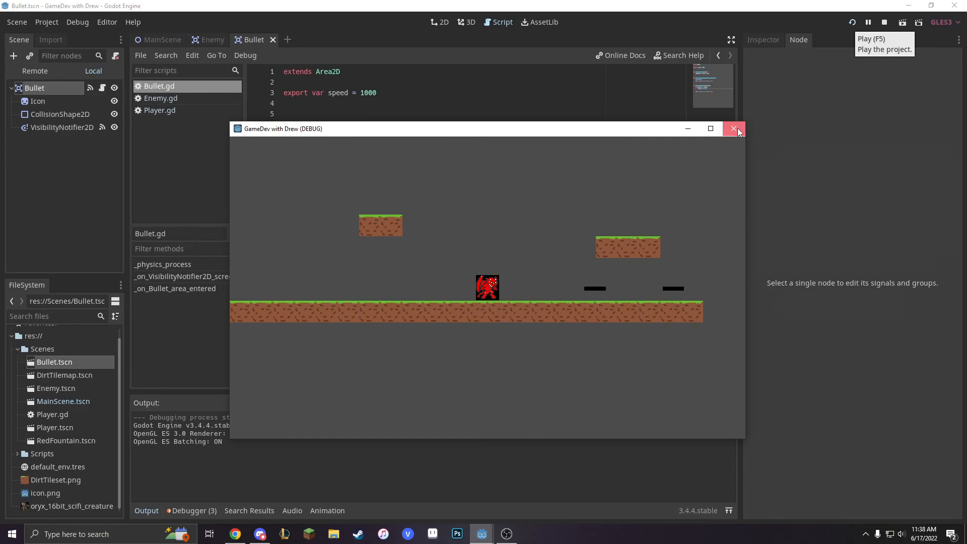
left_click(733, 129)
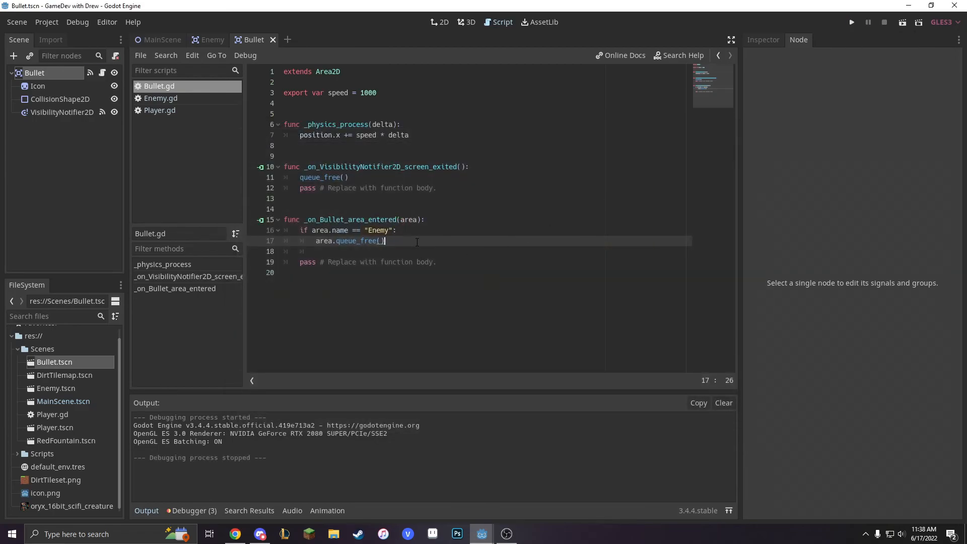
mouse_move(539, 246)
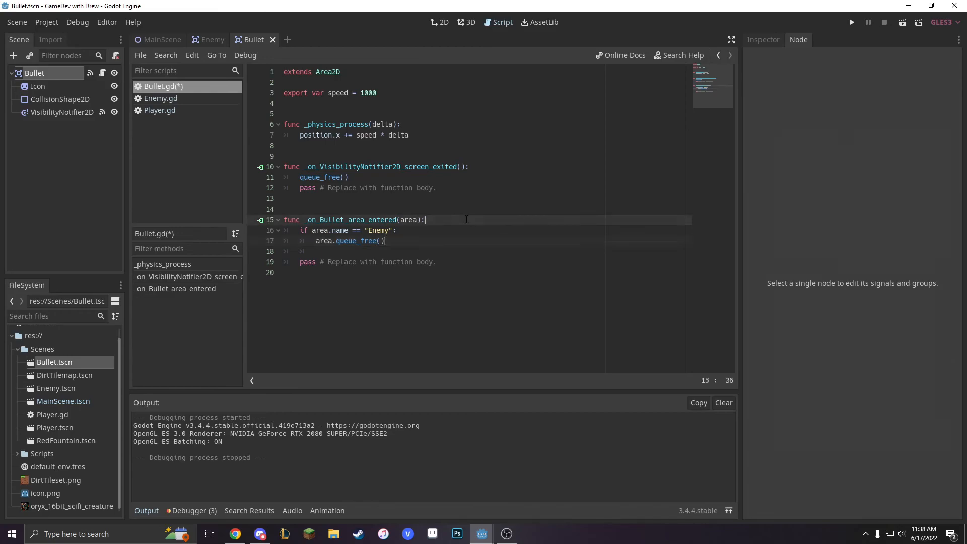
Step: Add queue_free() to Bullet.gd's area-entered handler so the bullet destroys itself
type("queue")
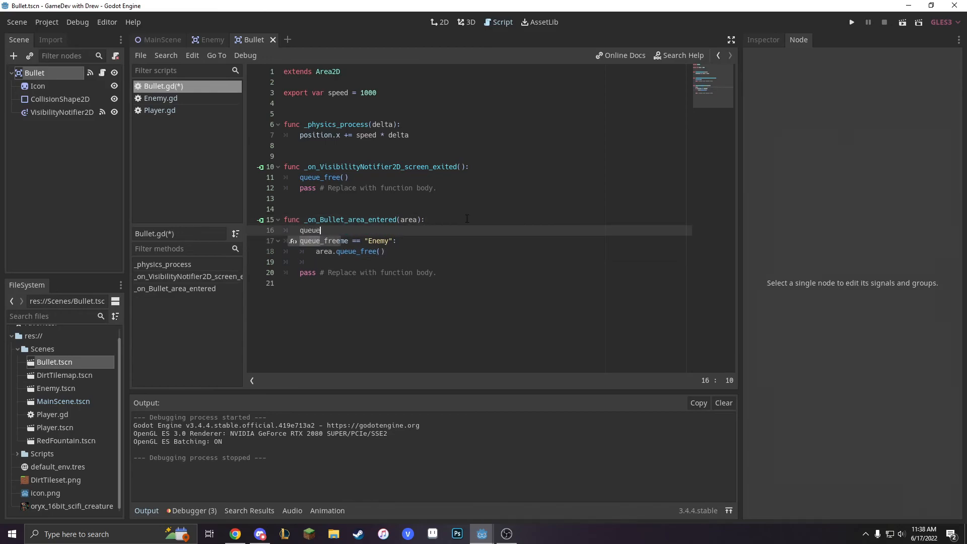
type("_f")
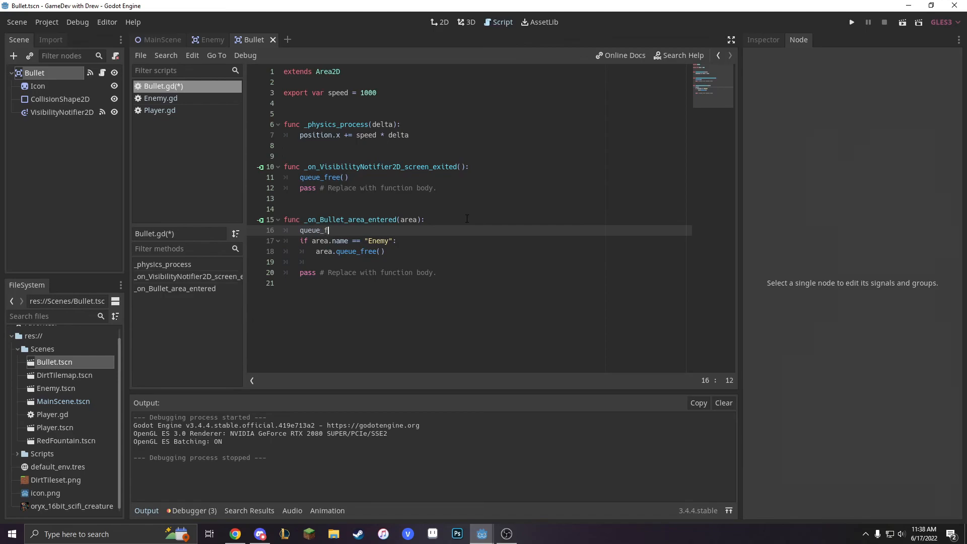
type("ree()")
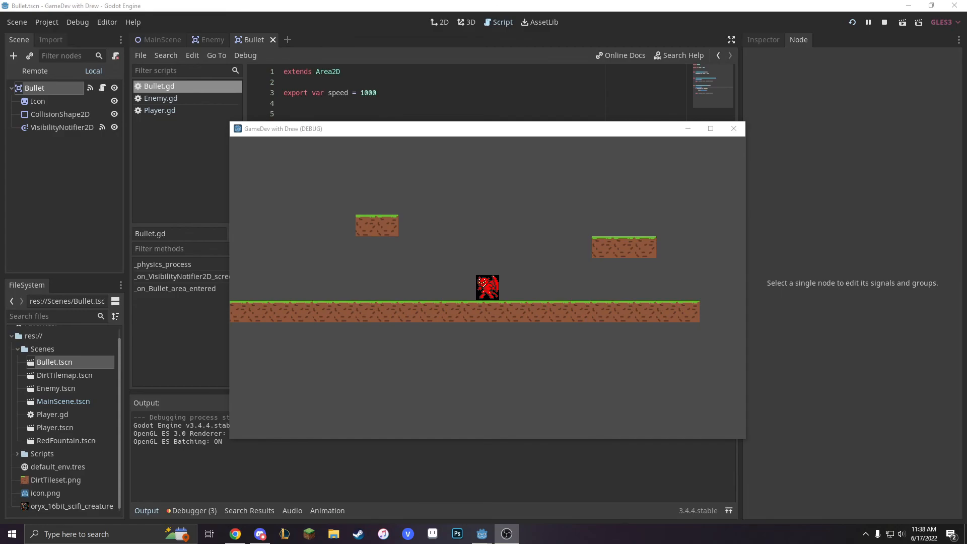
mouse_move(596, 291)
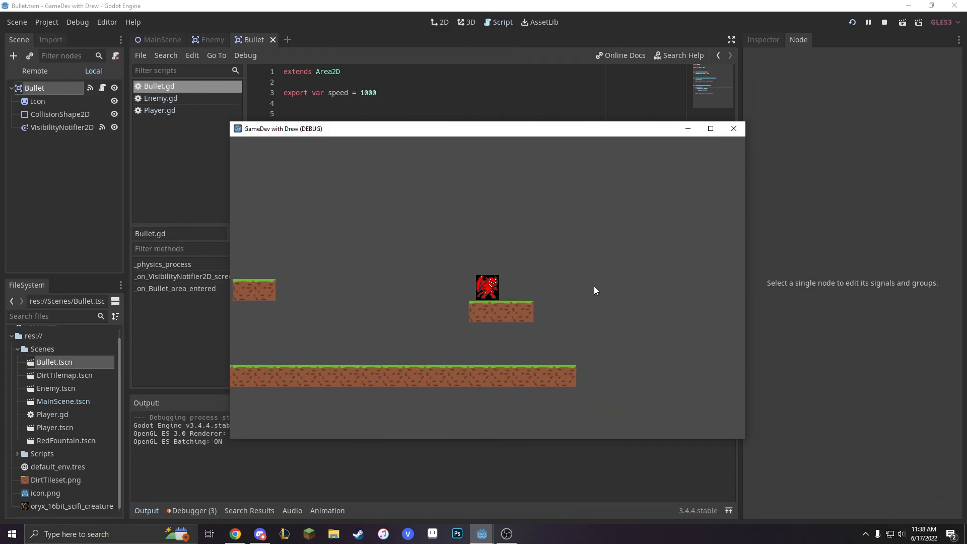
mouse_move(604, 275)
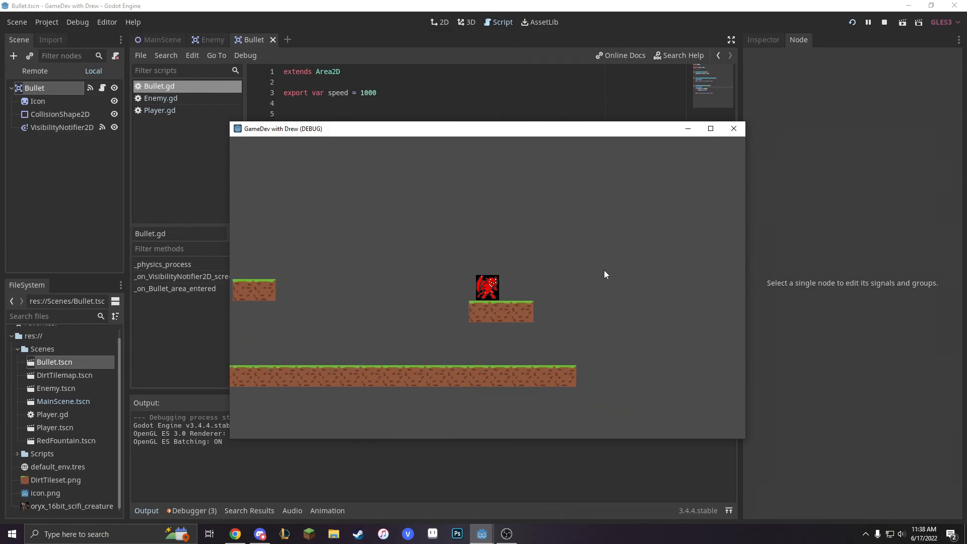